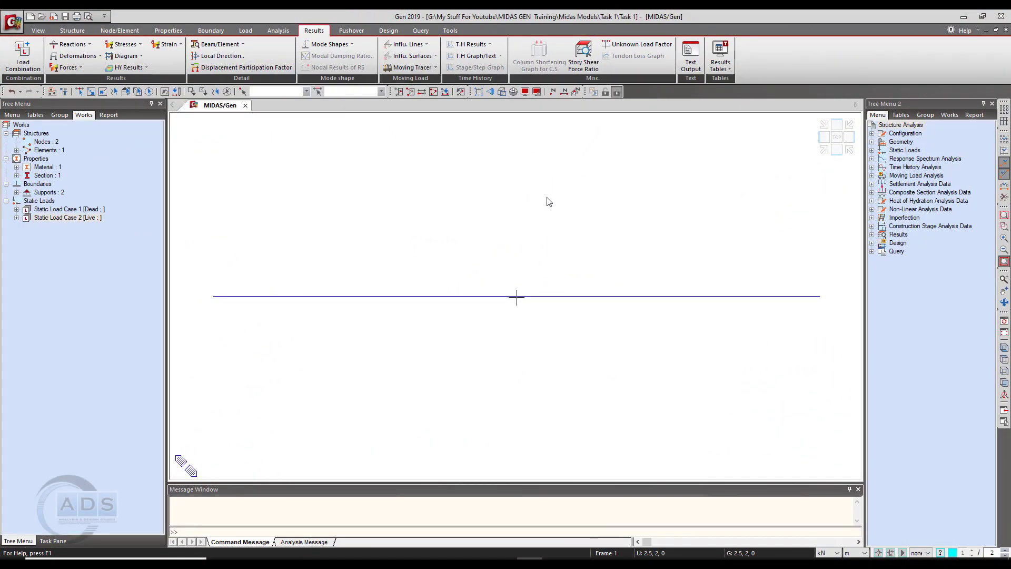
mouse_move(213, 297)
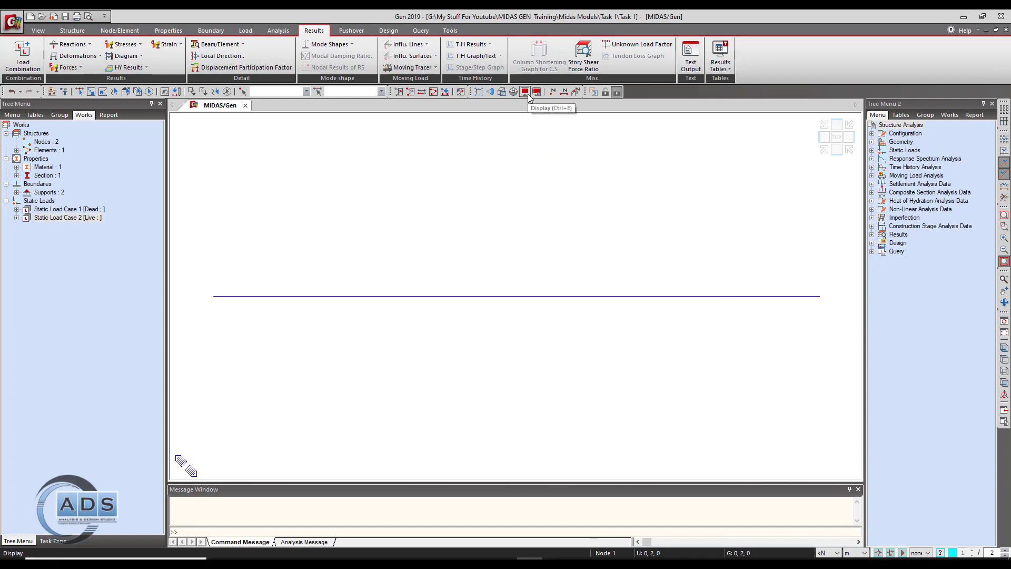
- Turn on support display in the Boundary display settings so both beam-end supports appear
click(523, 92)
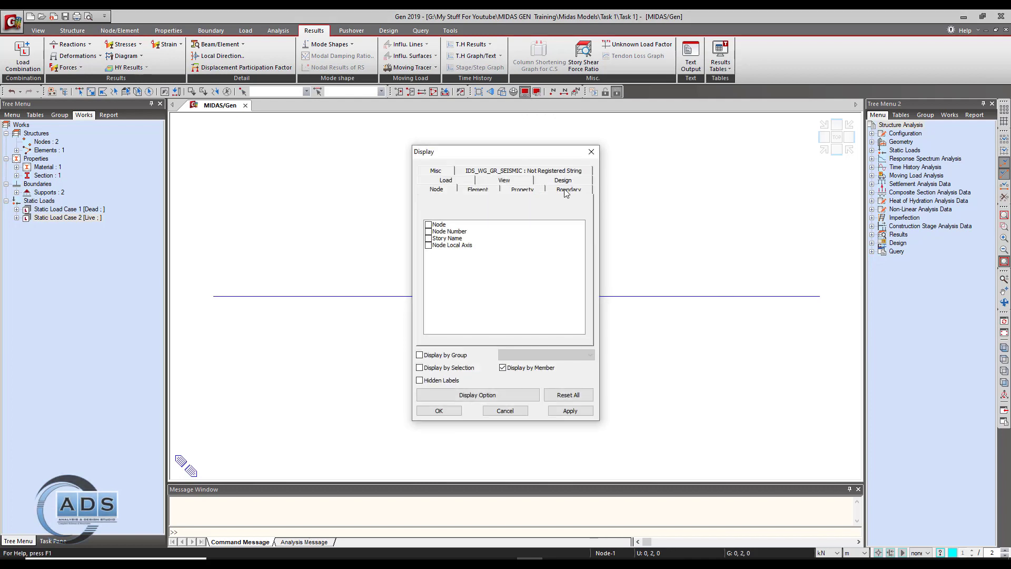
click(568, 189)
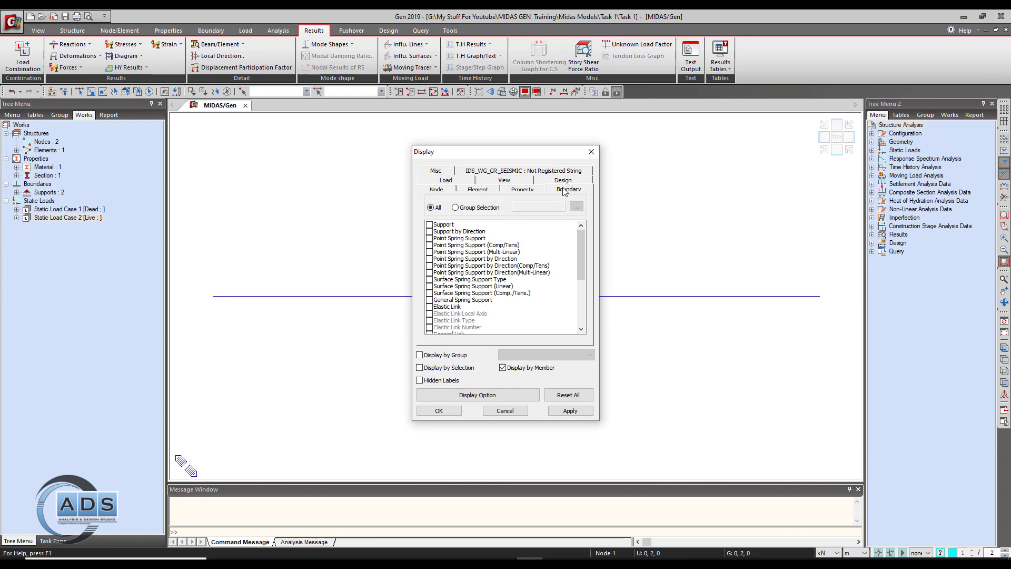
click(429, 224)
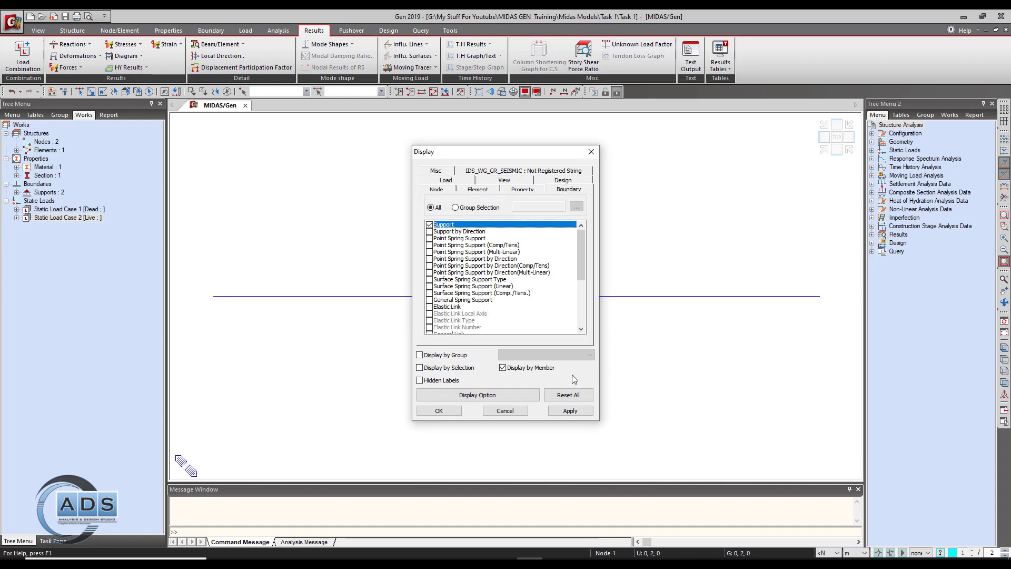
click(570, 410)
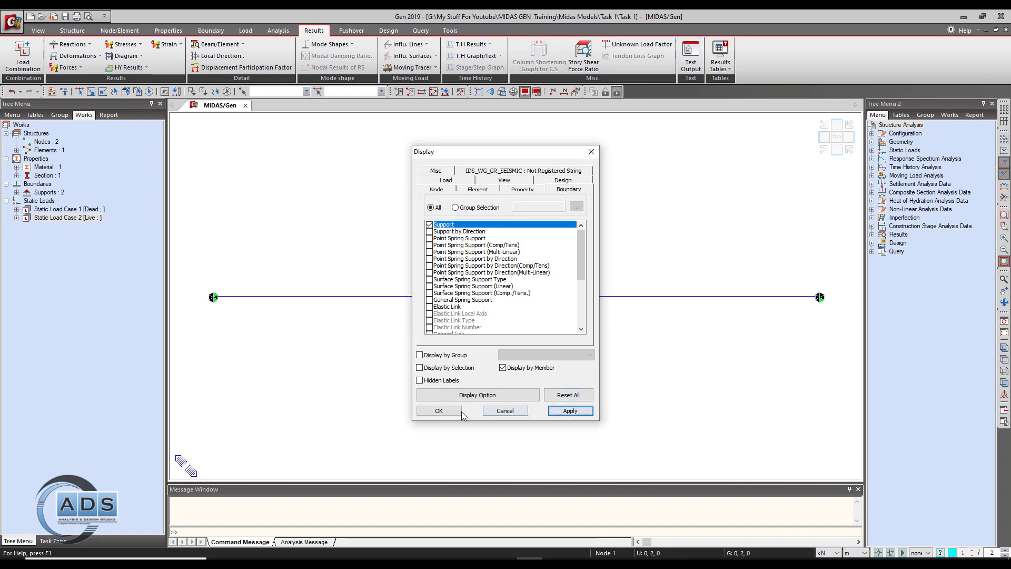
click(439, 410)
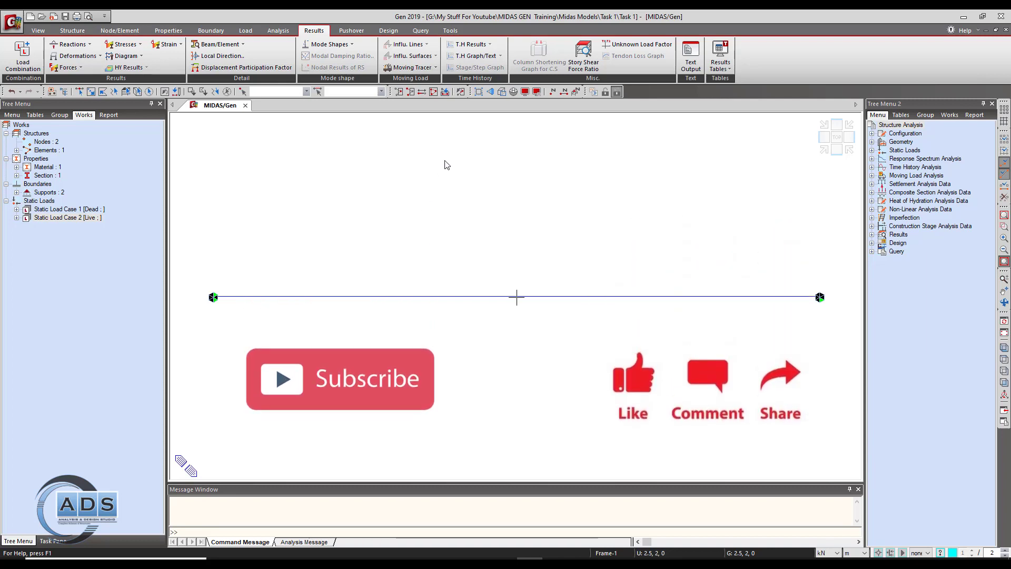
- Set Definition of Frame to Braced, Non-sway for X and Y with X-Z Plane design type
click(388, 30)
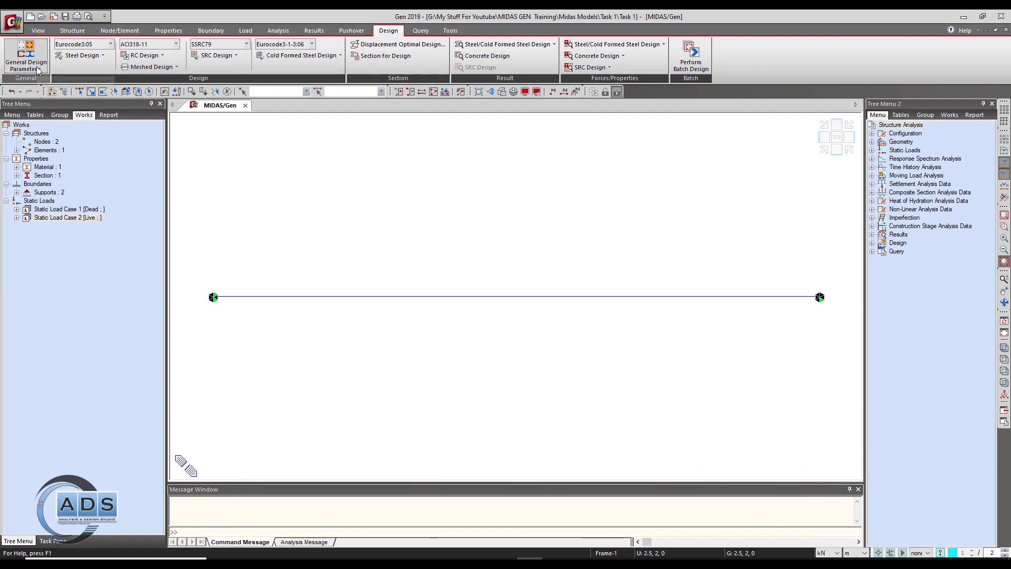
mouse_move(78, 55)
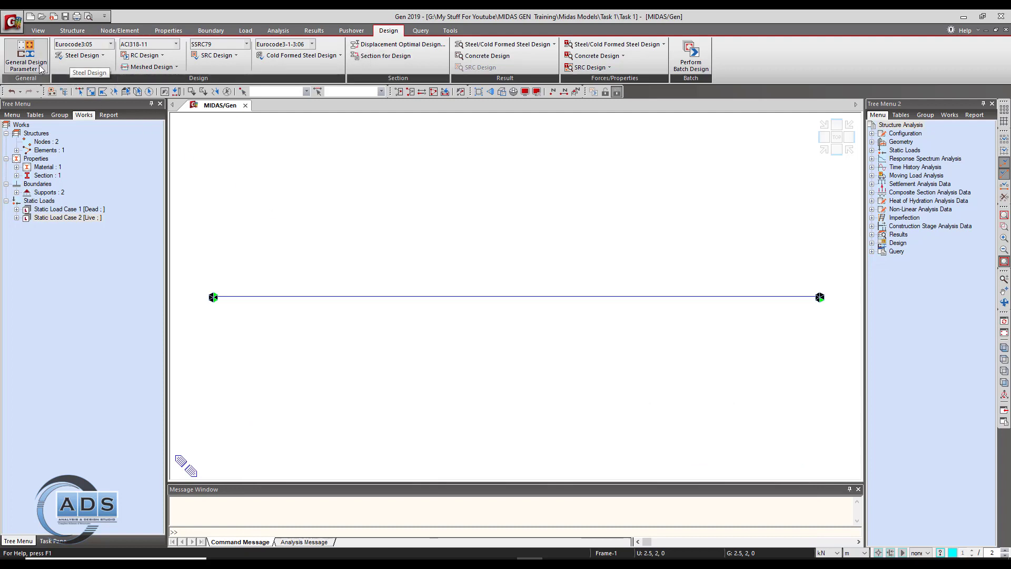
click(24, 52)
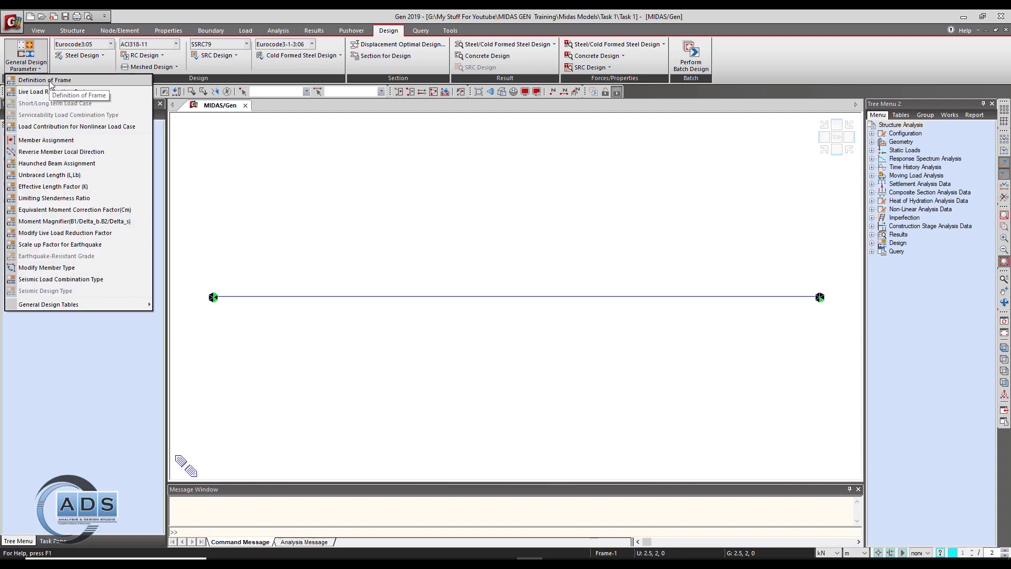
click(43, 80)
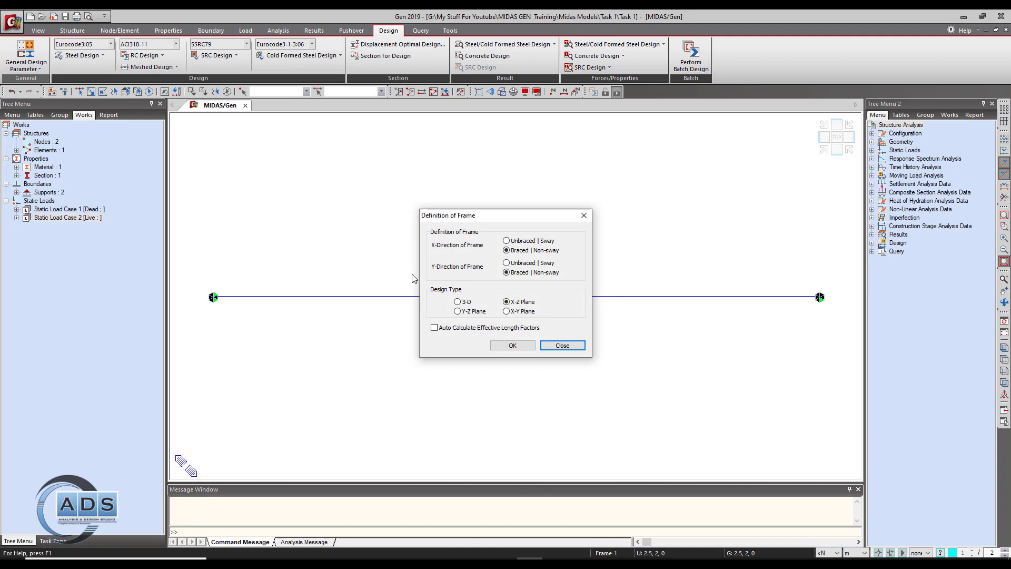
mouse_move(524, 221)
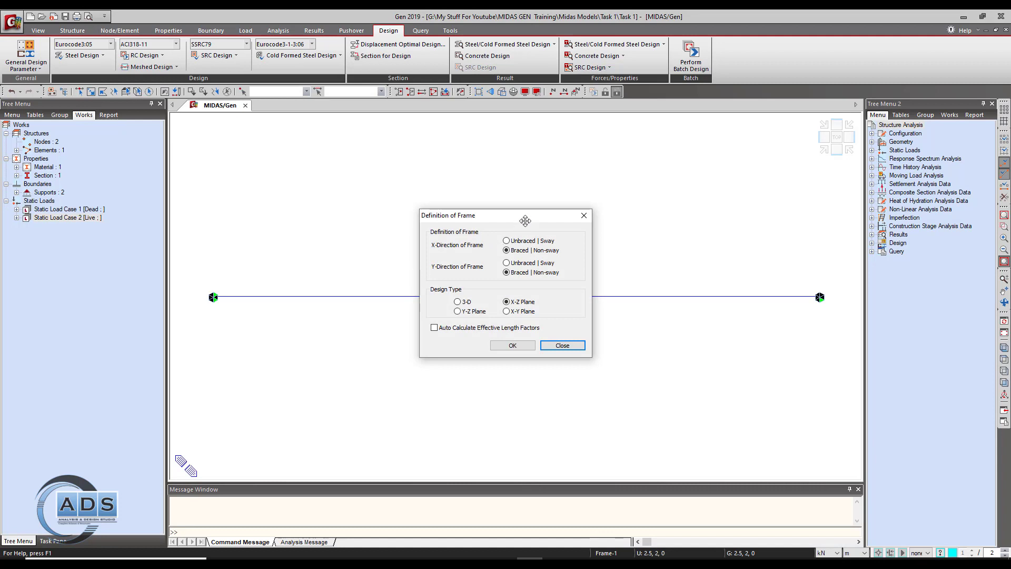
drag(525, 214, 508, 224)
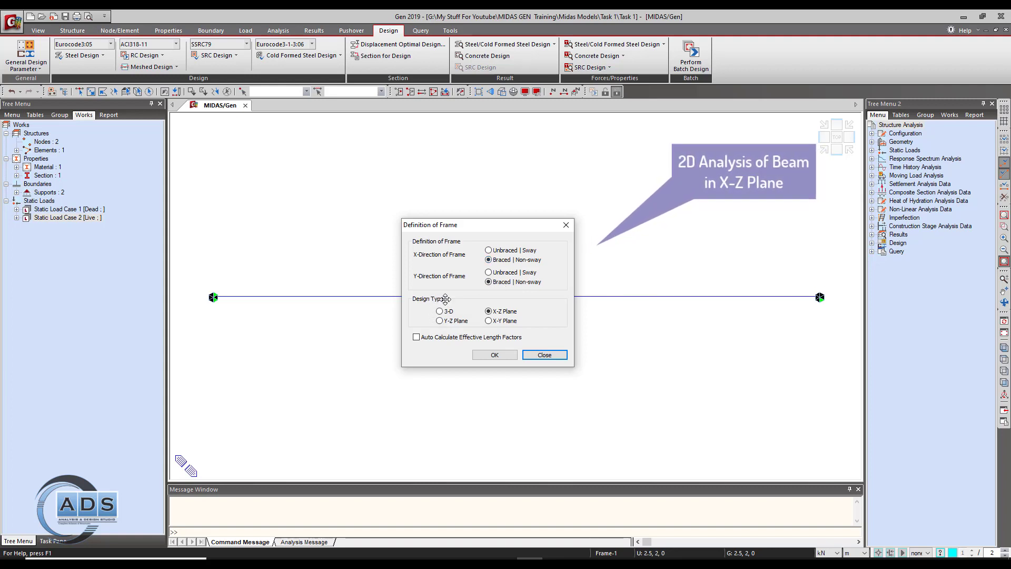
mouse_move(511, 294)
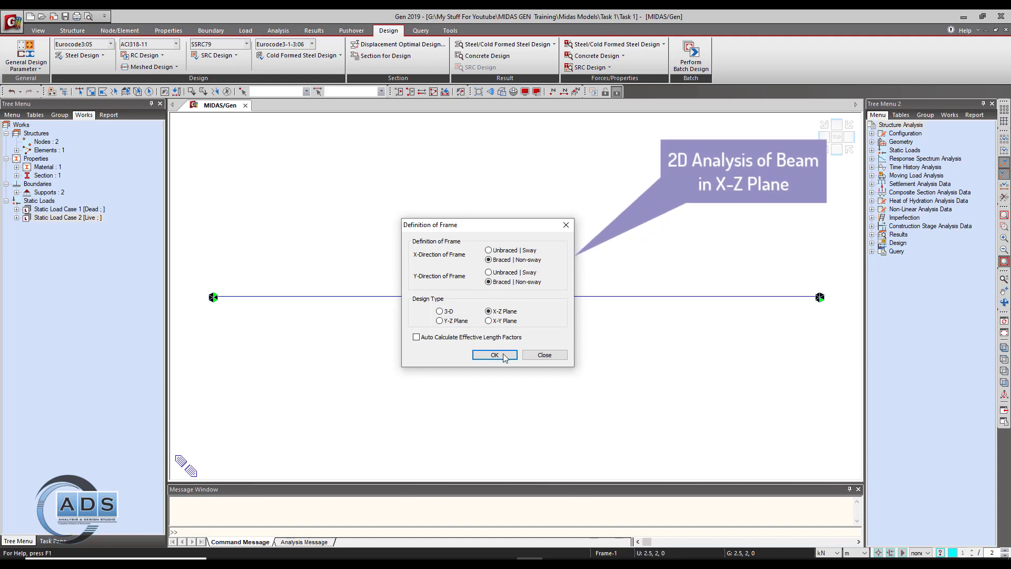
click(494, 355)
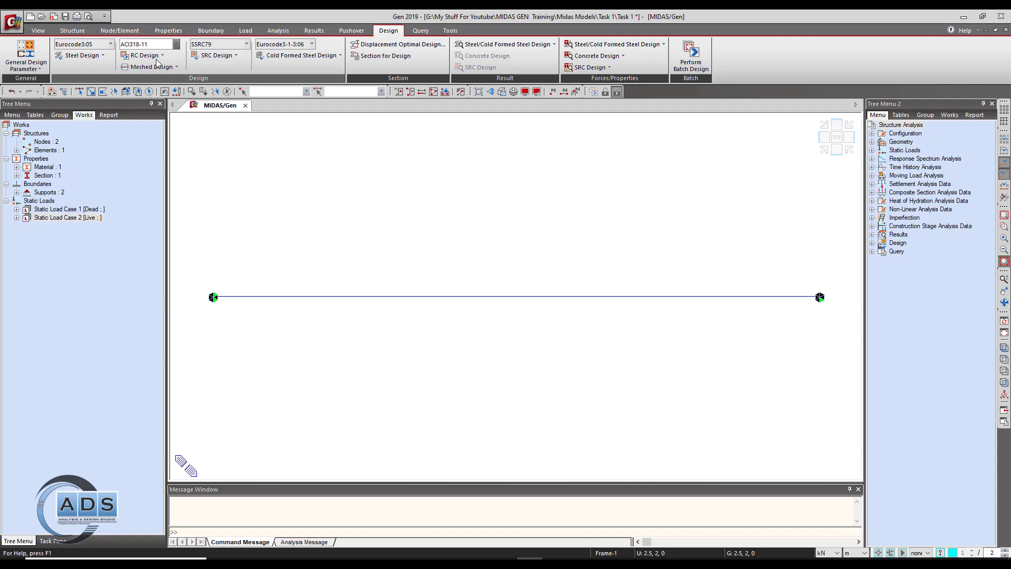
- Select ACI318M-14 as the concrete design code and enable Check Beam Deflection
click(162, 44)
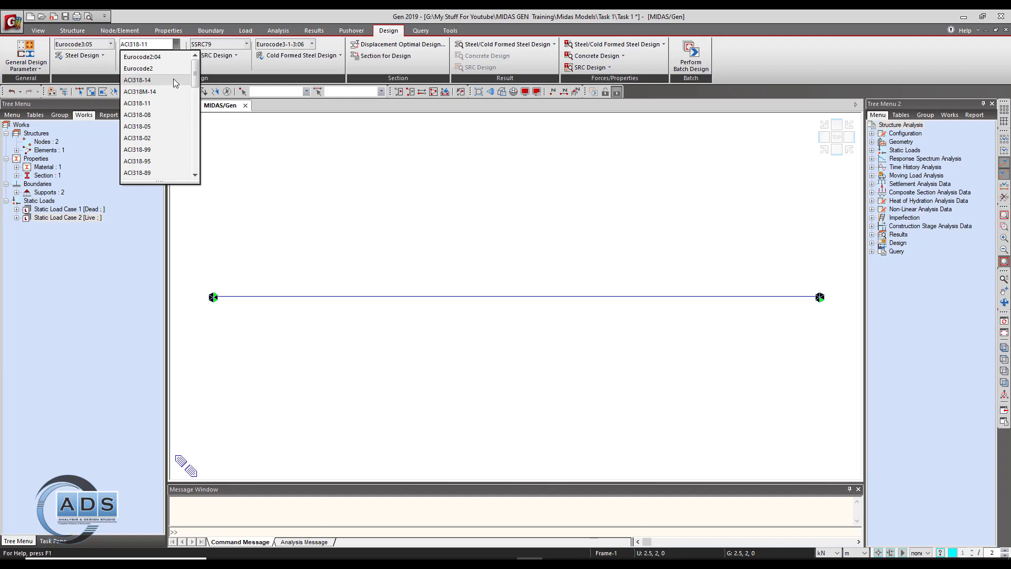
mouse_move(170, 108)
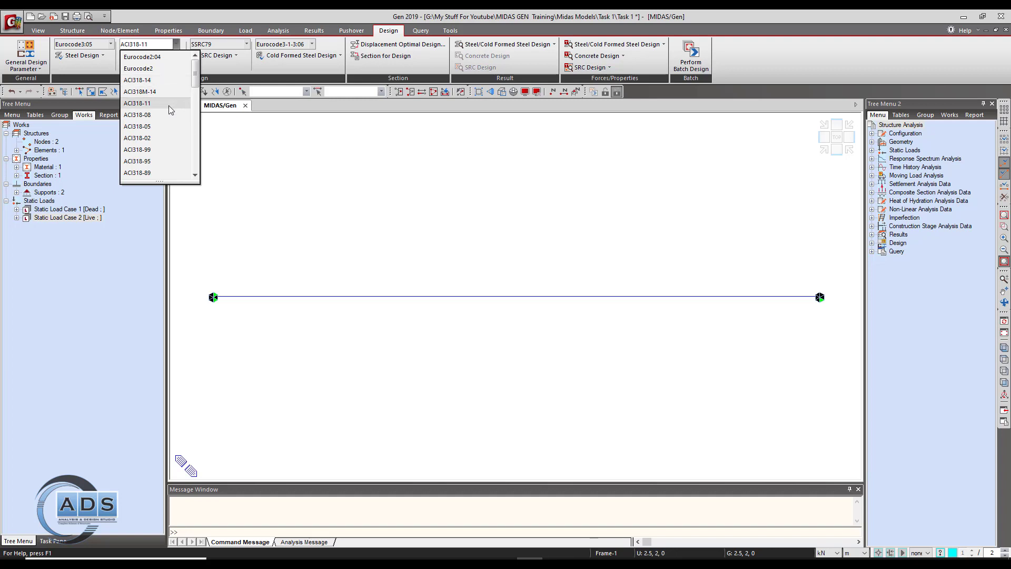
mouse_move(164, 97)
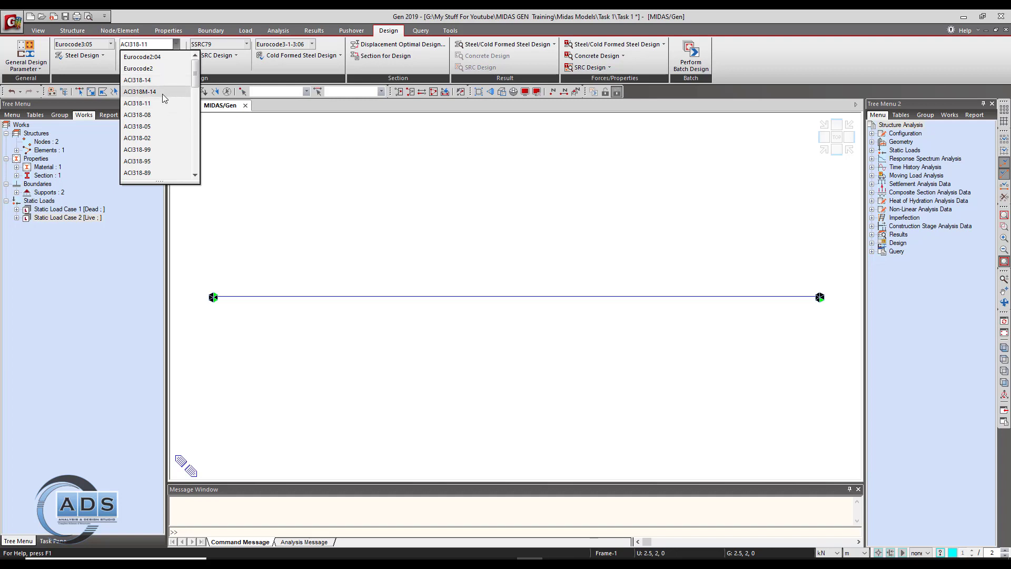
click(148, 91)
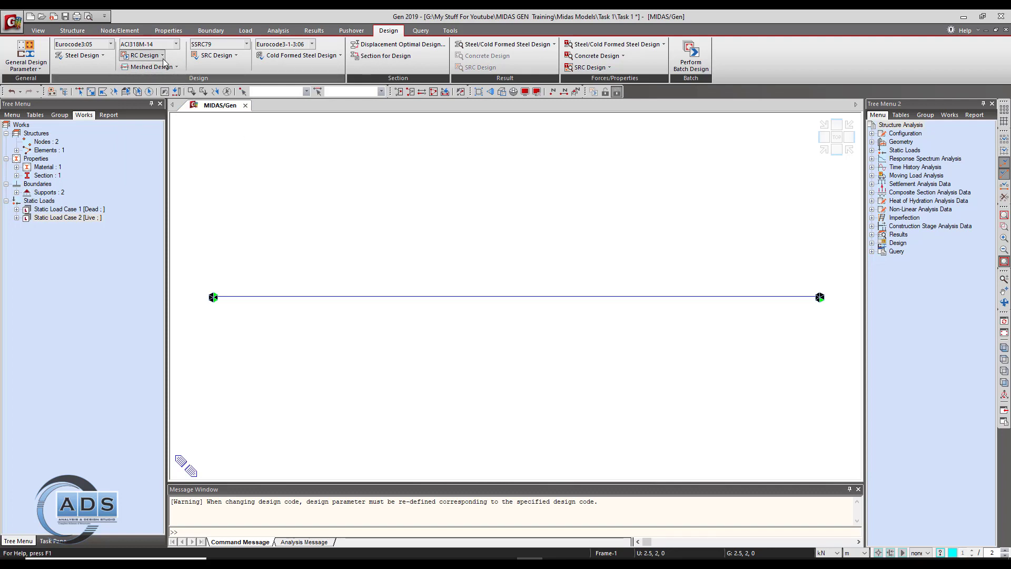
click(171, 55)
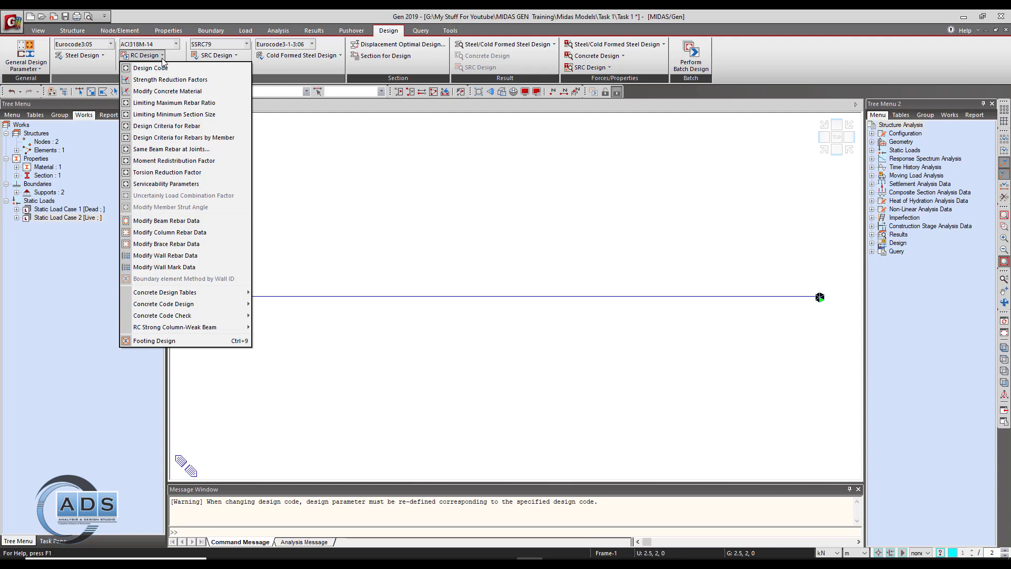
click(151, 67)
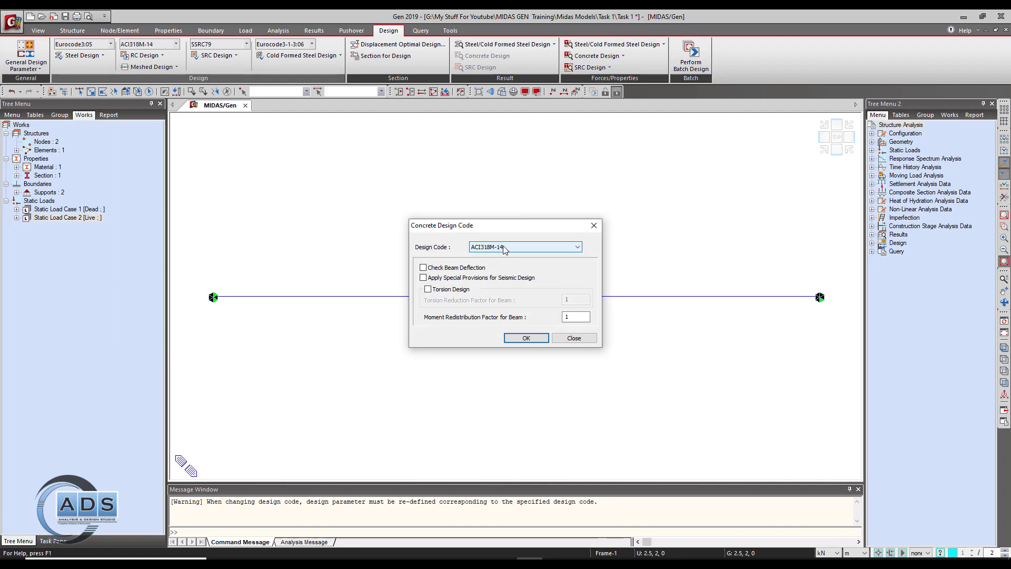
click(422, 268)
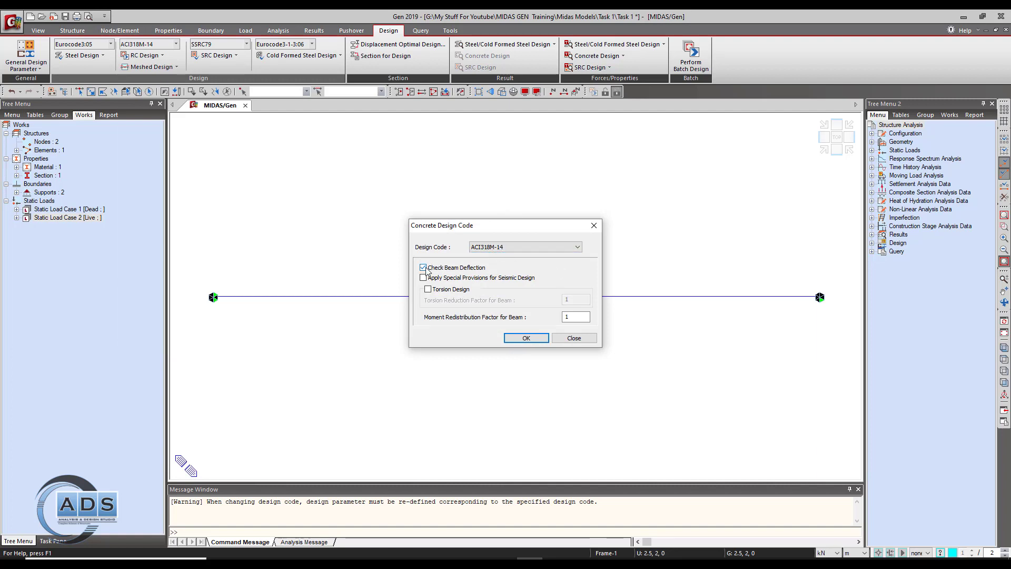
mouse_move(573, 267)
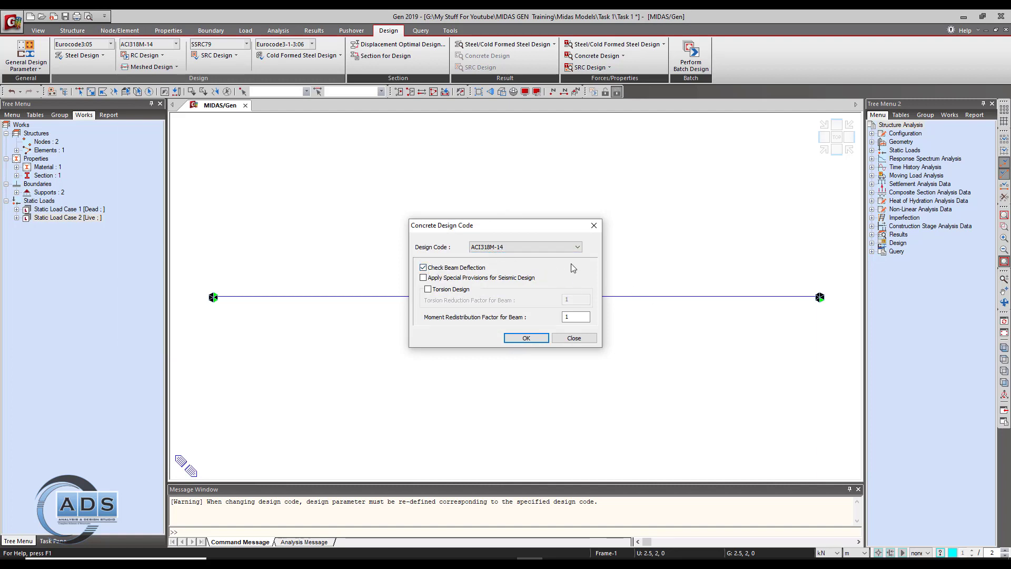
mouse_move(571, 270)
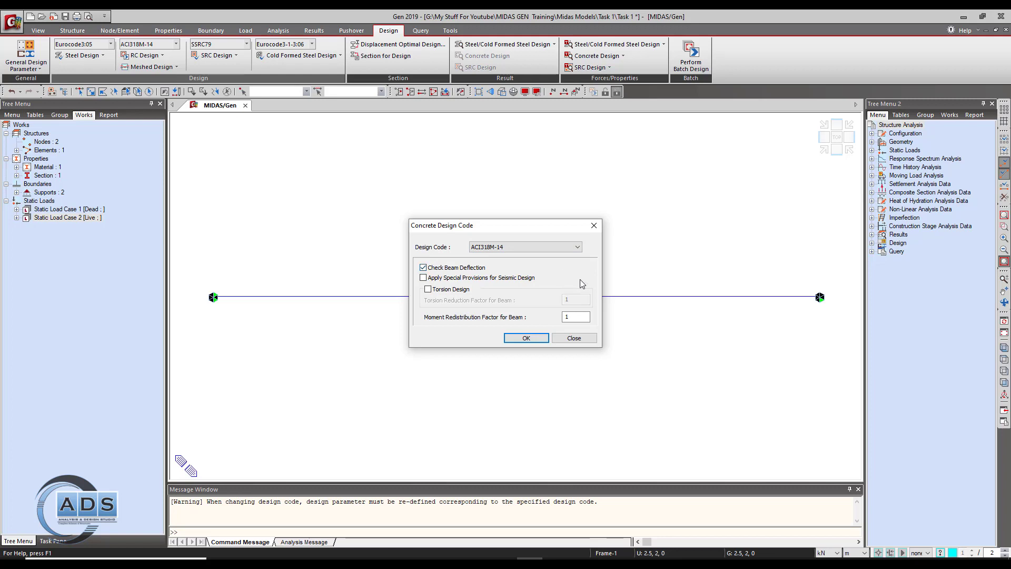
click(525, 338)
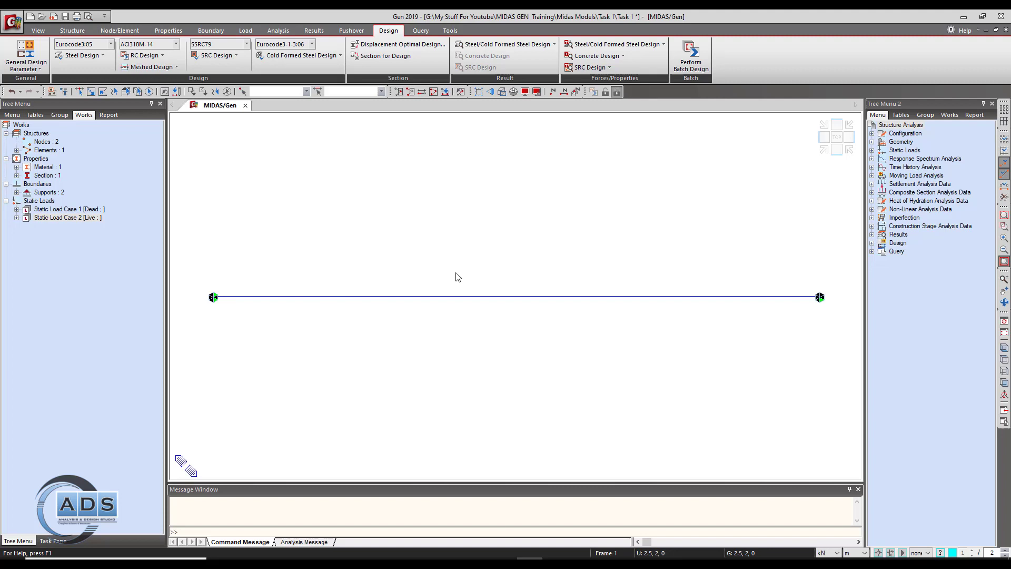
- Accept default strength reduction factors: 0.9 tension, 0.75/0.65 compression, 0.75 shear
click(145, 54)
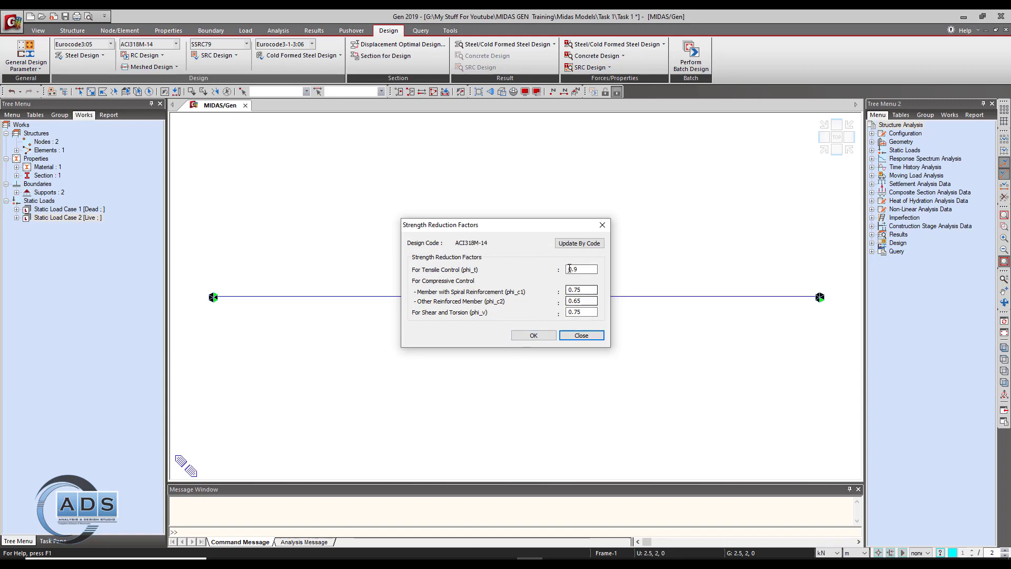
click(581, 335)
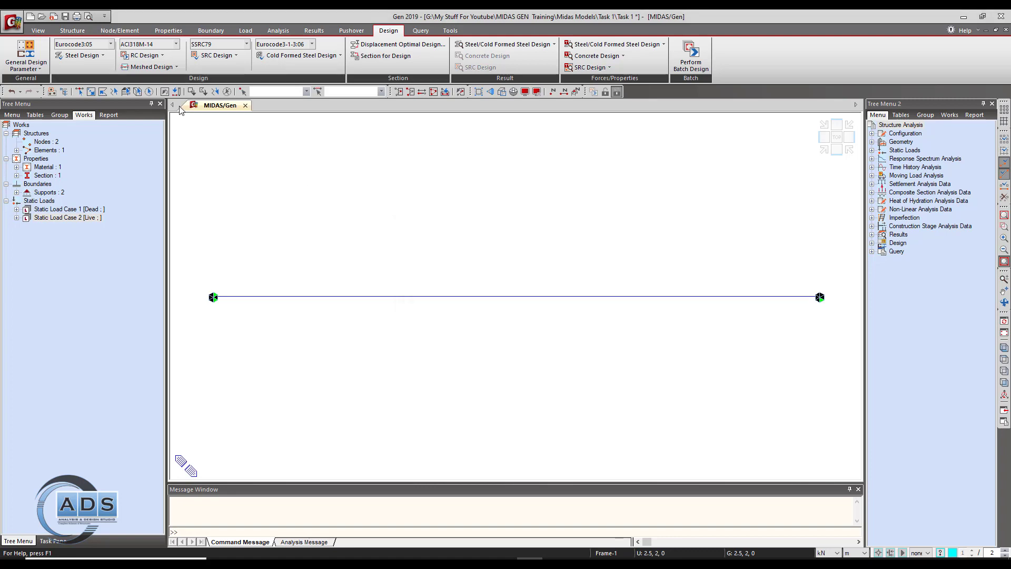
click(141, 54)
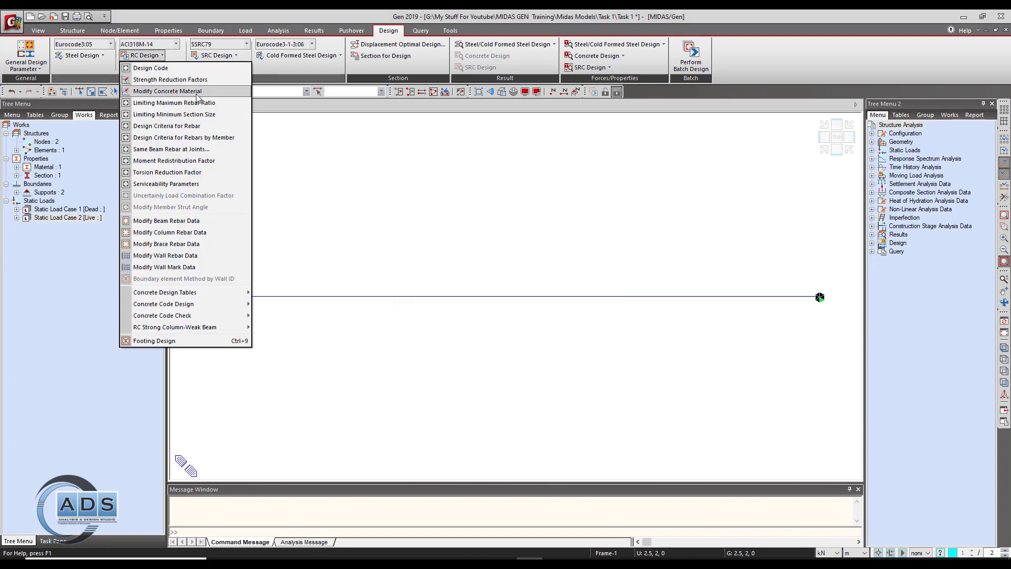
- Give Grade C4000 the ASTM(RC) rebar code with Grade 60 main and sub-rebar
click(167, 91)
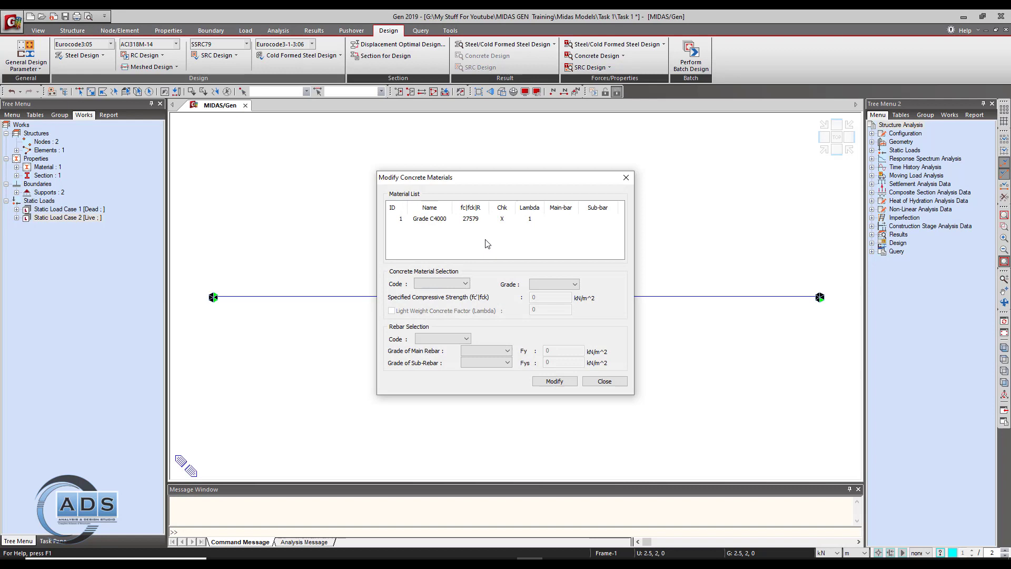
mouse_move(443, 225)
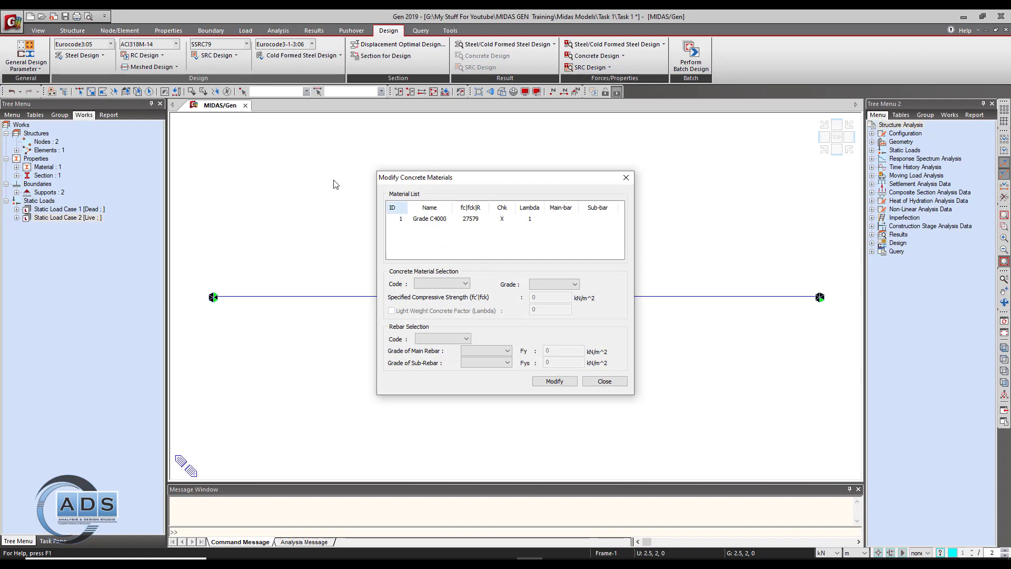
click(430, 218)
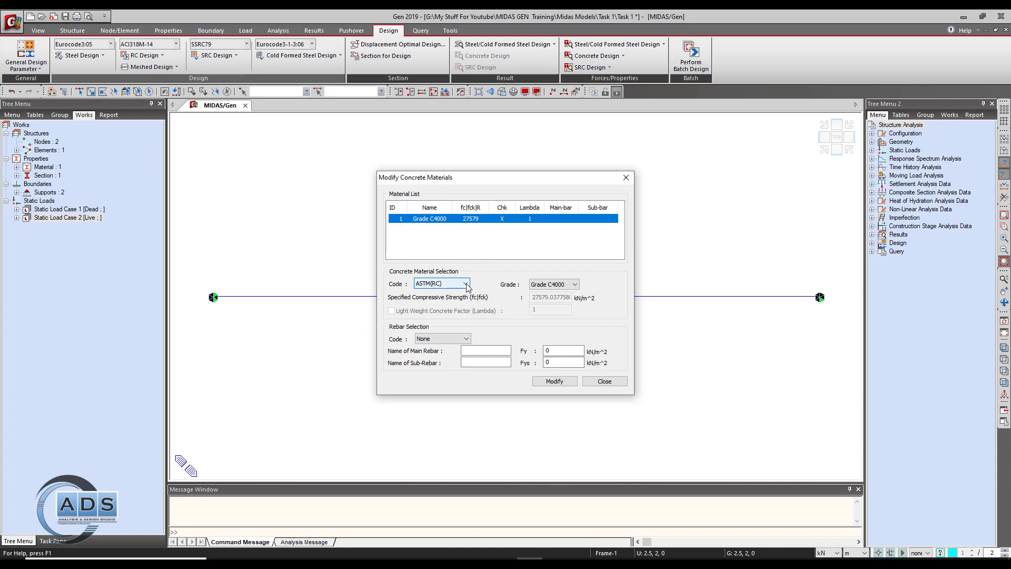
mouse_move(463, 292)
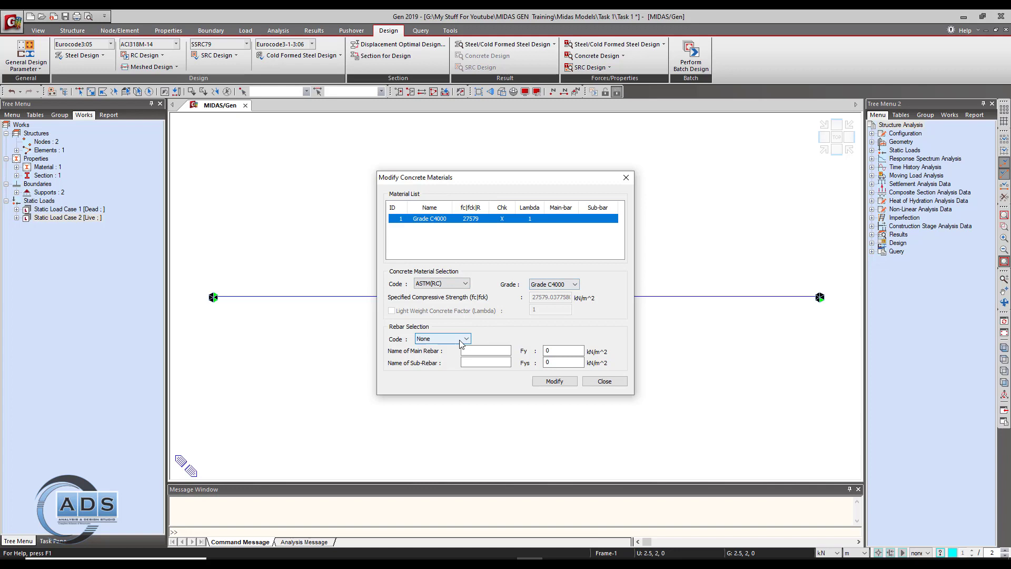
click(465, 338)
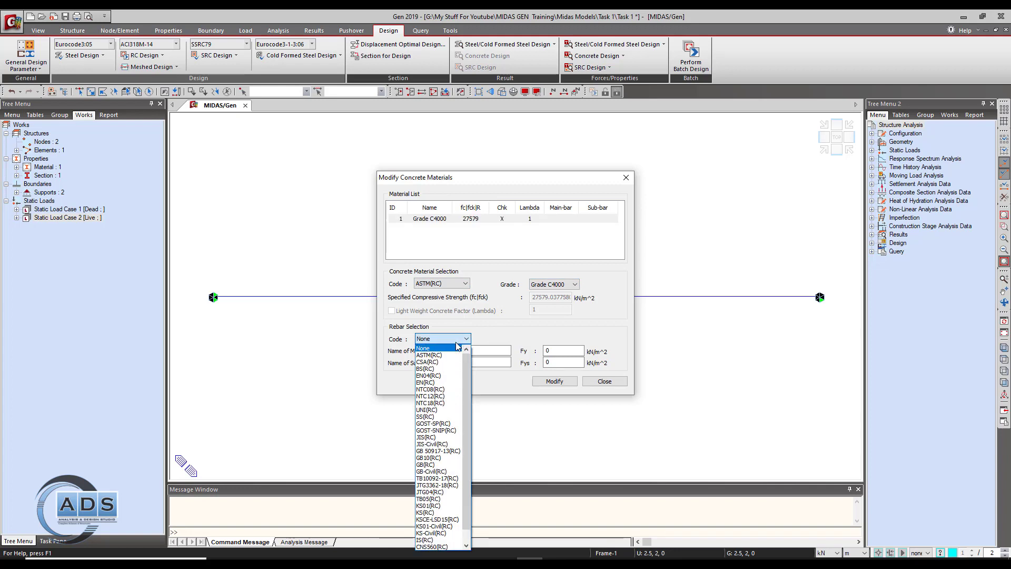
click(428, 355)
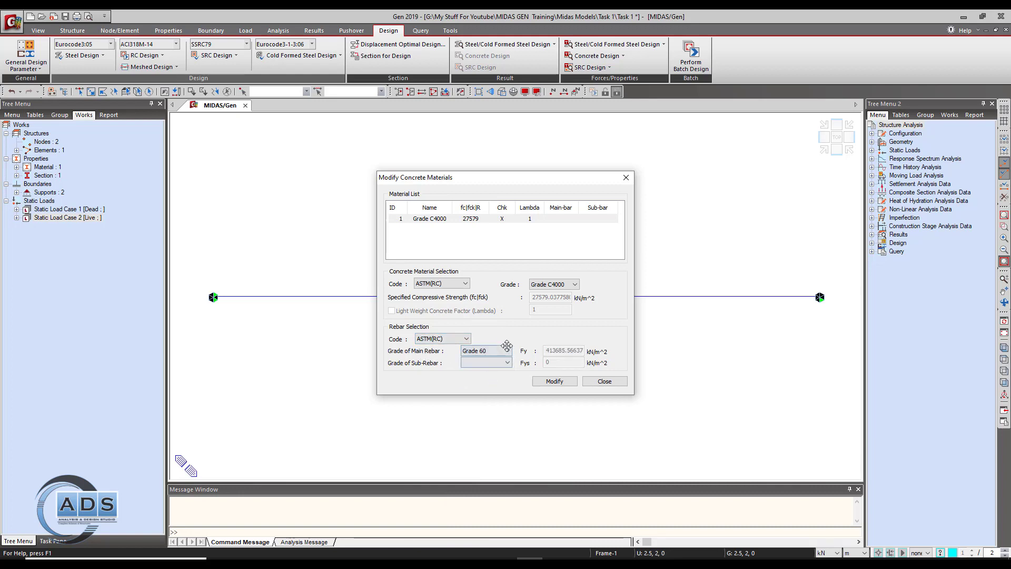
click(507, 362)
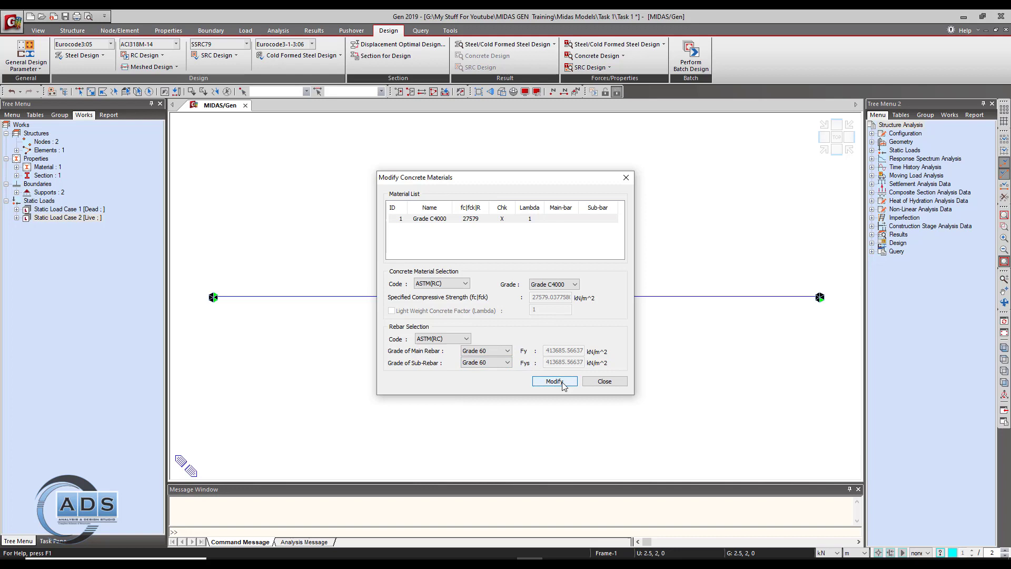
click(555, 381)
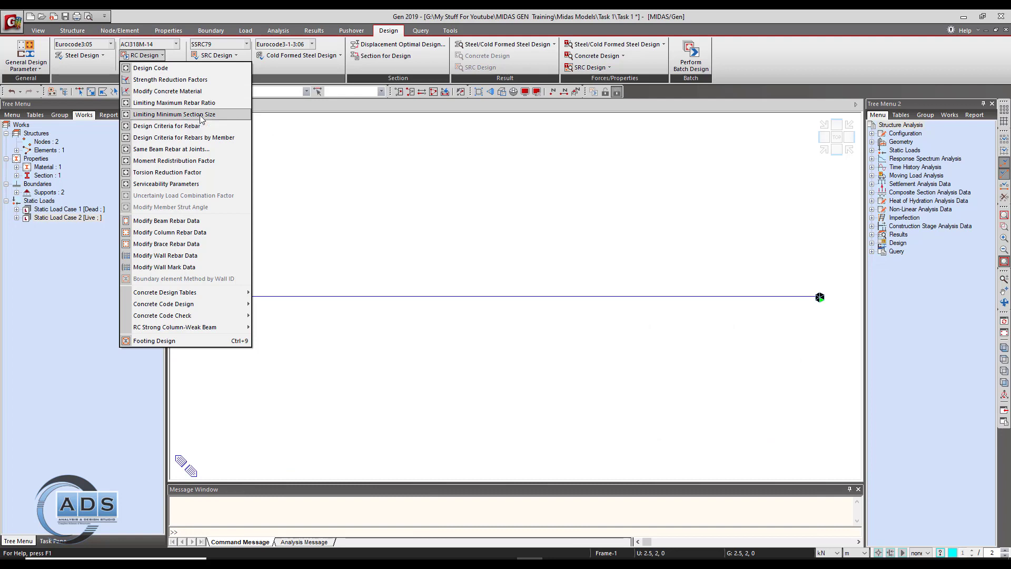
click(174, 114)
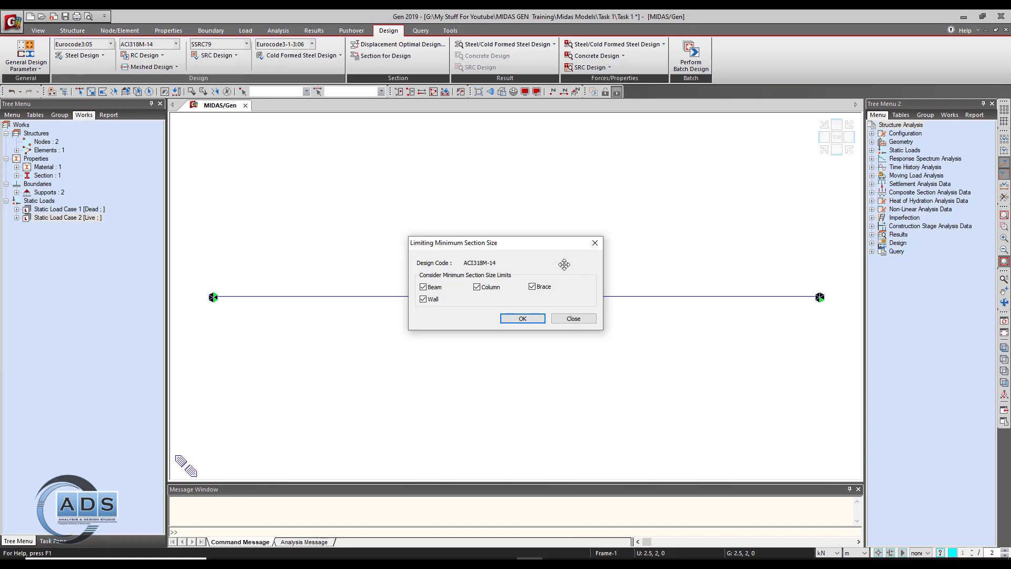
mouse_move(551, 259)
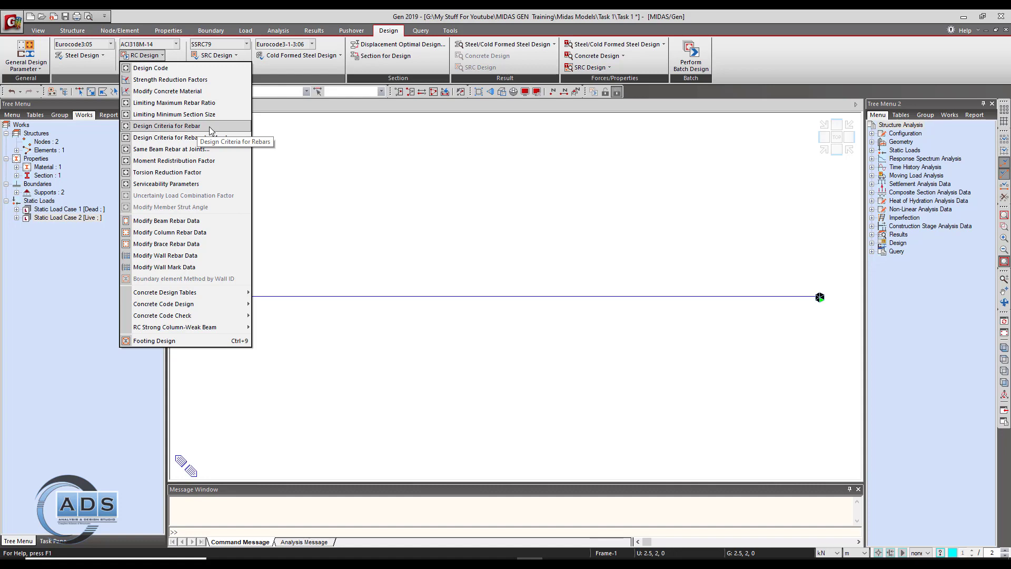
- Limit beam main bars to P12 and keep P10 stirrups with two legs
click(170, 126)
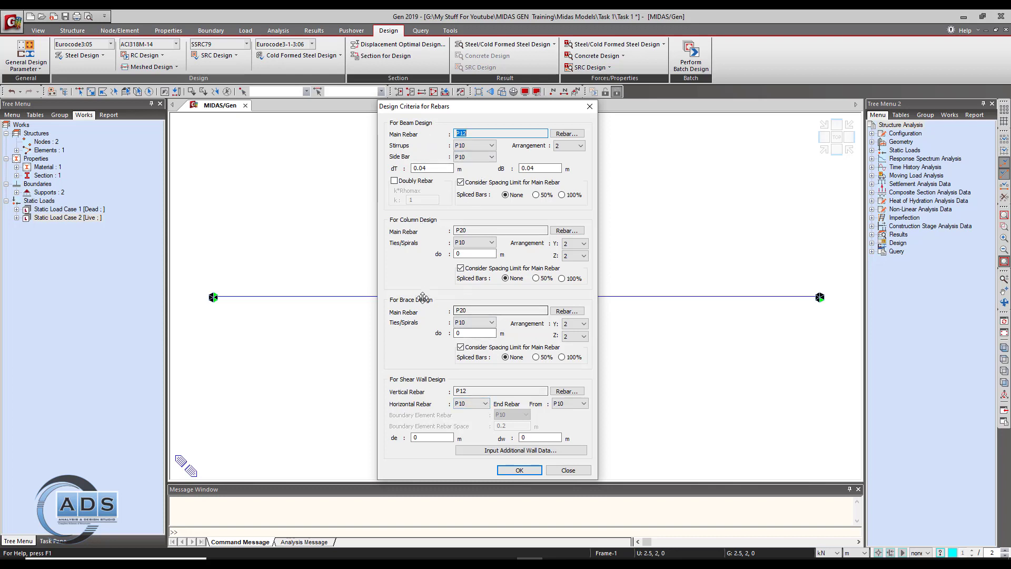
drag(416, 106, 362, 106)
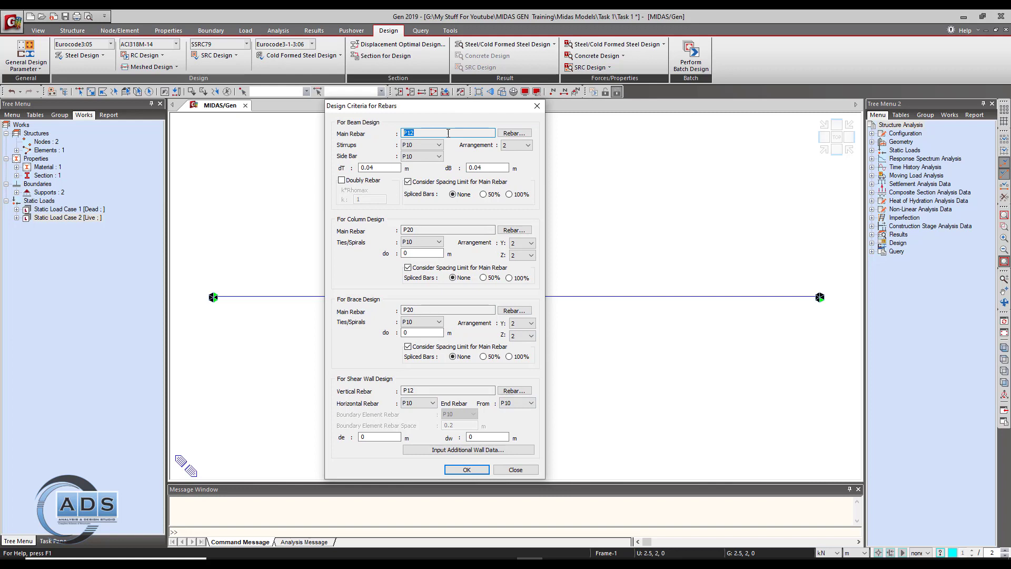
mouse_move(461, 122)
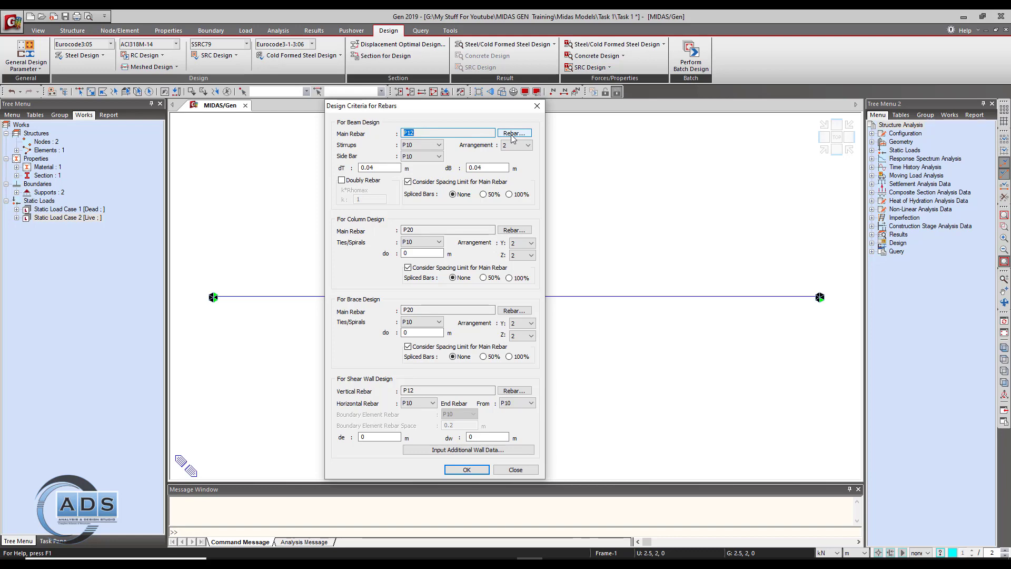
click(514, 132)
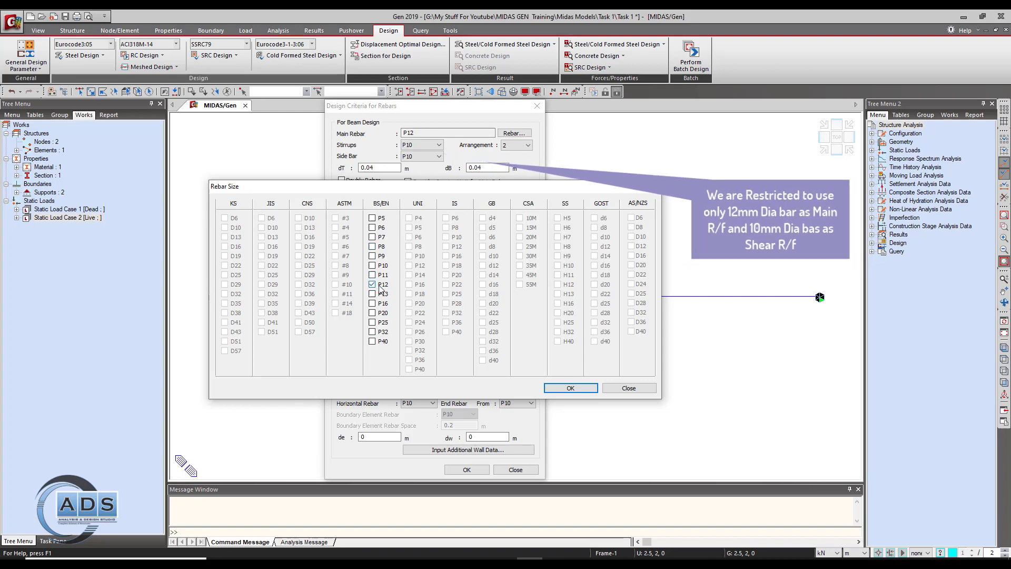
click(570, 387)
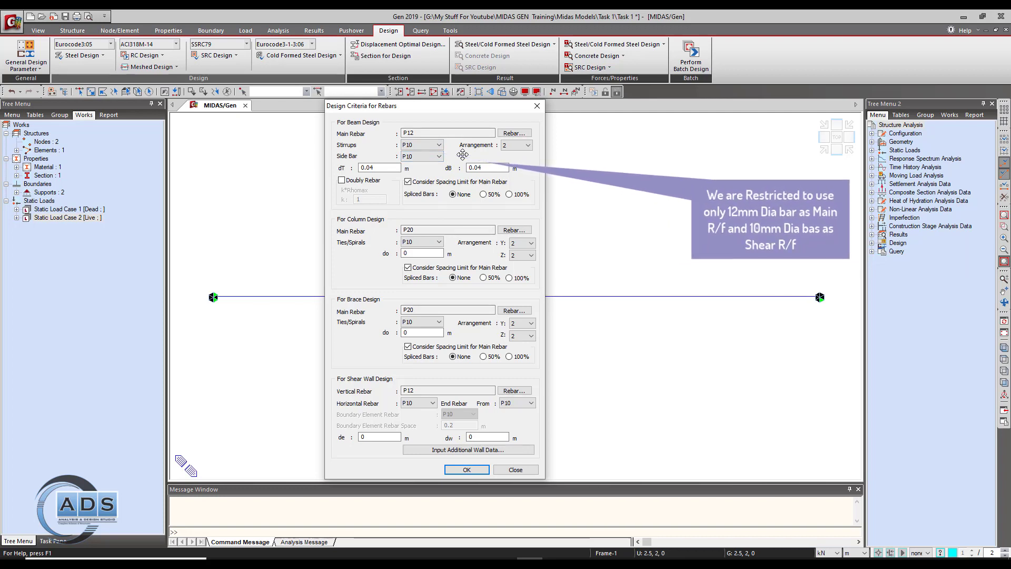
mouse_move(487, 157)
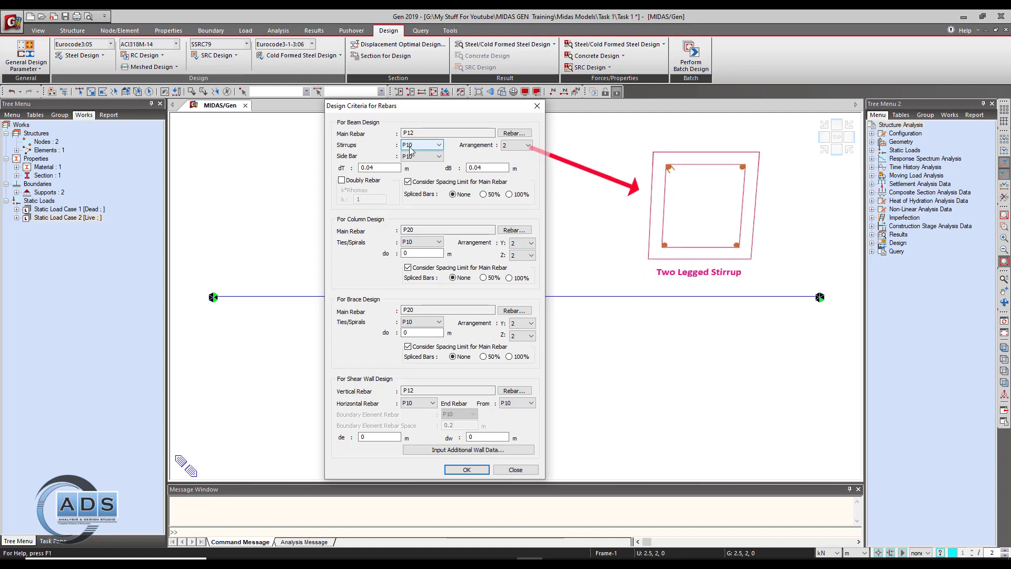
click(529, 145)
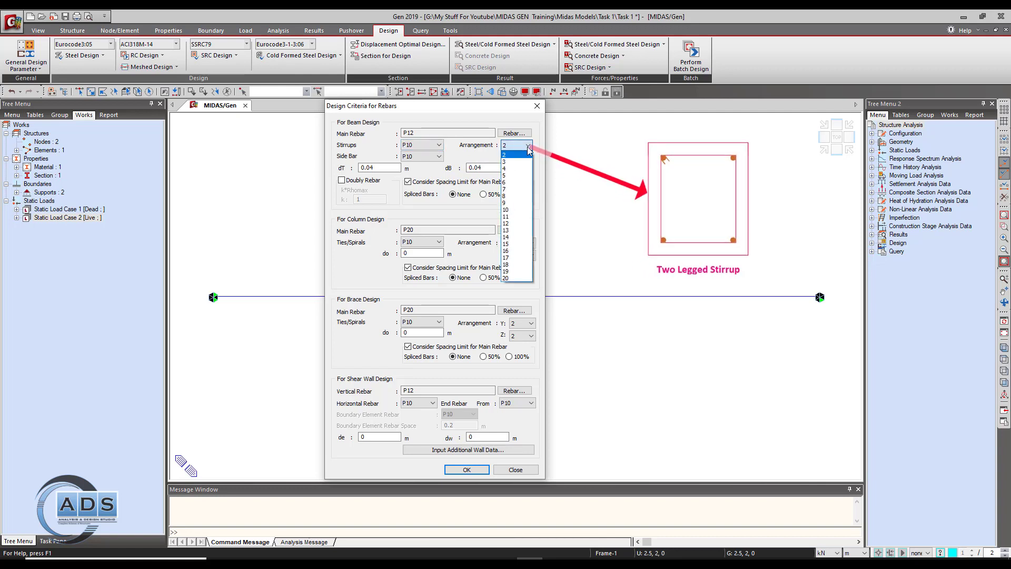
click(528, 145)
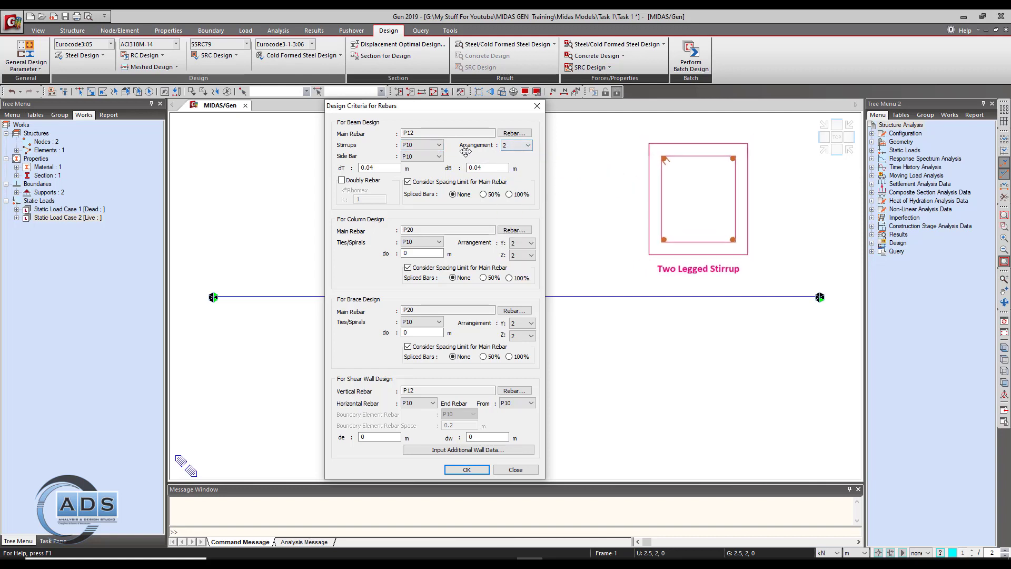
click(379, 168)
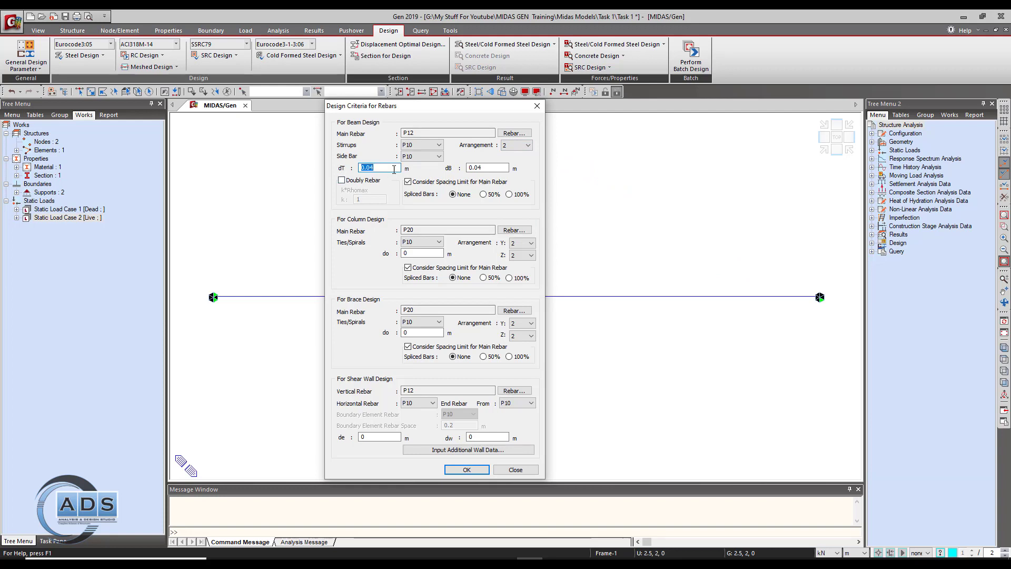
click(486, 167)
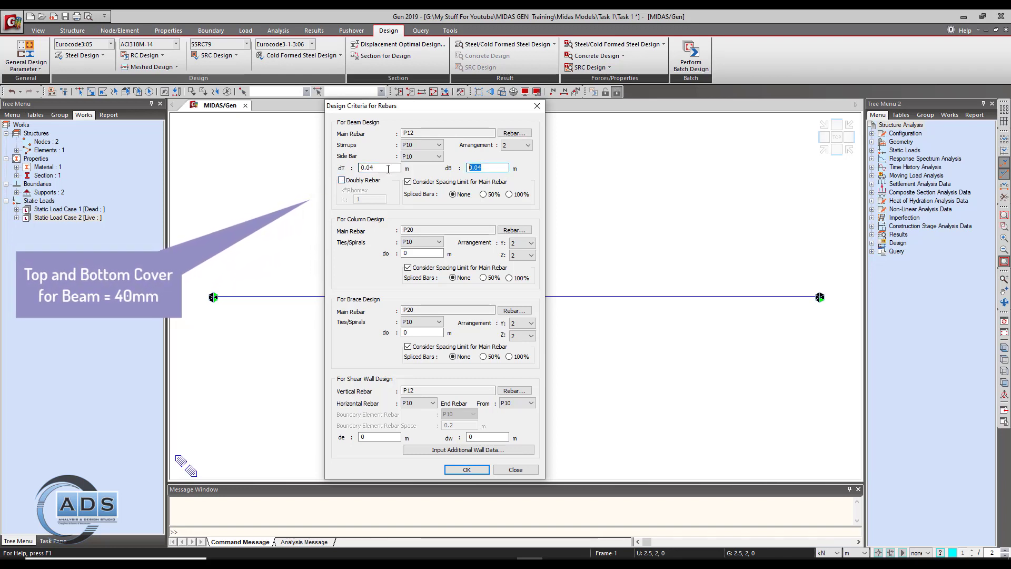
click(379, 167)
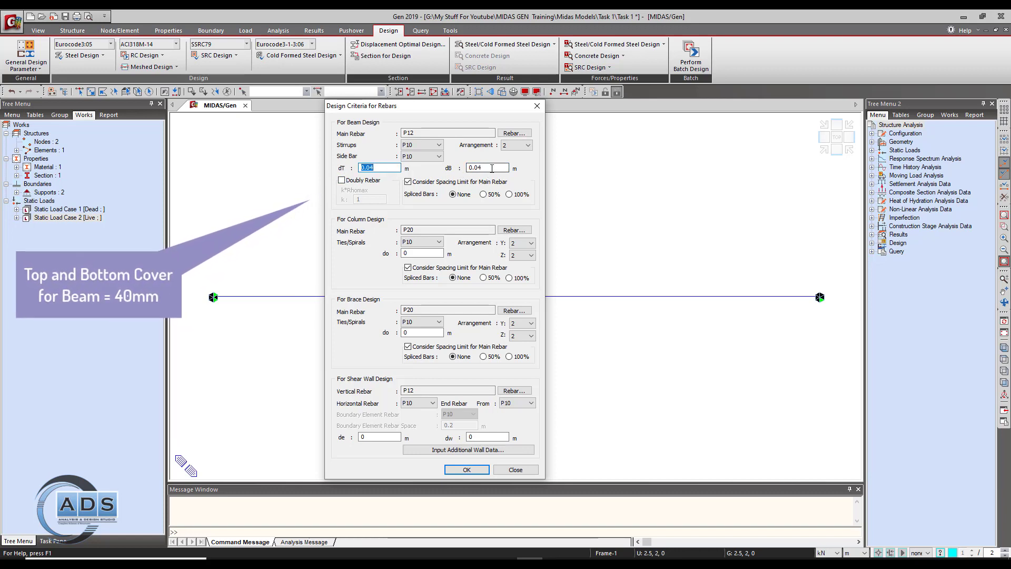
click(487, 167)
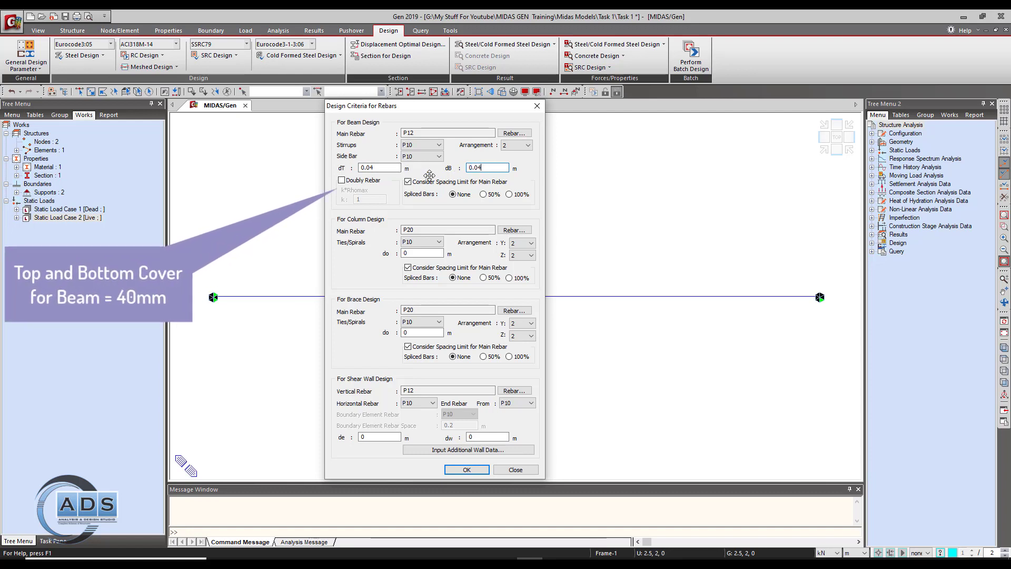
click(340, 180)
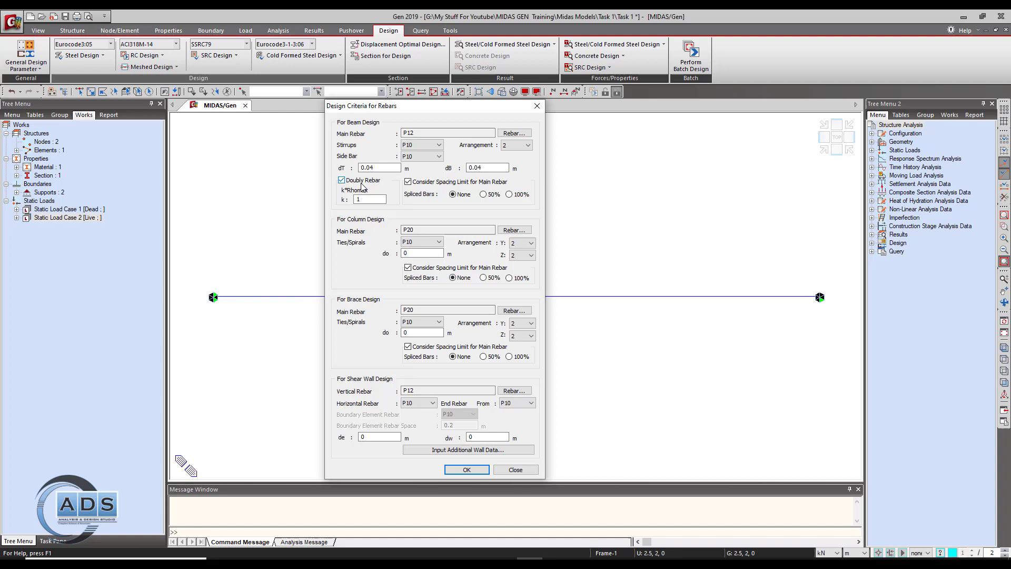
click(341, 179)
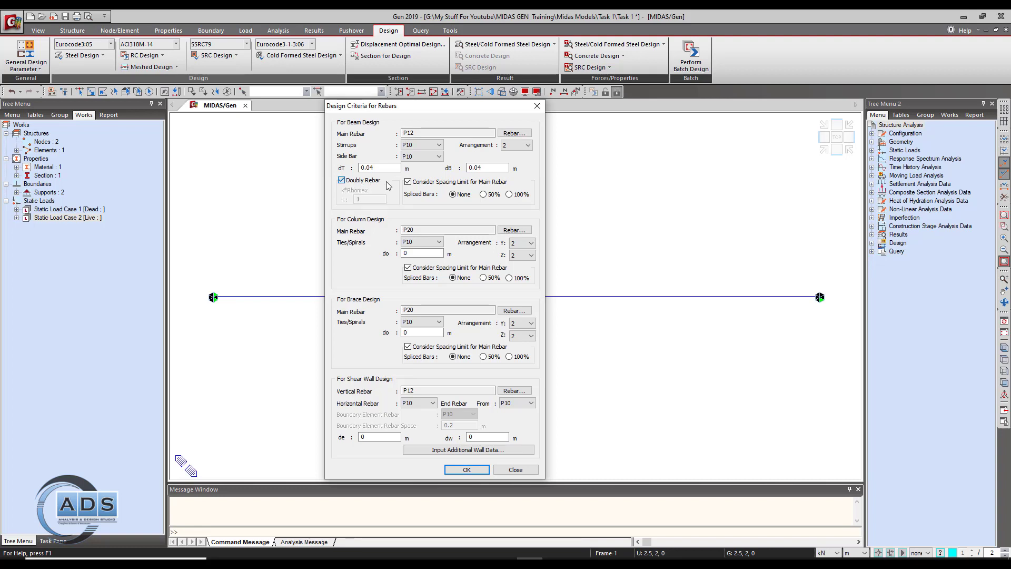
click(342, 180)
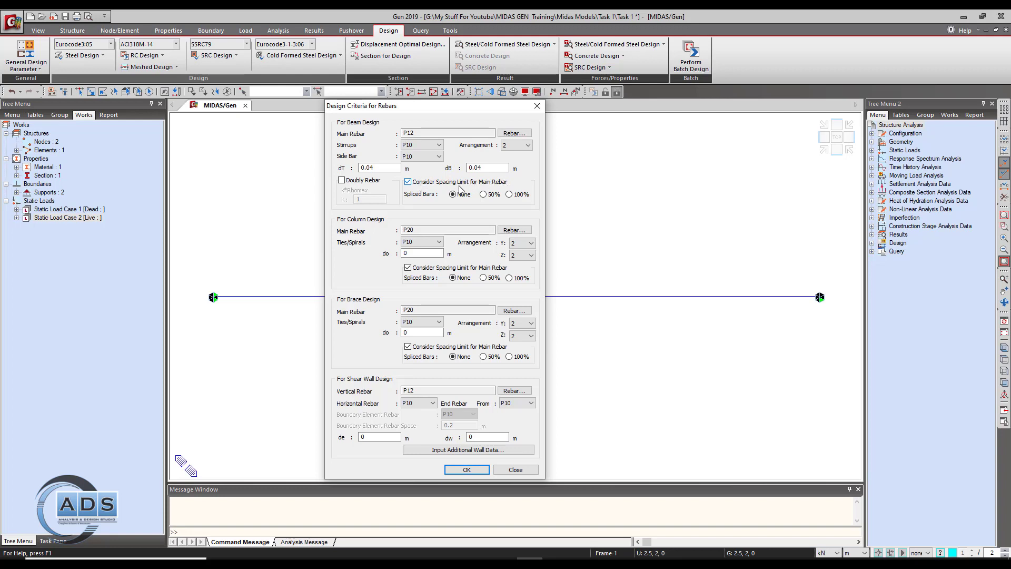
mouse_move(464, 199)
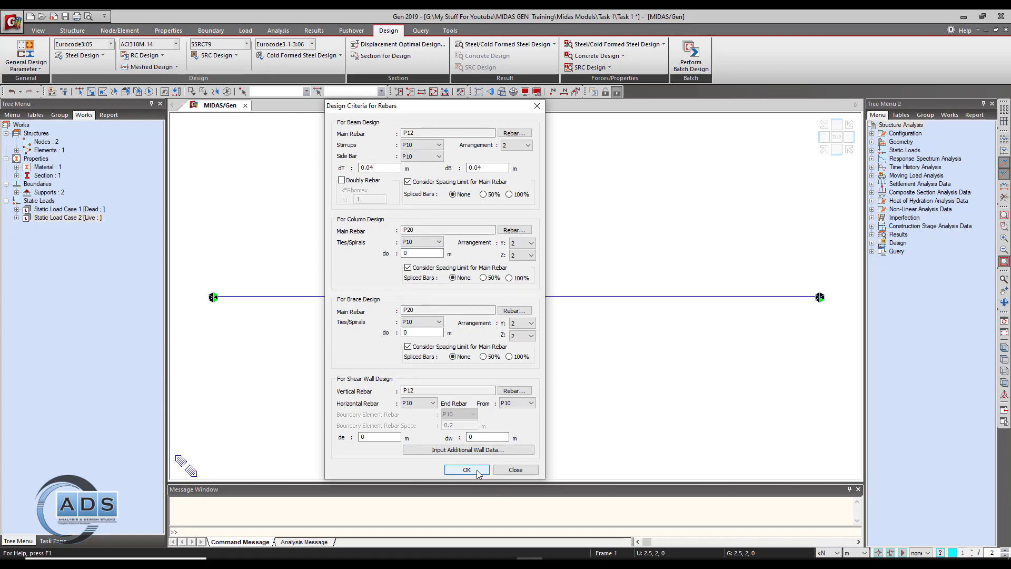
- Accept rebar criteria; apply L/360 deflection, 5-years-or-more factor, L/480 long-term limit
click(467, 469)
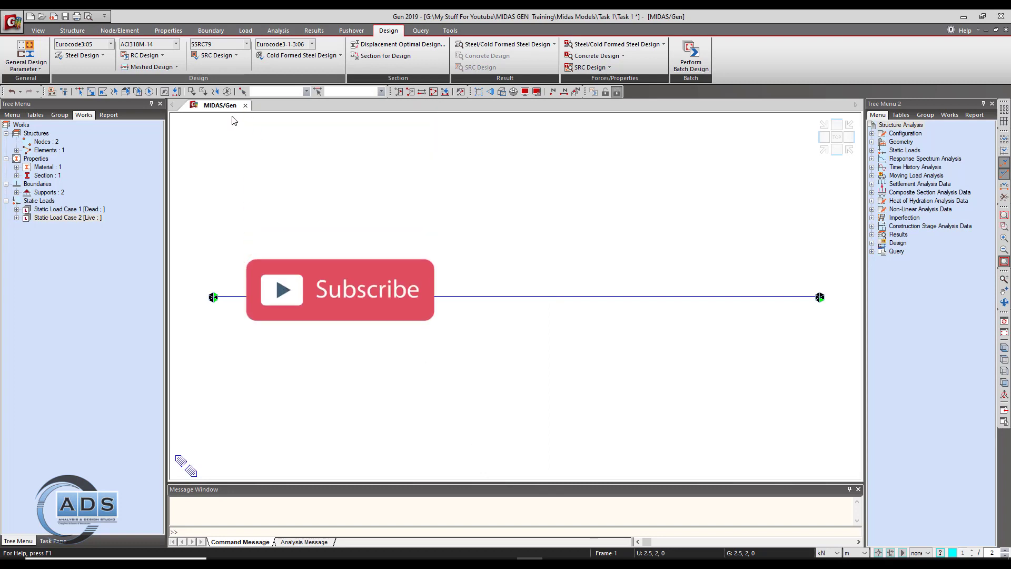
click(142, 55)
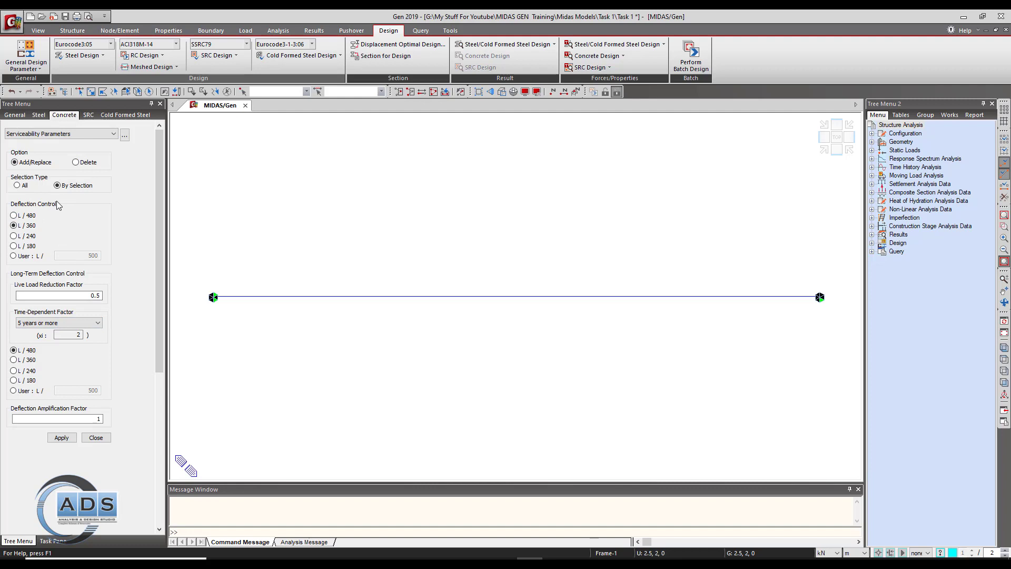
mouse_move(50, 212)
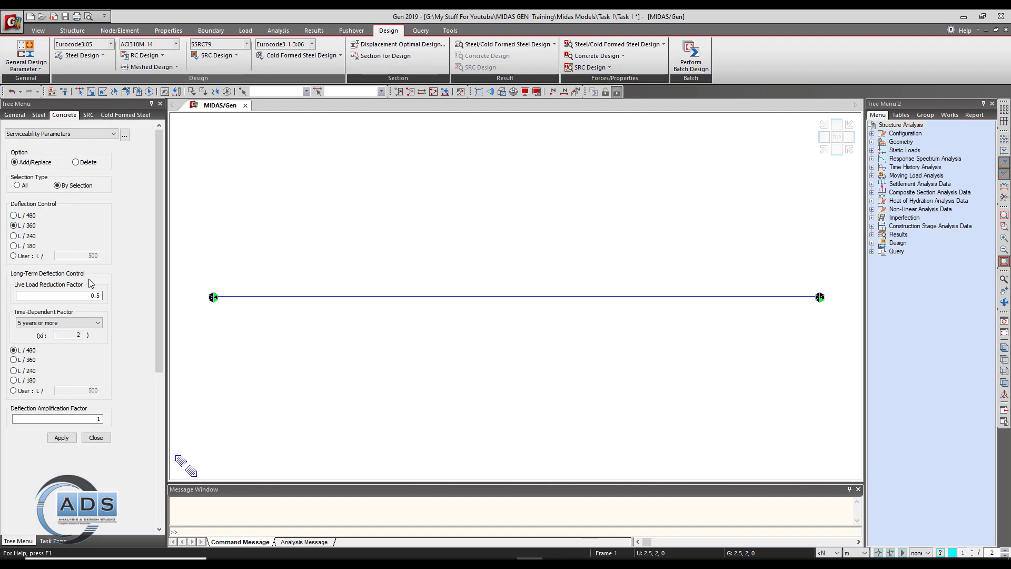
mouse_move(33, 264)
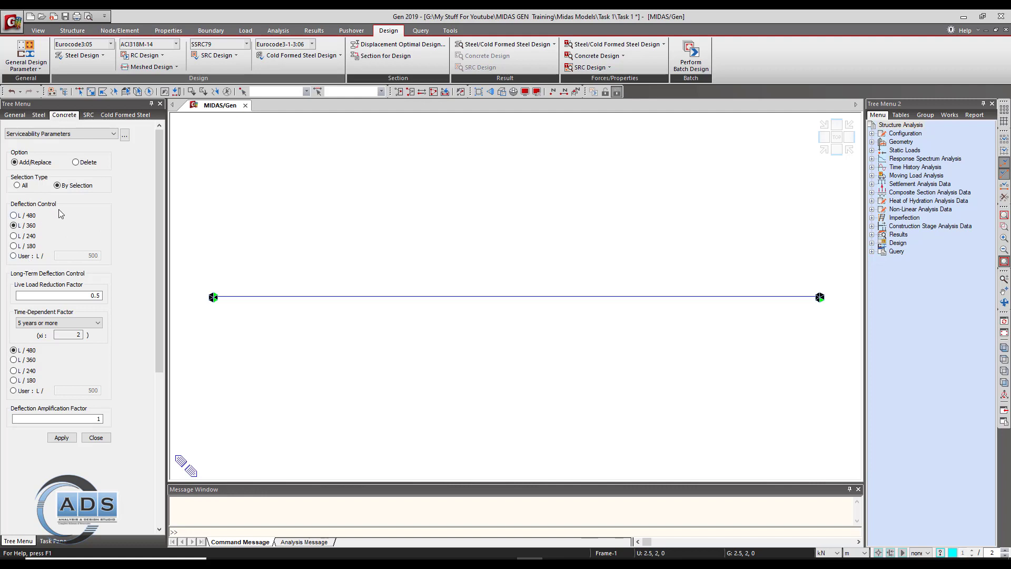
mouse_move(53, 212)
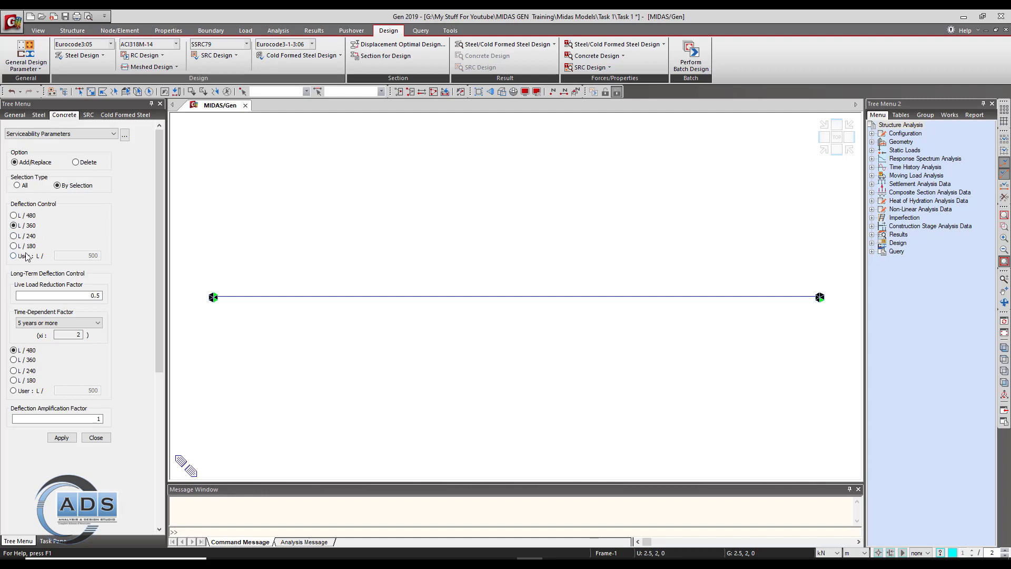
click(14, 256)
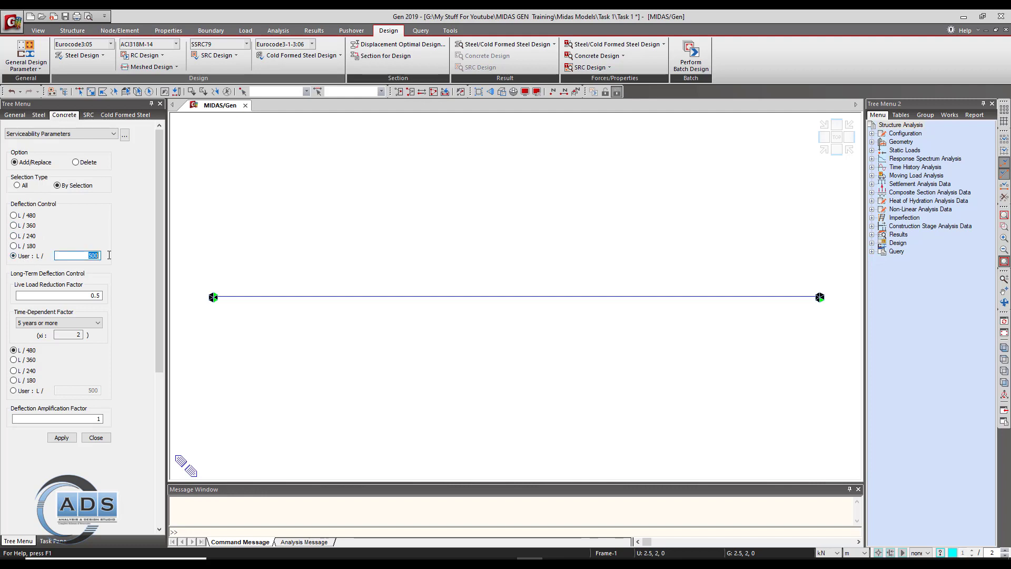
mouse_move(71, 263)
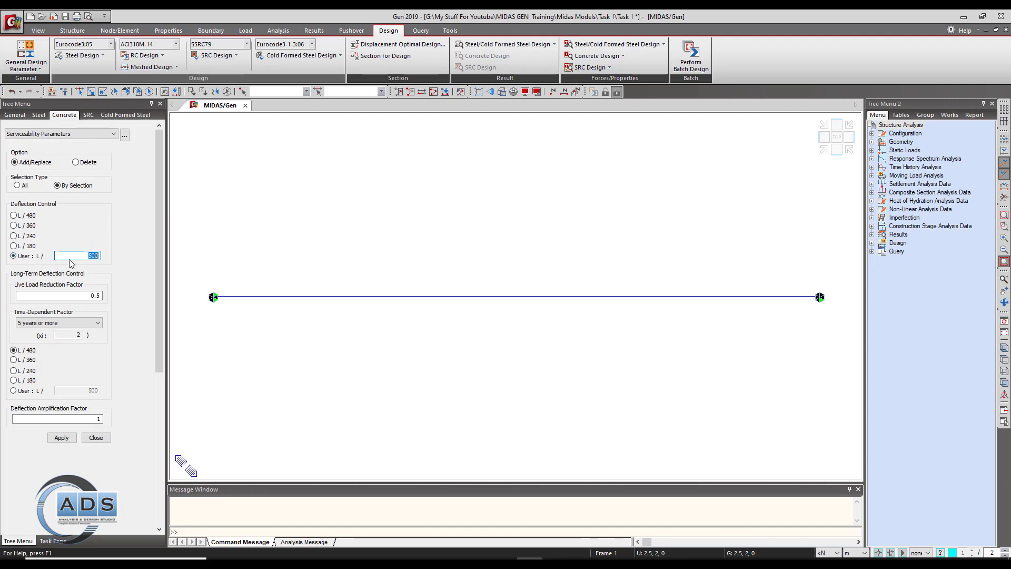
click(13, 235)
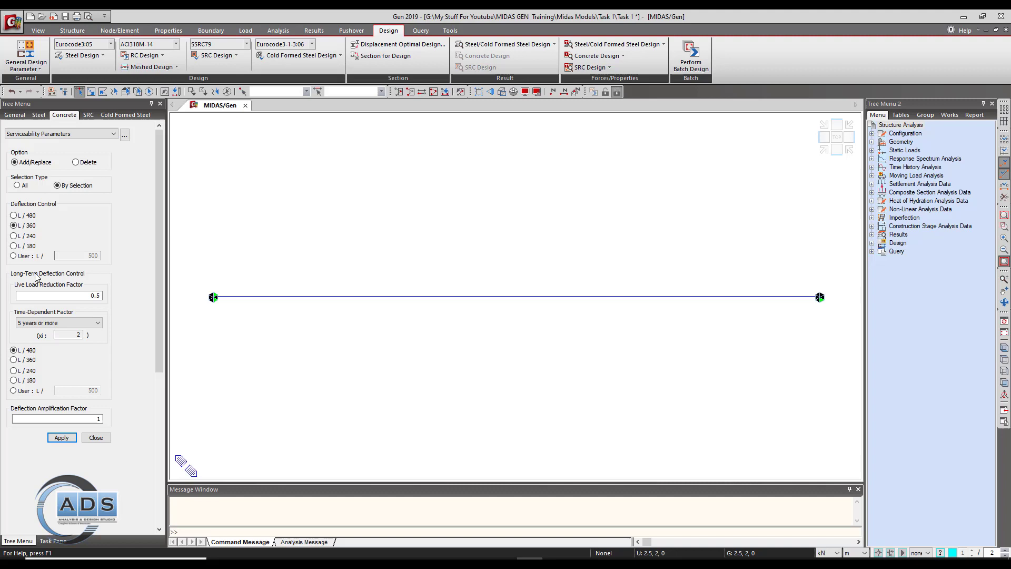
mouse_move(89, 284)
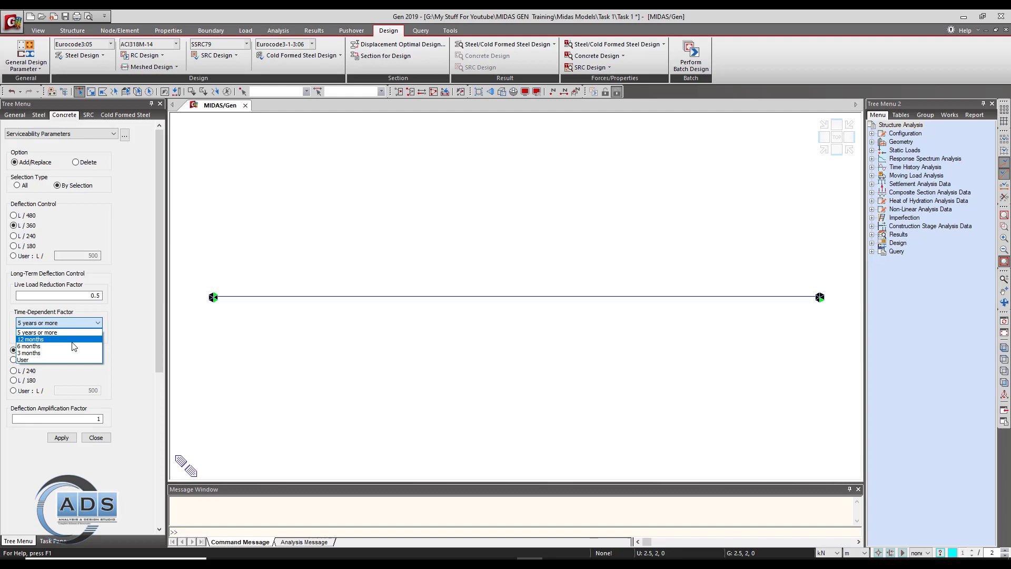
click(29, 338)
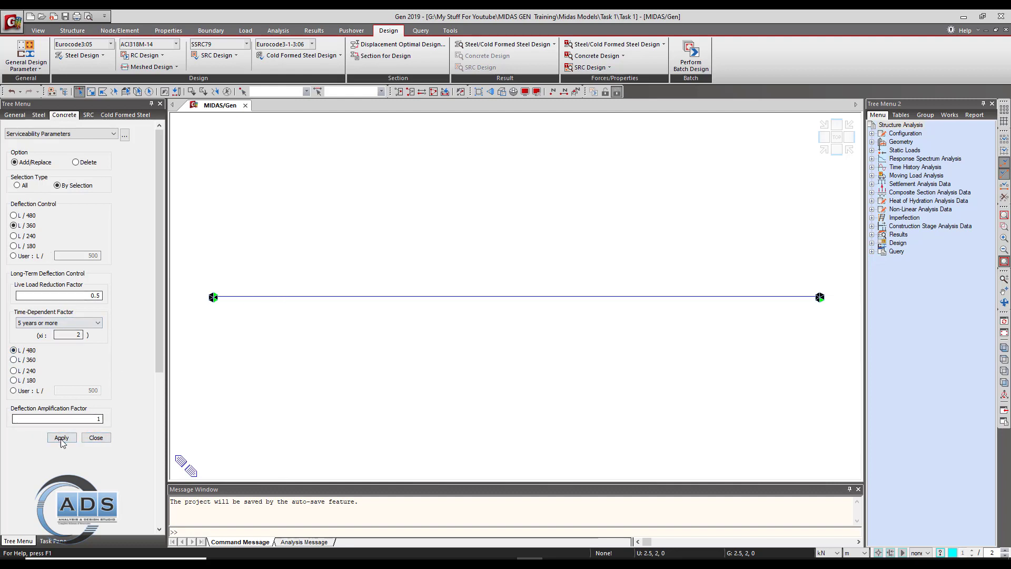
click(62, 438)
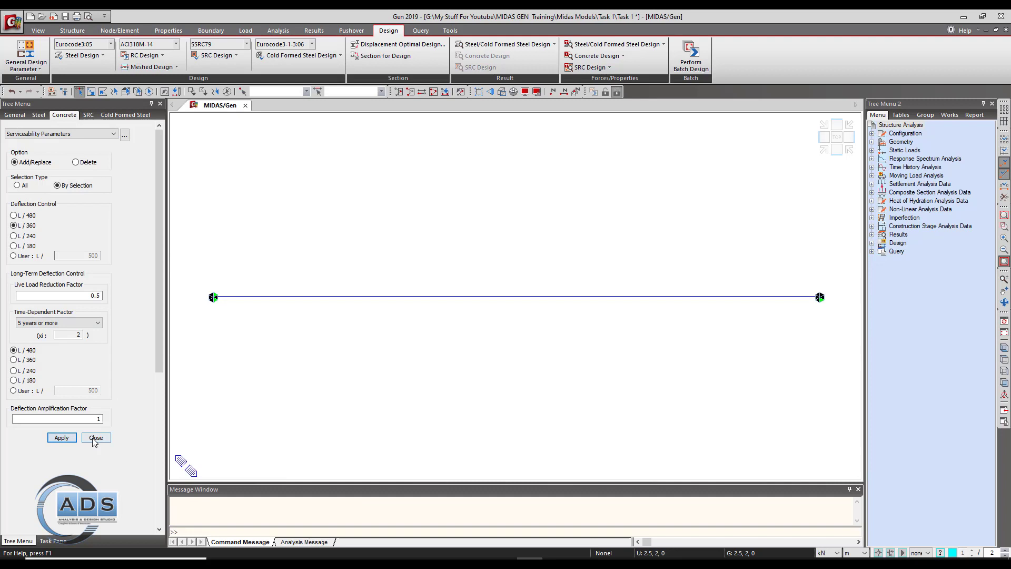
click(96, 437)
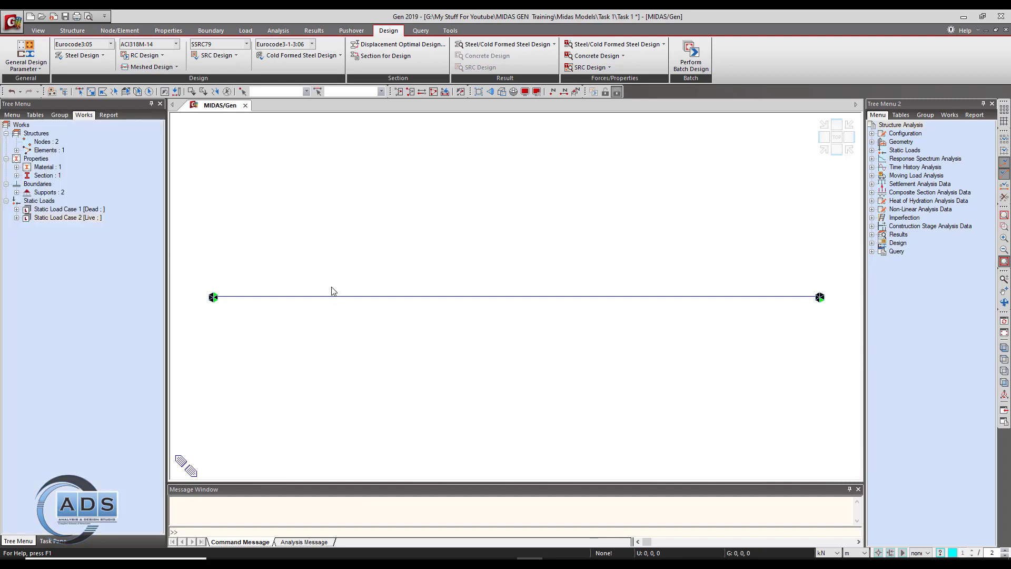
- Run Perform Batch Design with Analysis and Concrete Beam Design both ticked
click(142, 55)
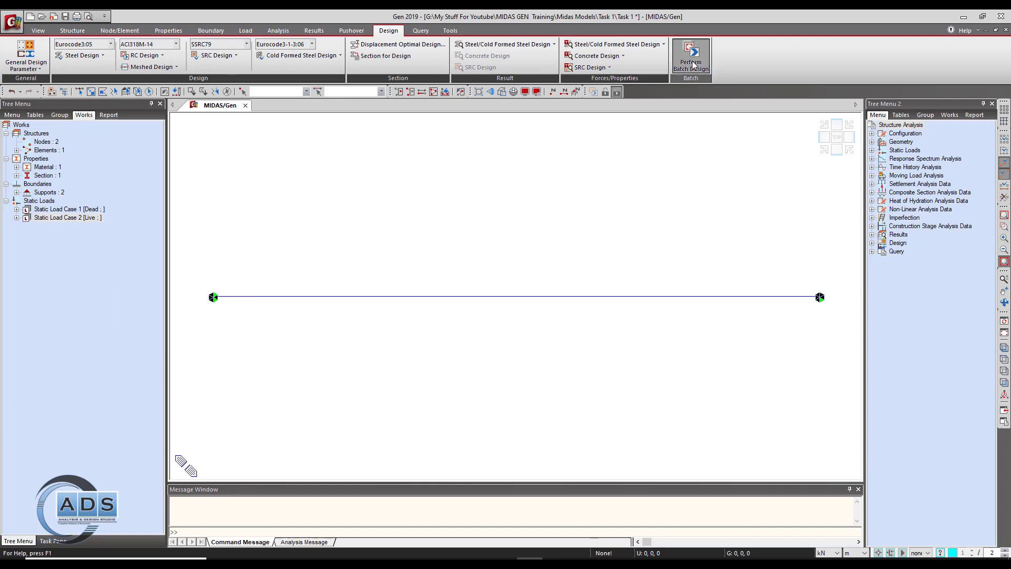
click(690, 53)
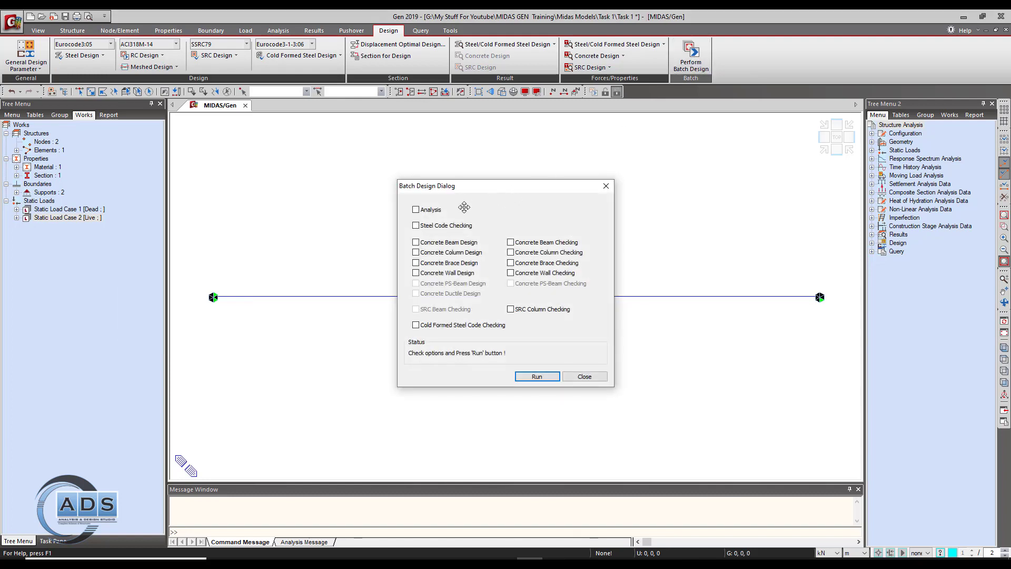
click(415, 209)
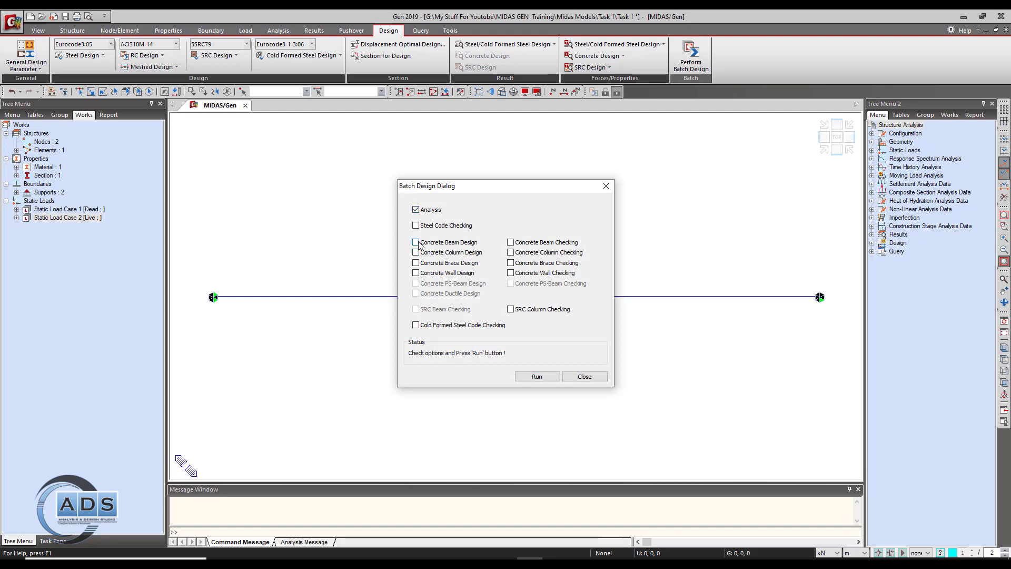
click(415, 242)
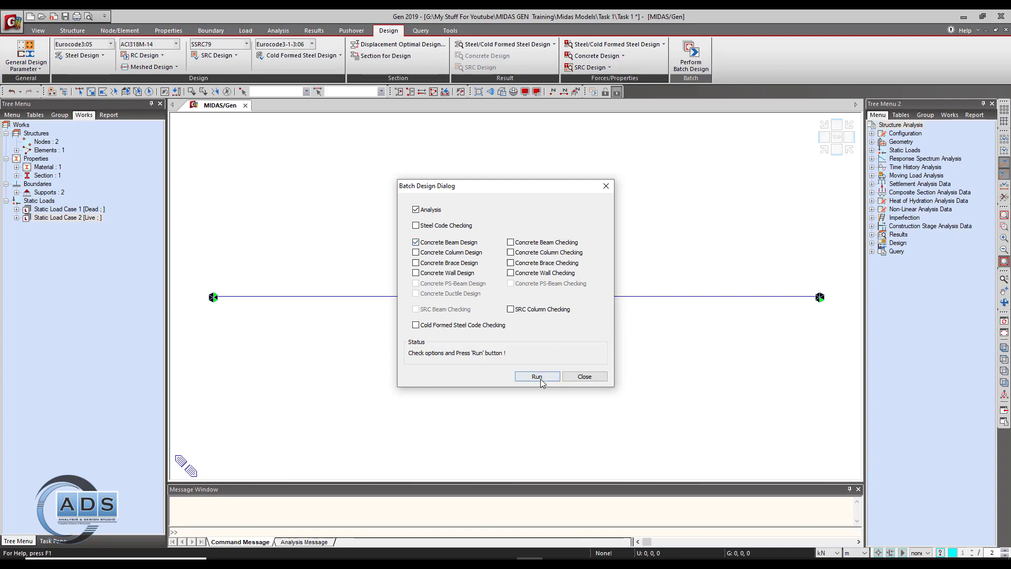
click(537, 376)
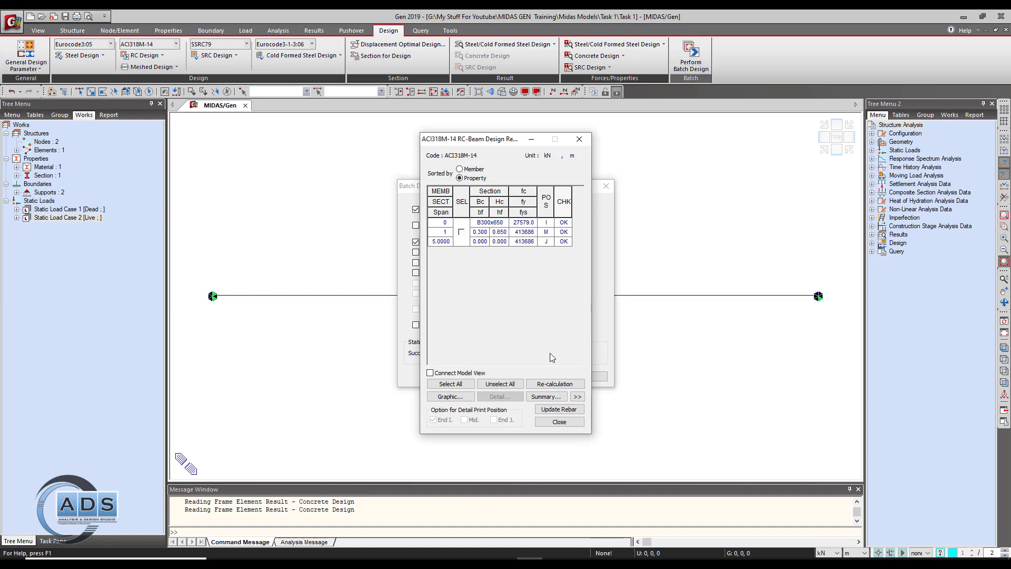
mouse_move(552, 347)
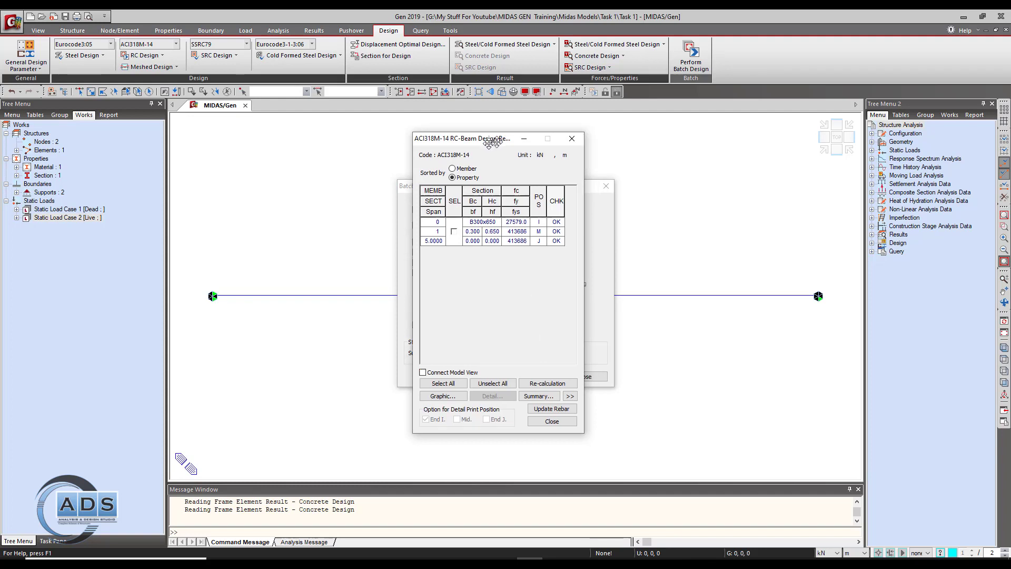
- Link the RC-Beam Design Result list to the model view and tick member 1
drag(492, 138, 464, 146)
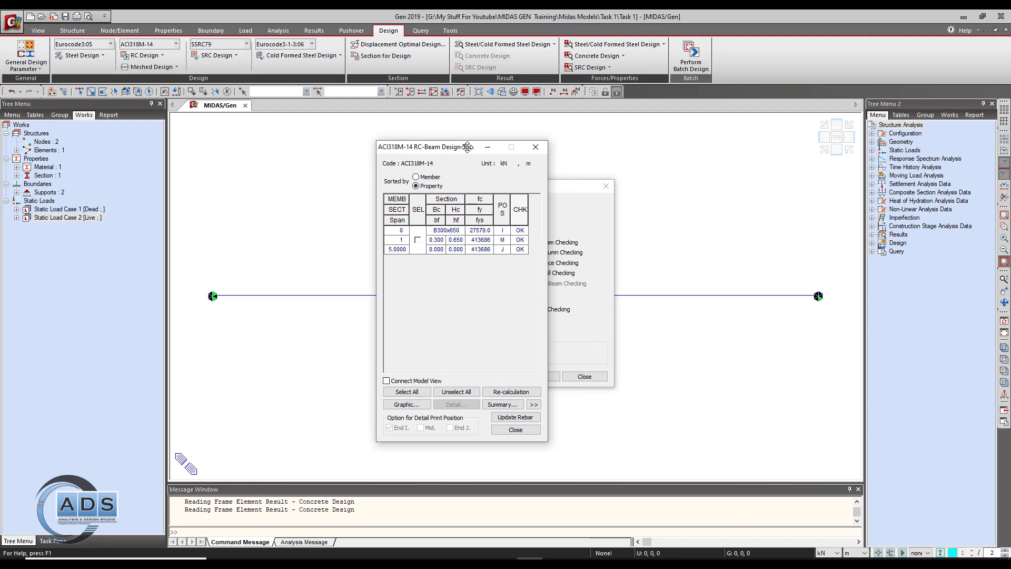
drag(467, 147, 400, 147)
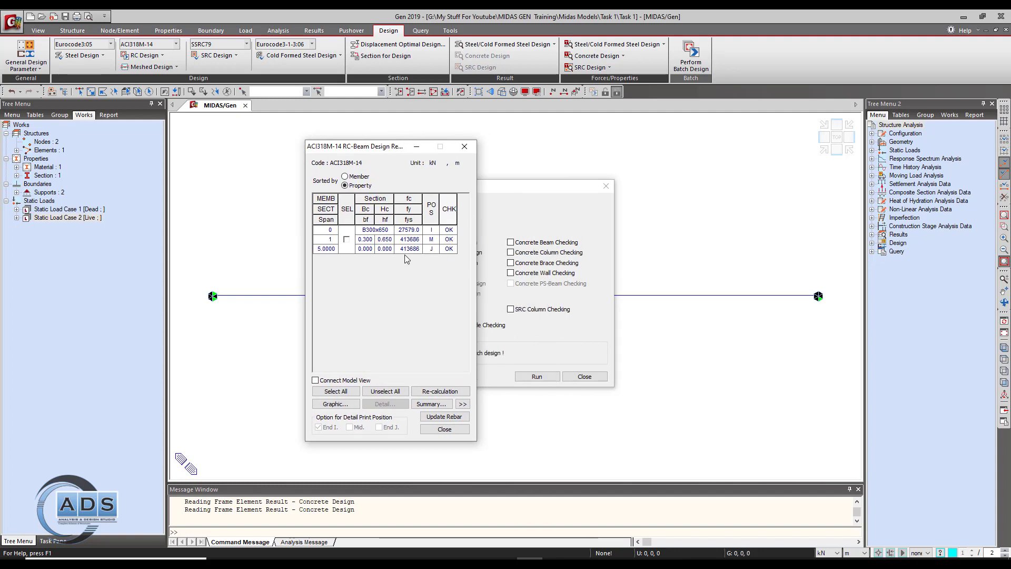
mouse_move(326, 205)
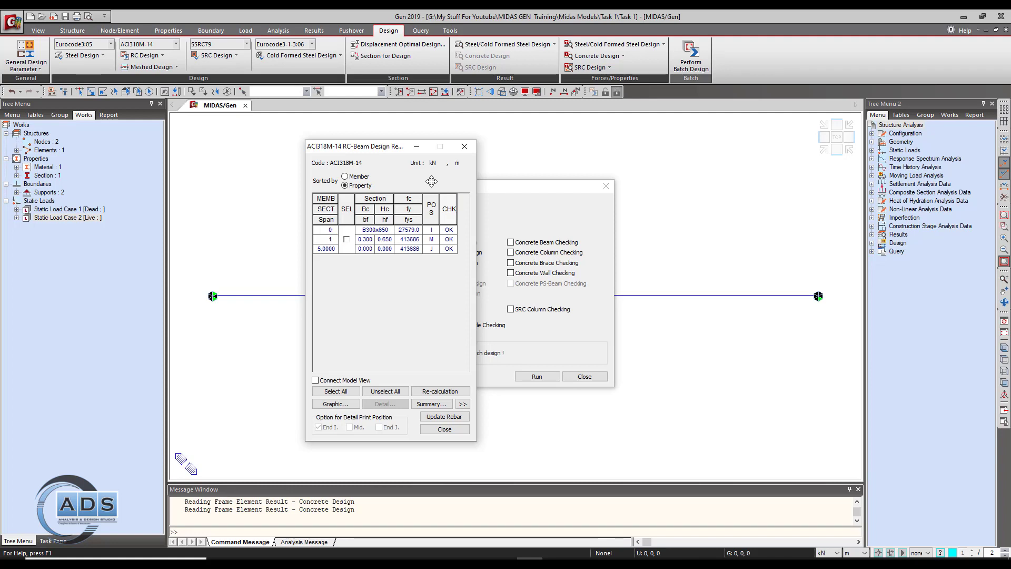
mouse_move(462, 164)
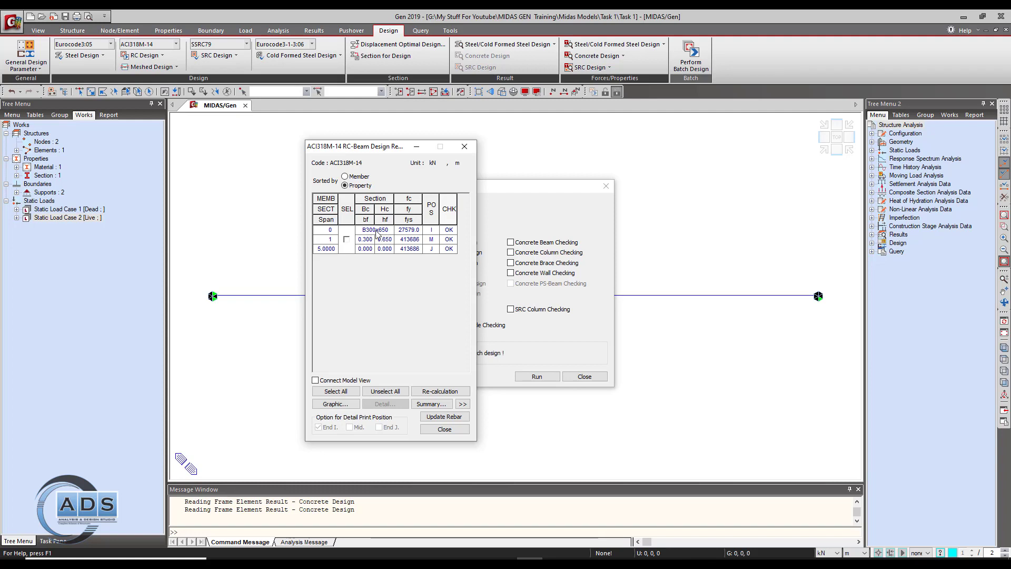
mouse_move(366, 247)
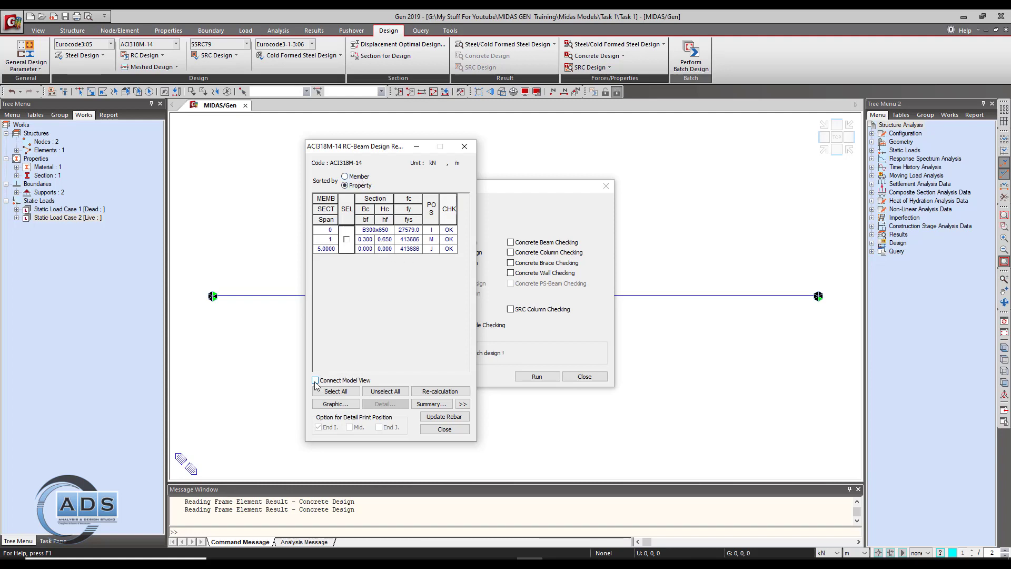
click(315, 380)
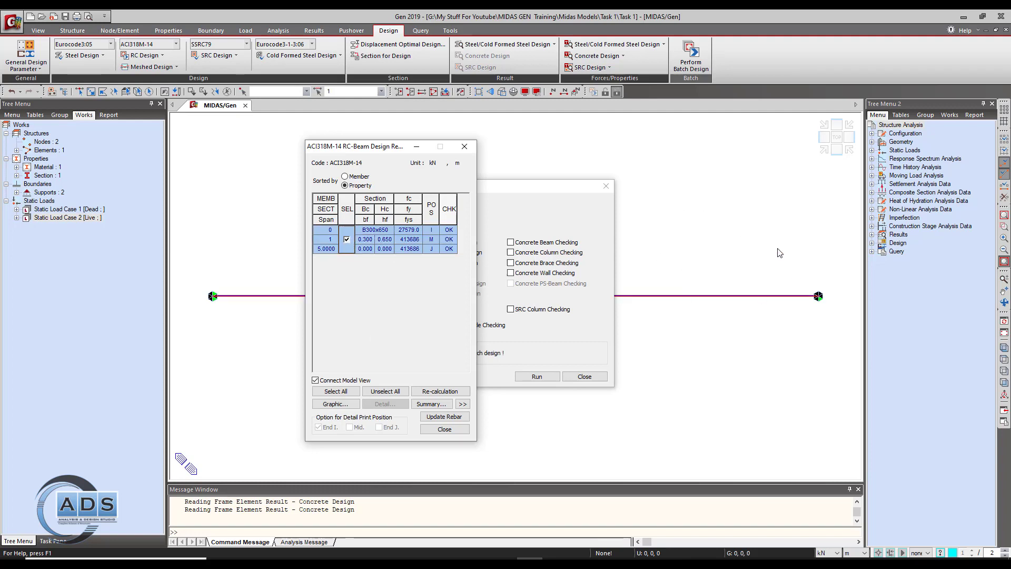
mouse_move(362, 259)
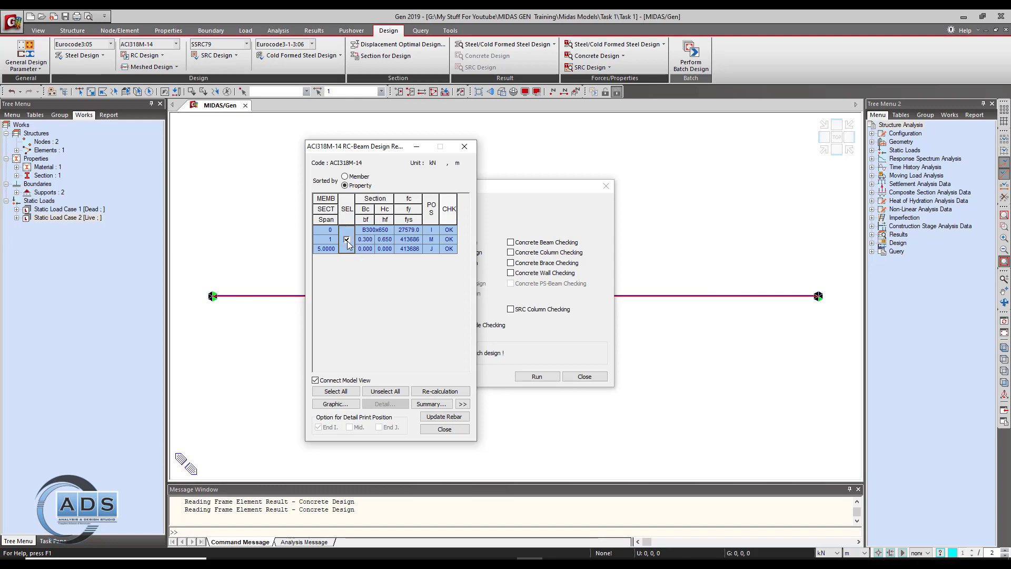
click(347, 239)
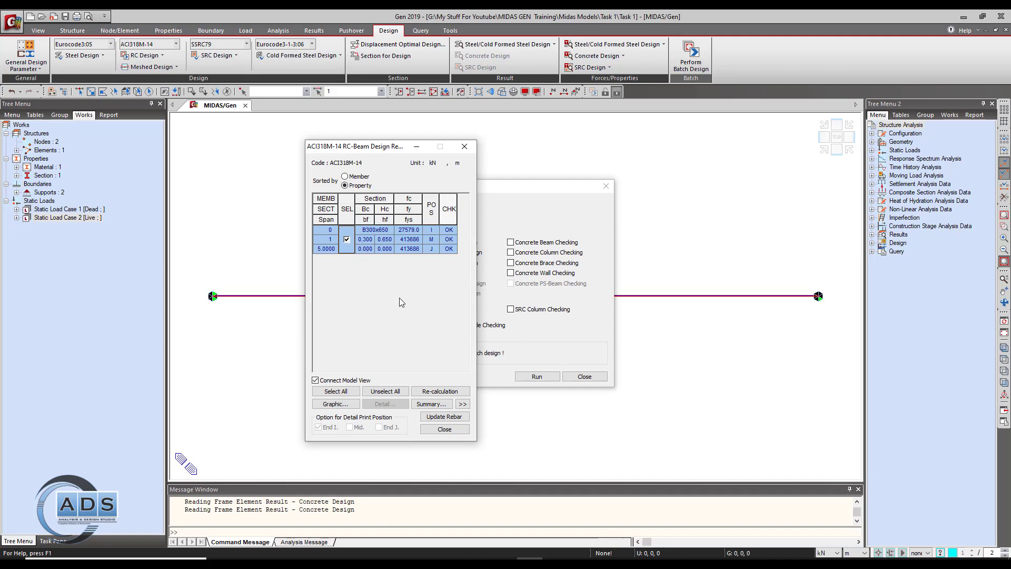
- Show member 1's graphic design report maximized and start printing it
click(336, 403)
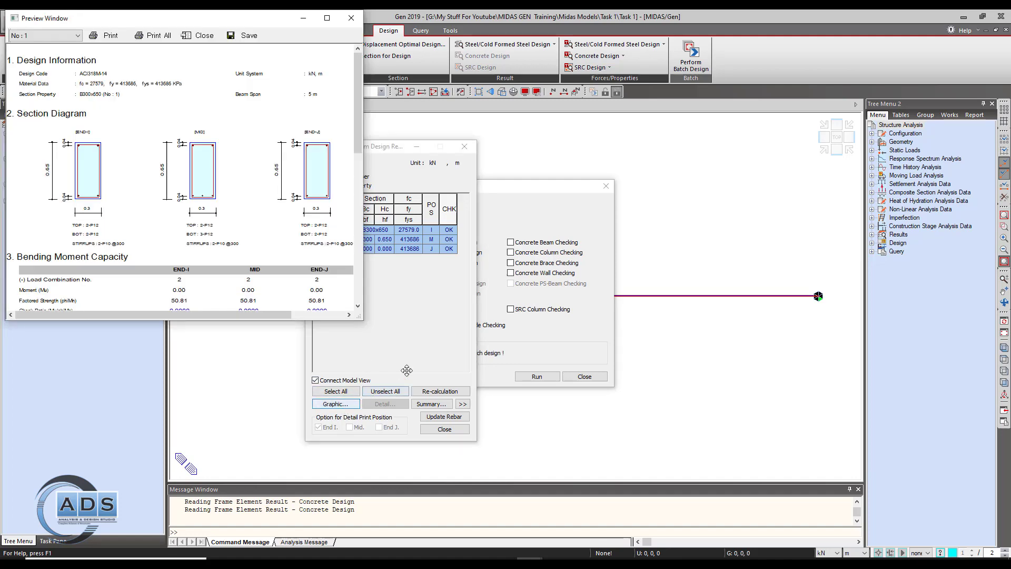
click(326, 17)
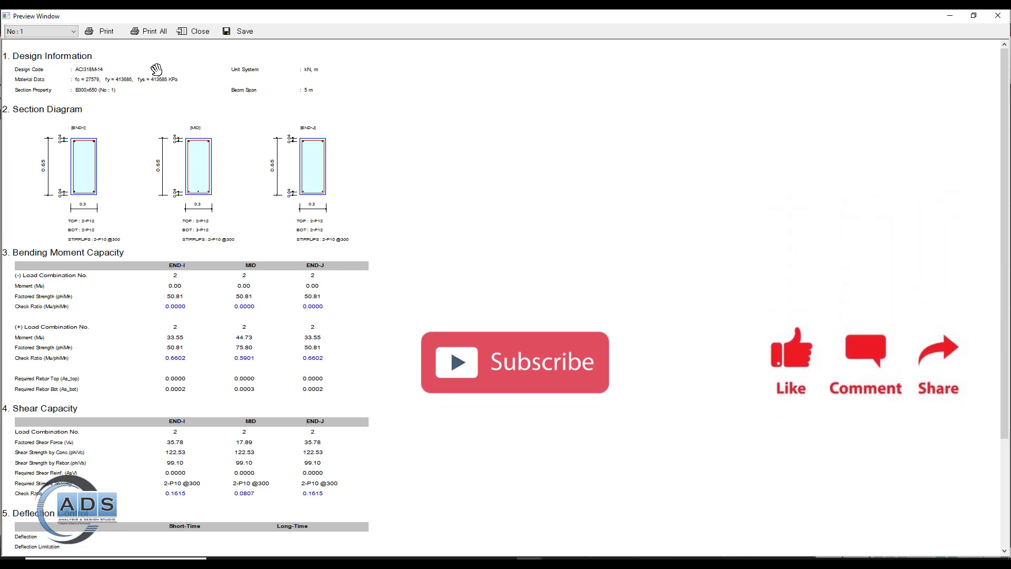
click(105, 31)
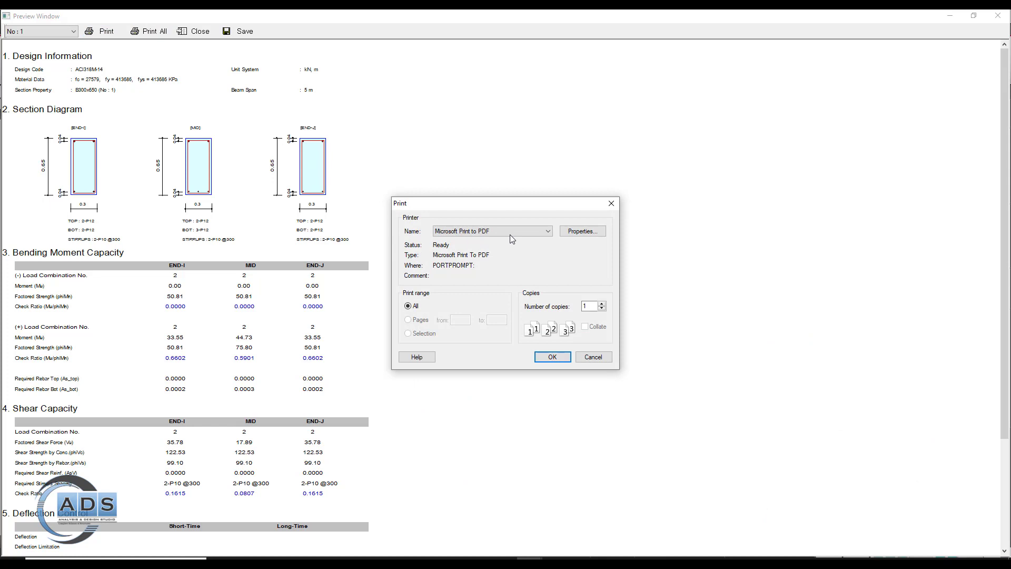
- Print the graphic beam report to a PDF named 'Beam 1', then close the preview window
click(551, 357)
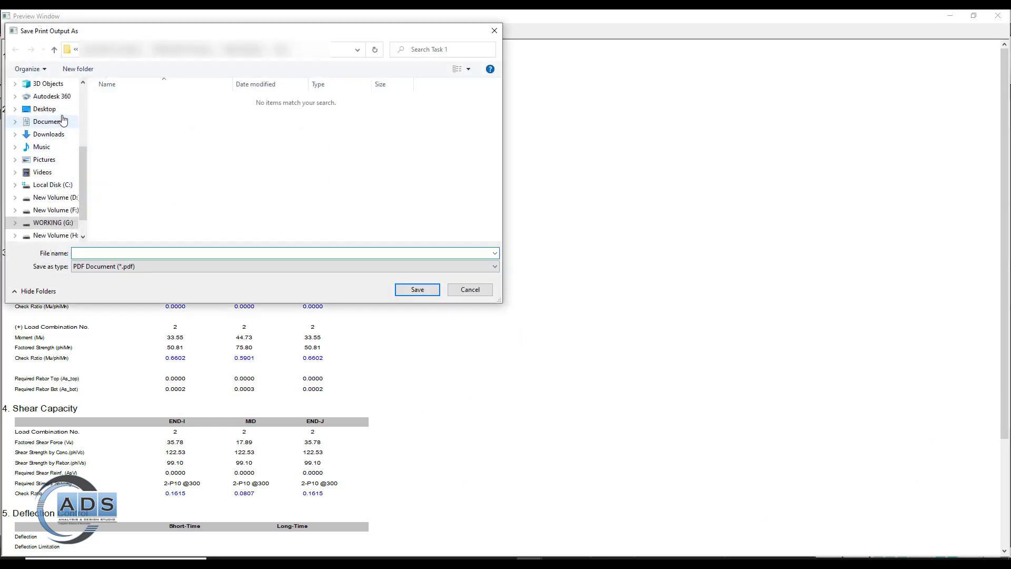
click(255, 252)
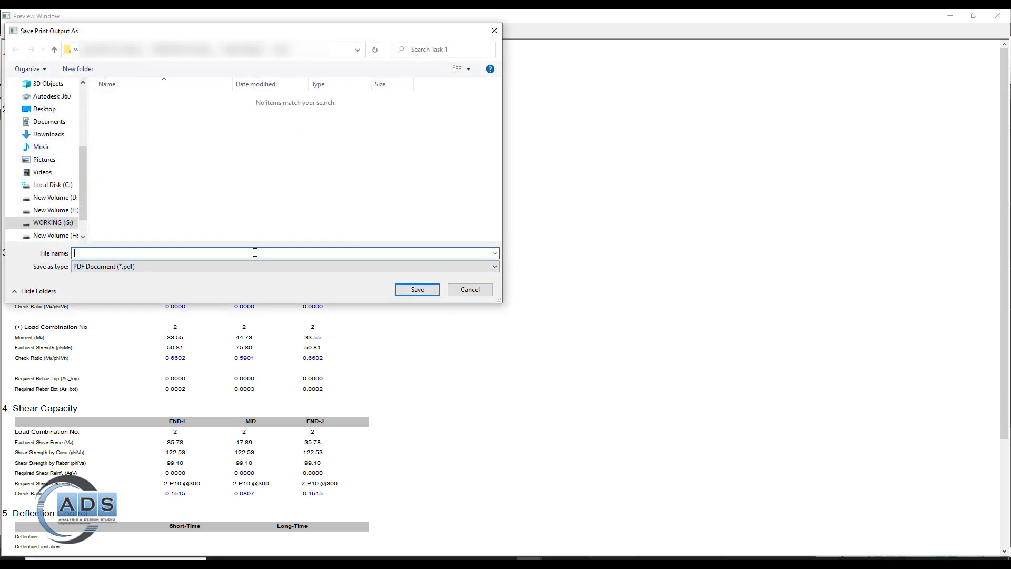
click(470, 289)
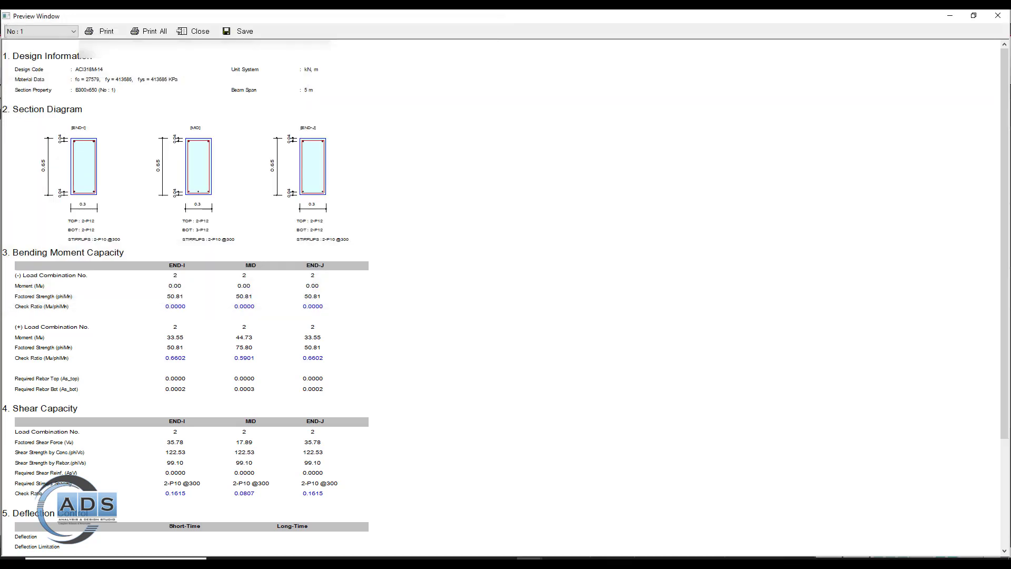
mouse_move(487, 426)
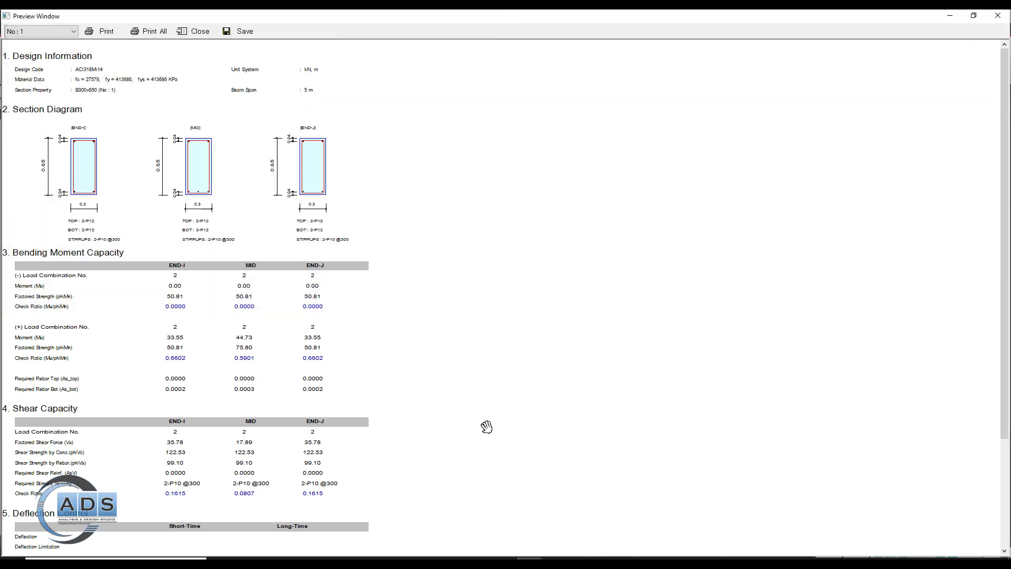
click(197, 30)
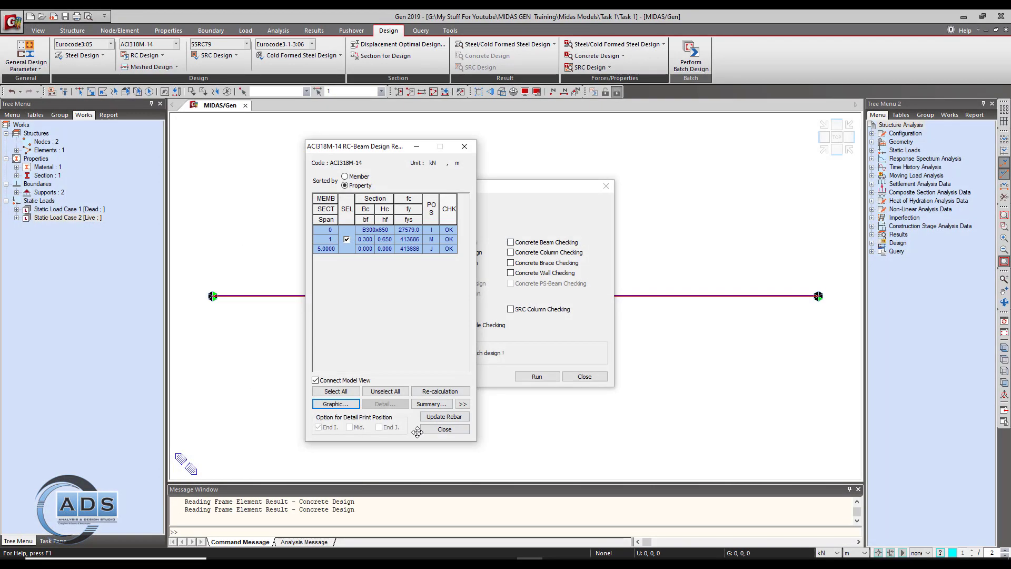
click(336, 403)
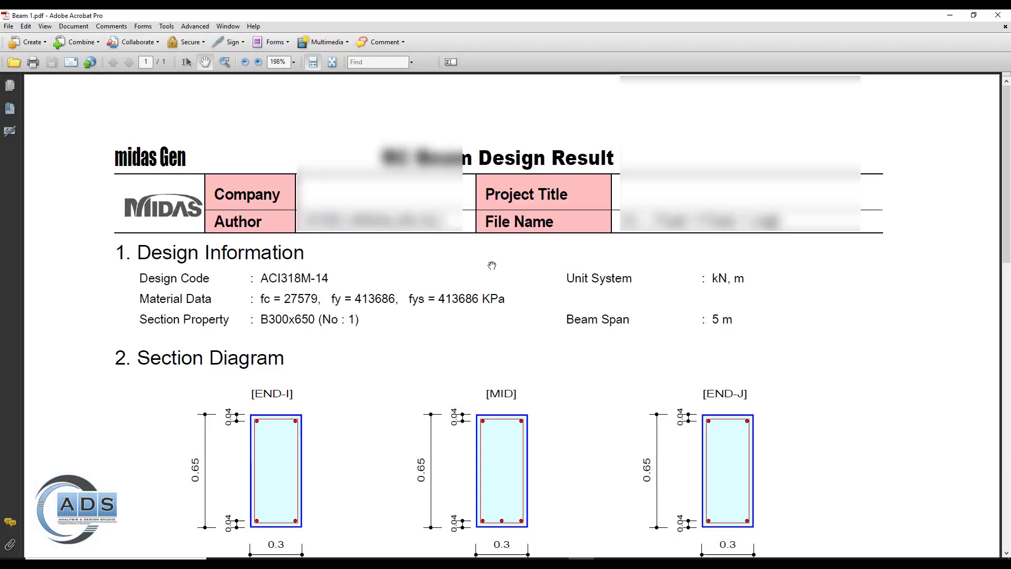
- Scroll Beam 1.pdf from Design Information down to the Deflection Control section
scroll(down, 3)
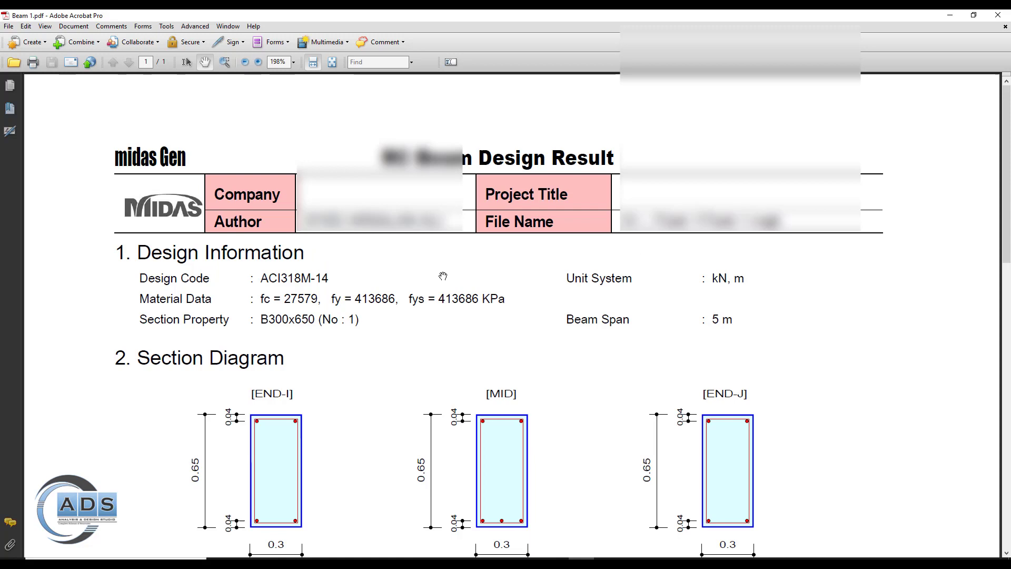
scroll(down, 3)
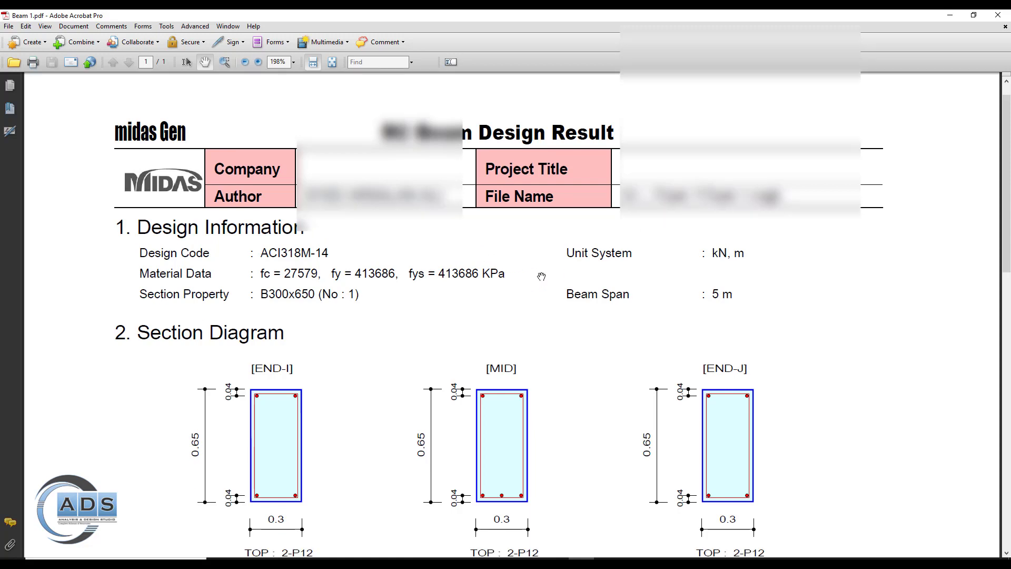
scroll(down, 3)
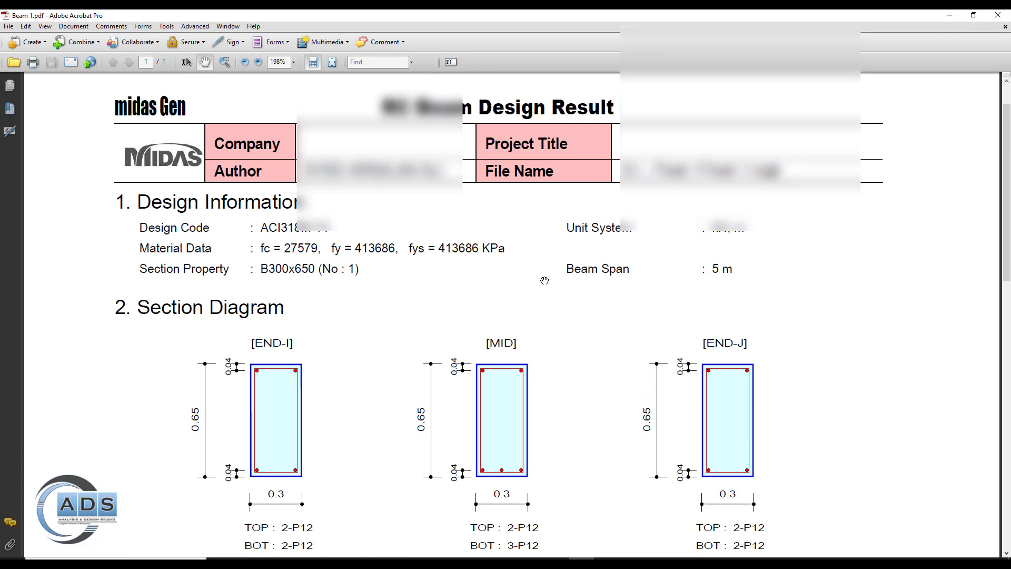
scroll(down, 3)
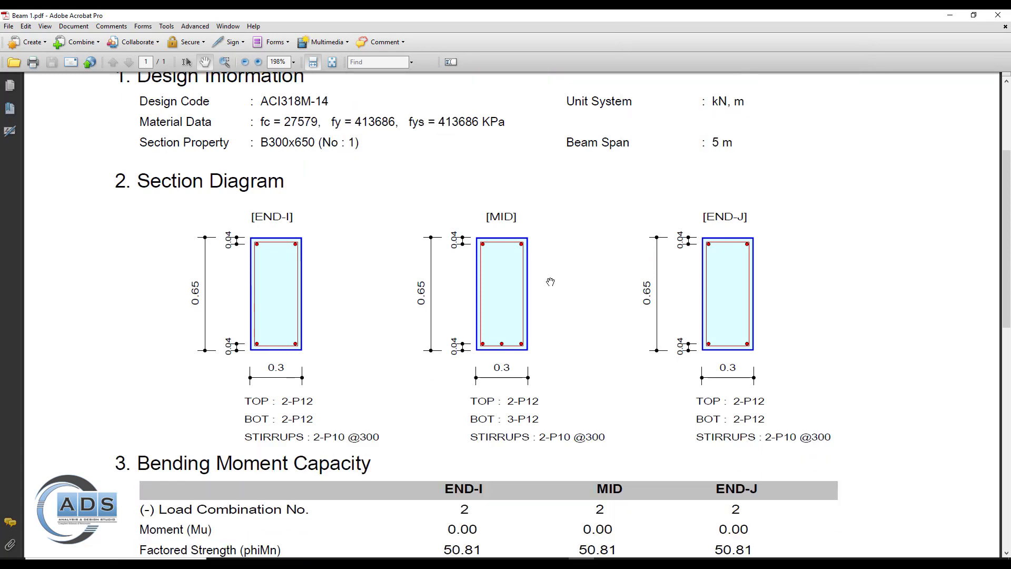
scroll(down, 3)
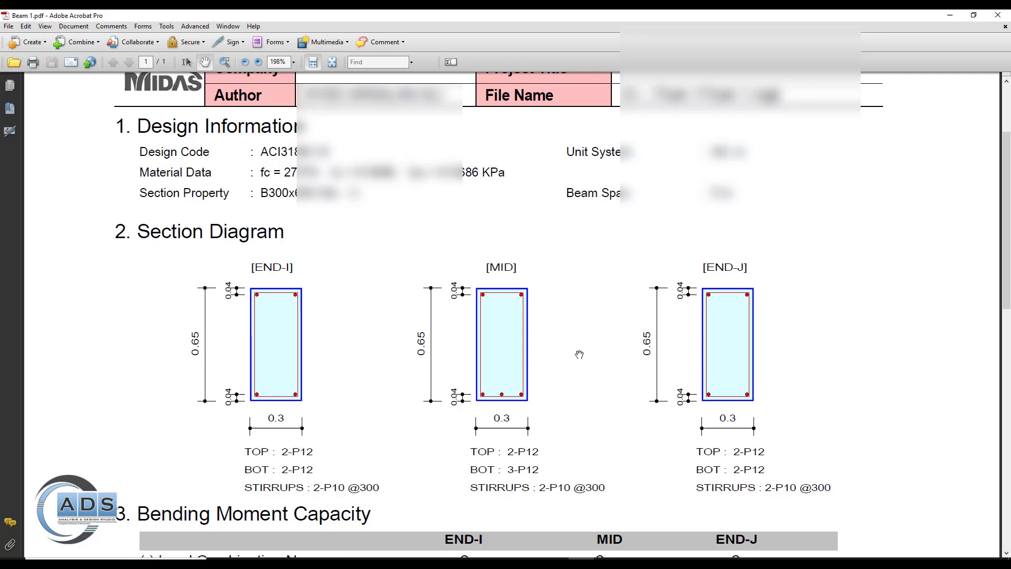
scroll(down, 3)
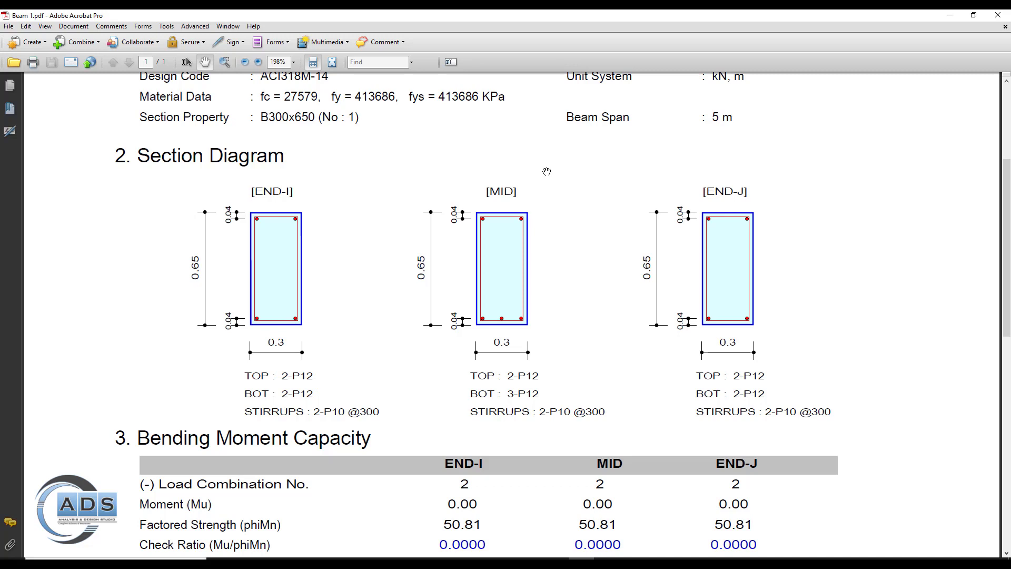
mouse_move(543, 380)
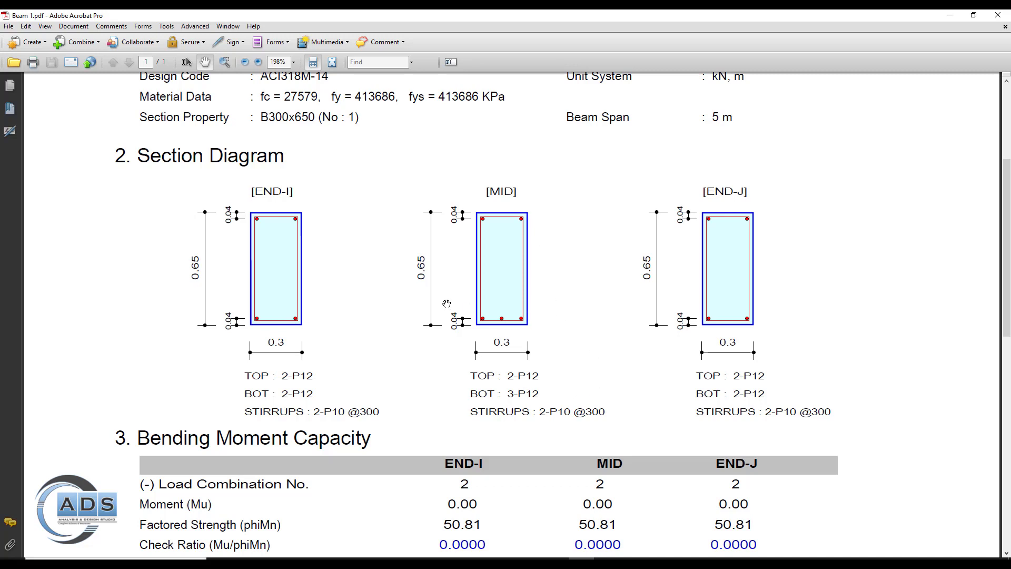
mouse_move(756, 372)
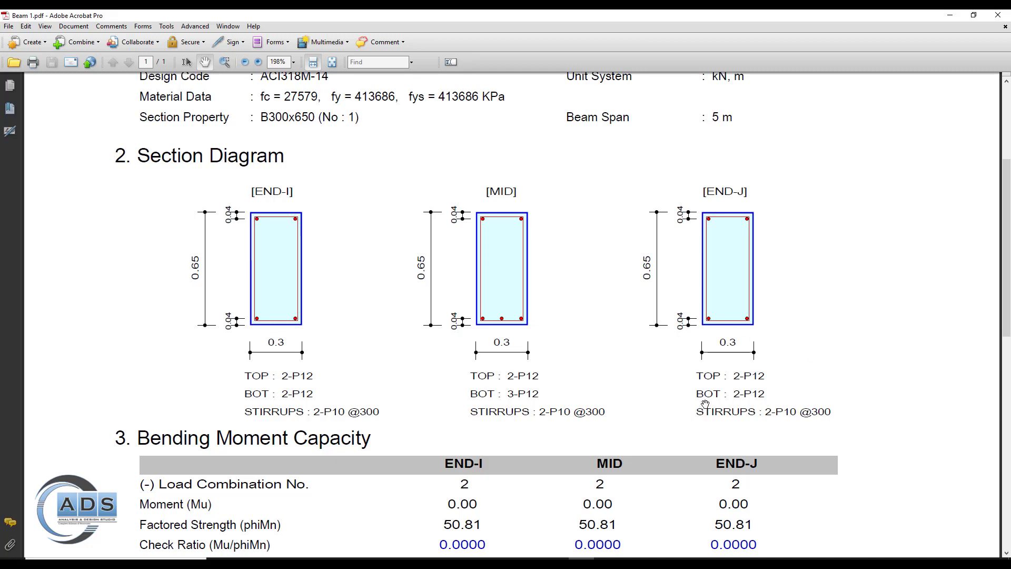
scroll(down, 3)
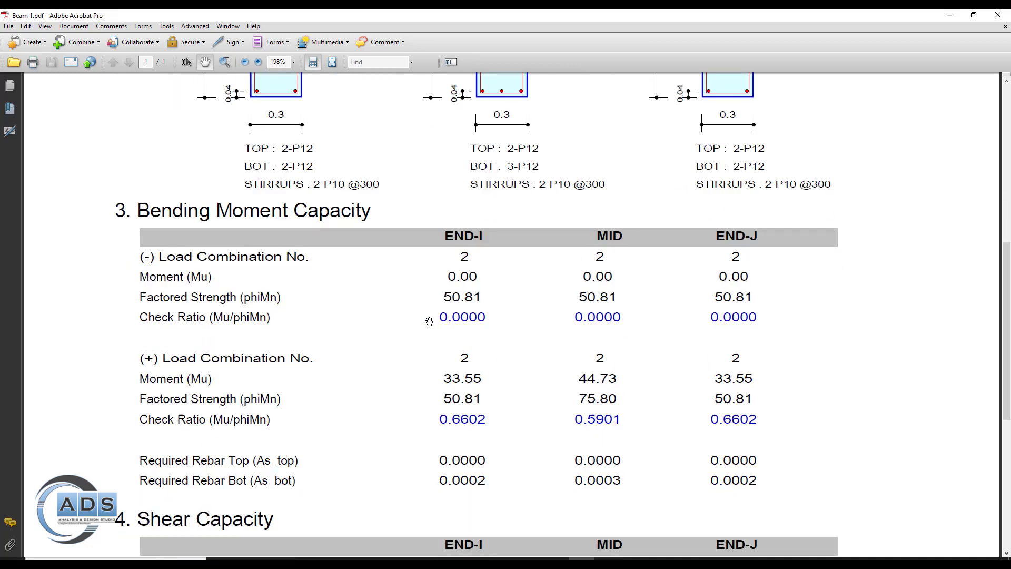
scroll(down, 3)
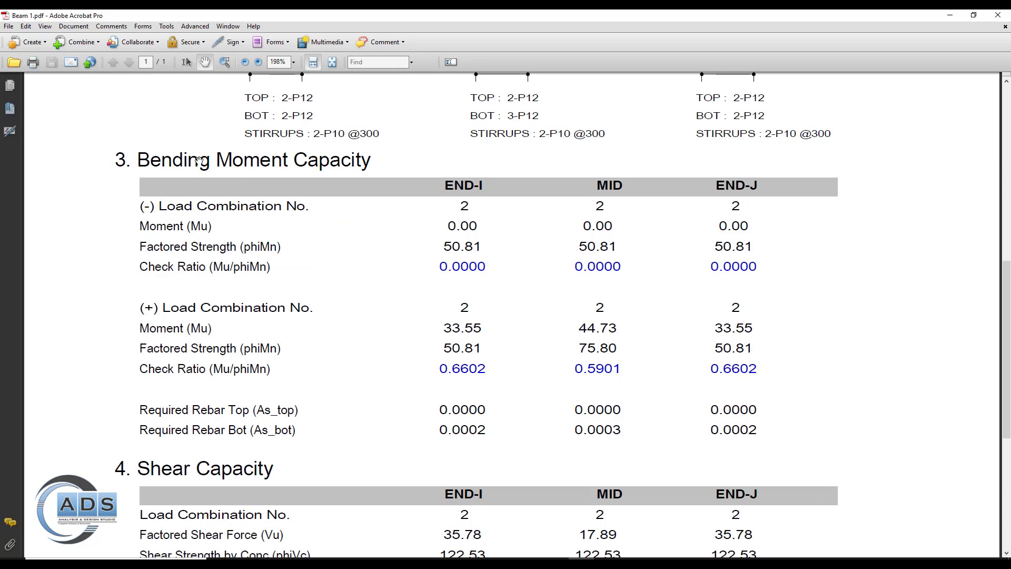
scroll(down, 3)
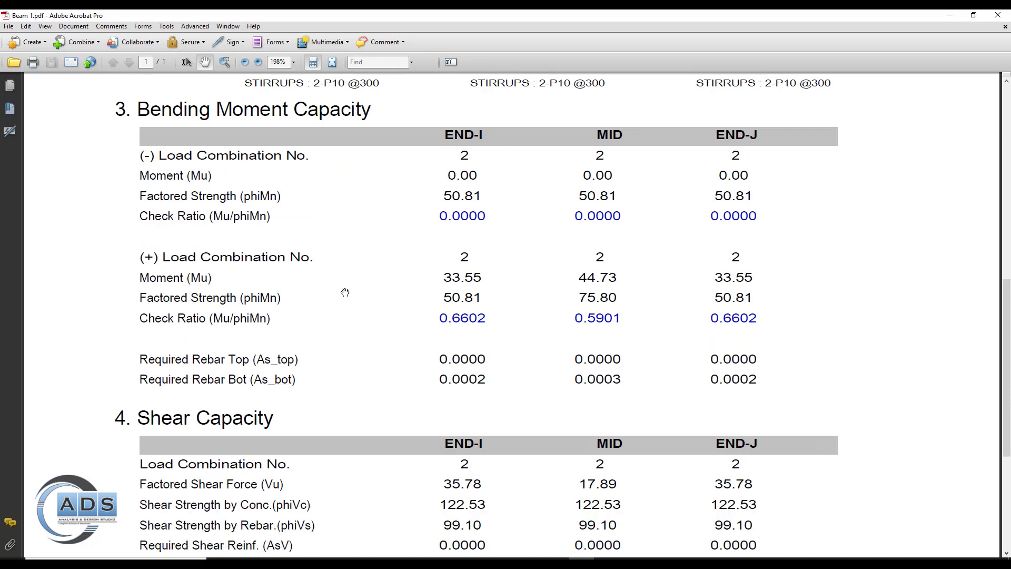
scroll(down, 3)
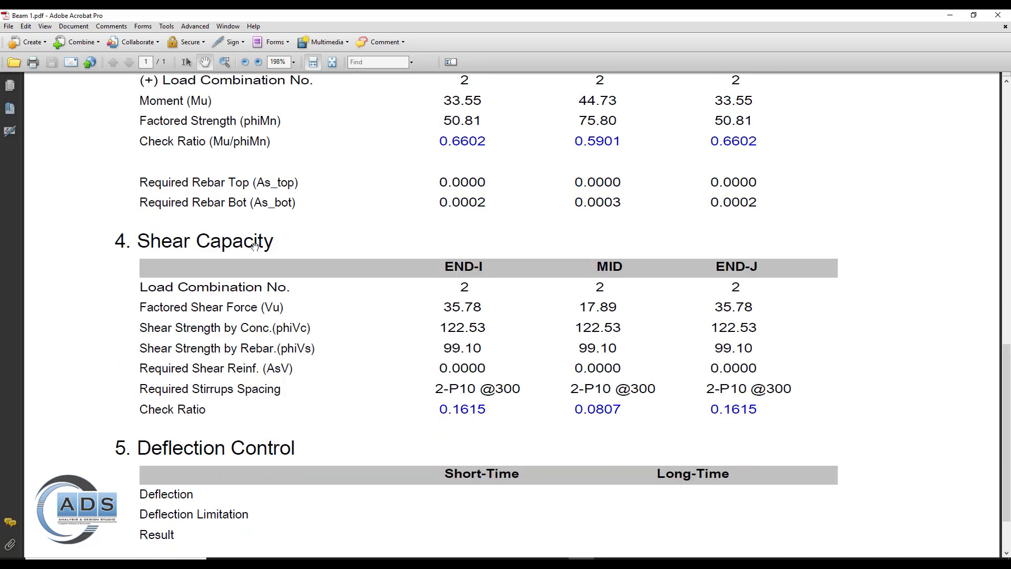
scroll(up, 3)
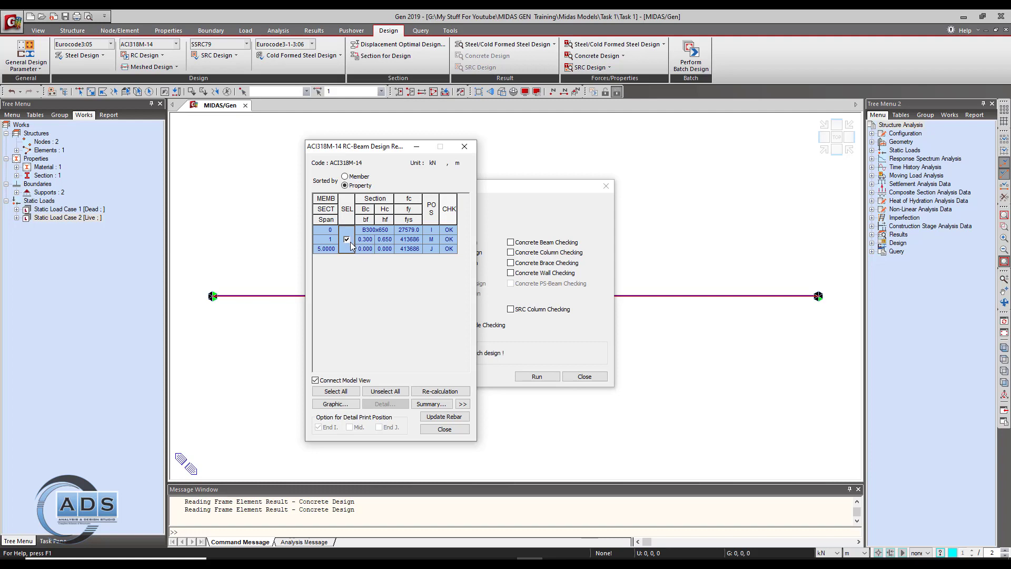
mouse_move(353, 215)
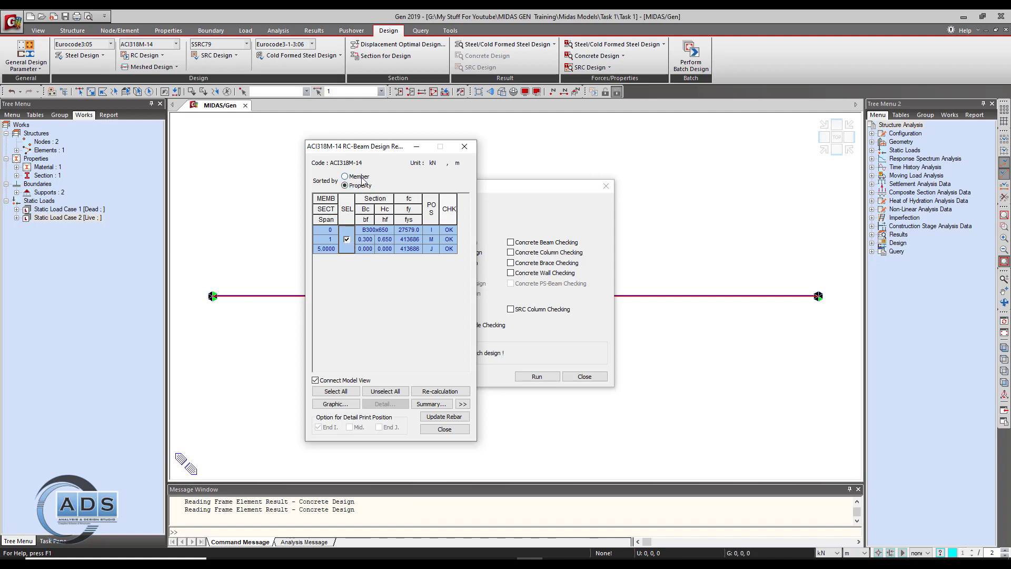
- Sort results by Member, keep only Mid. as detail print position, and generate the Detail report
click(344, 176)
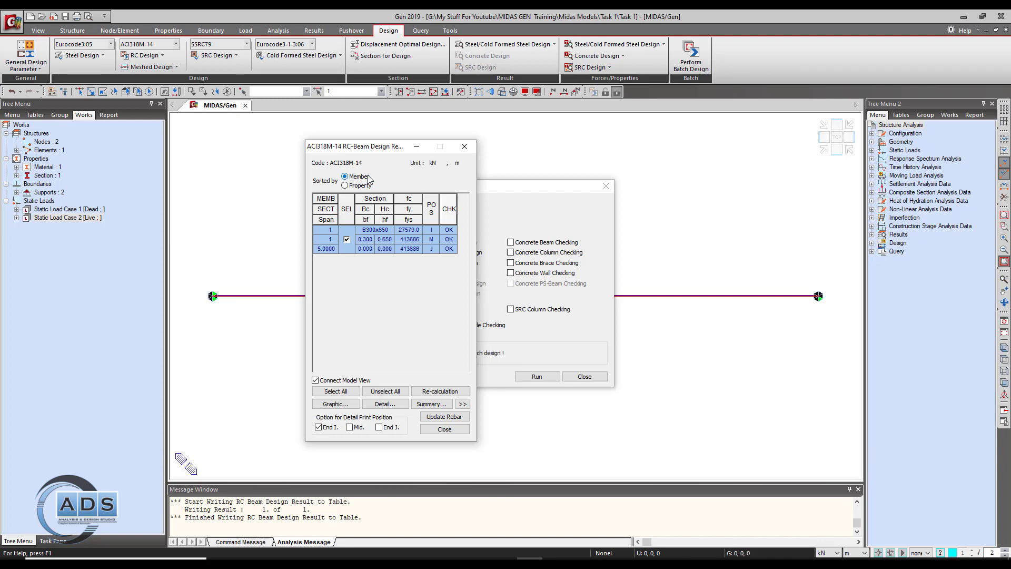
mouse_move(370, 185)
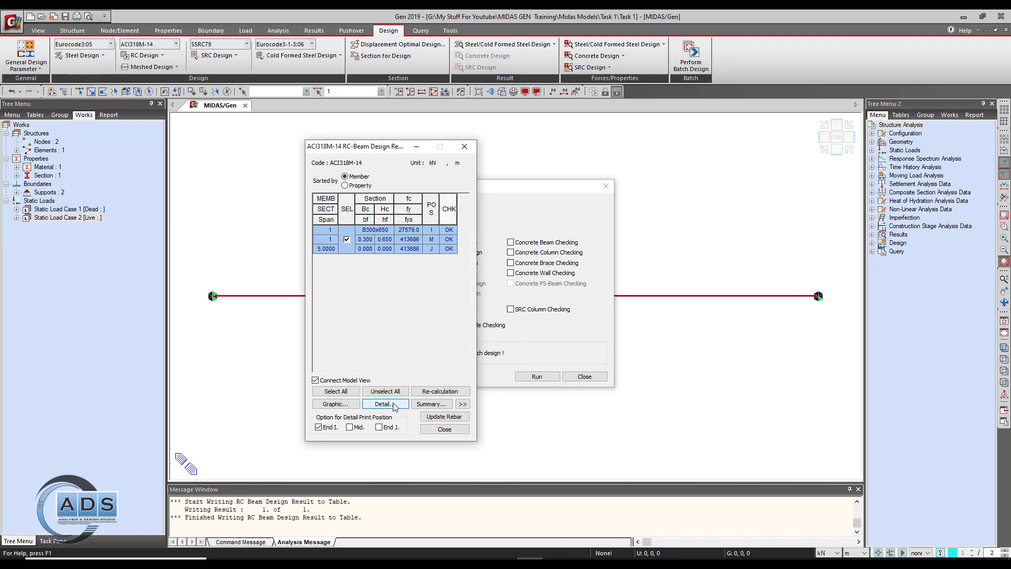
mouse_move(397, 413)
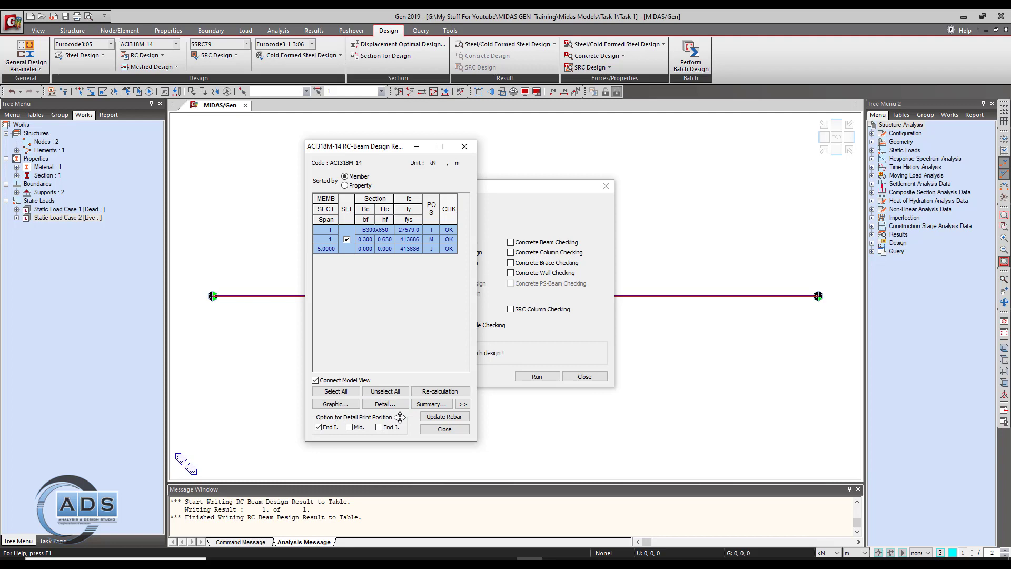
click(349, 427)
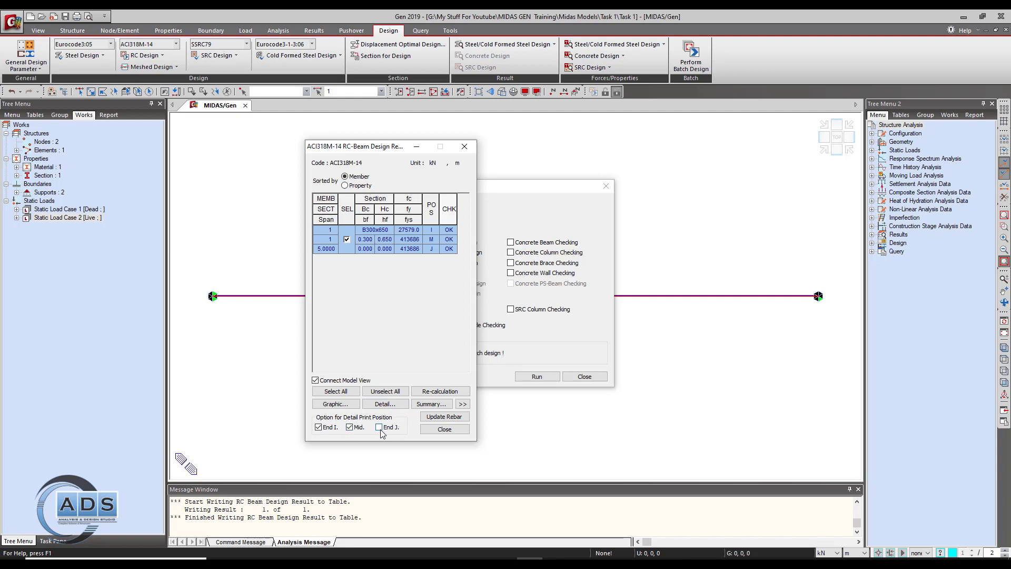
click(379, 426)
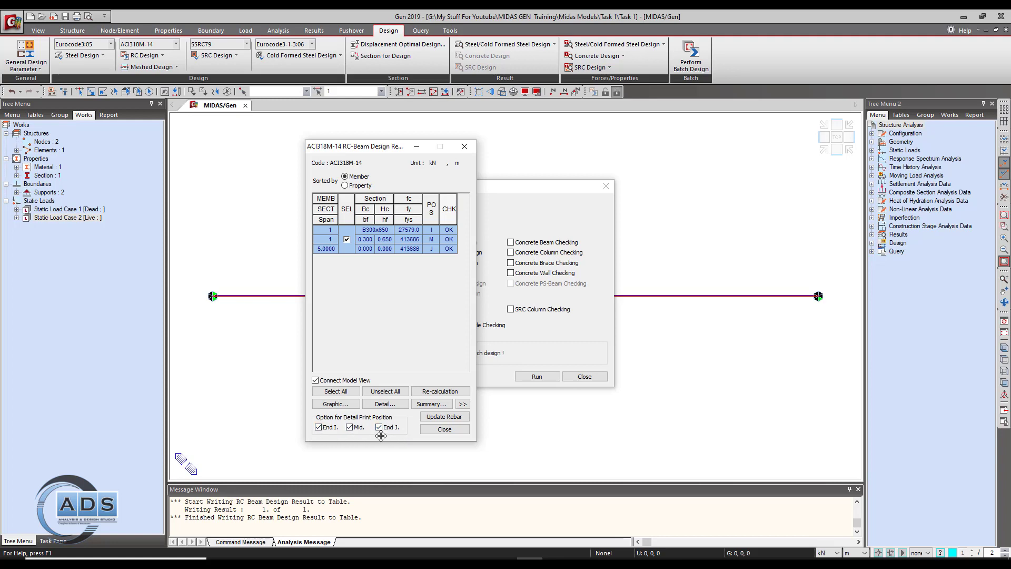
mouse_move(696, 306)
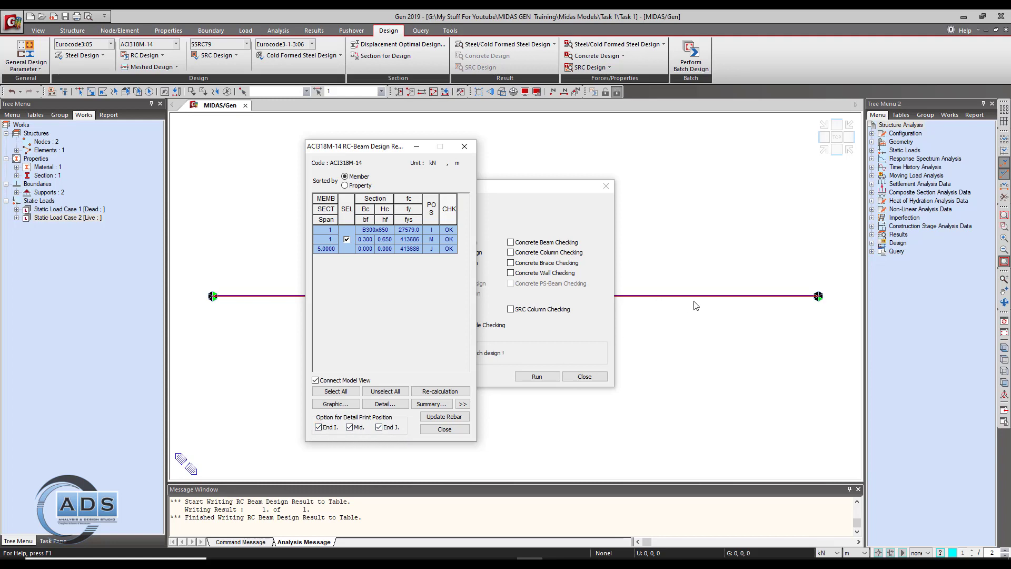
mouse_move(325, 346)
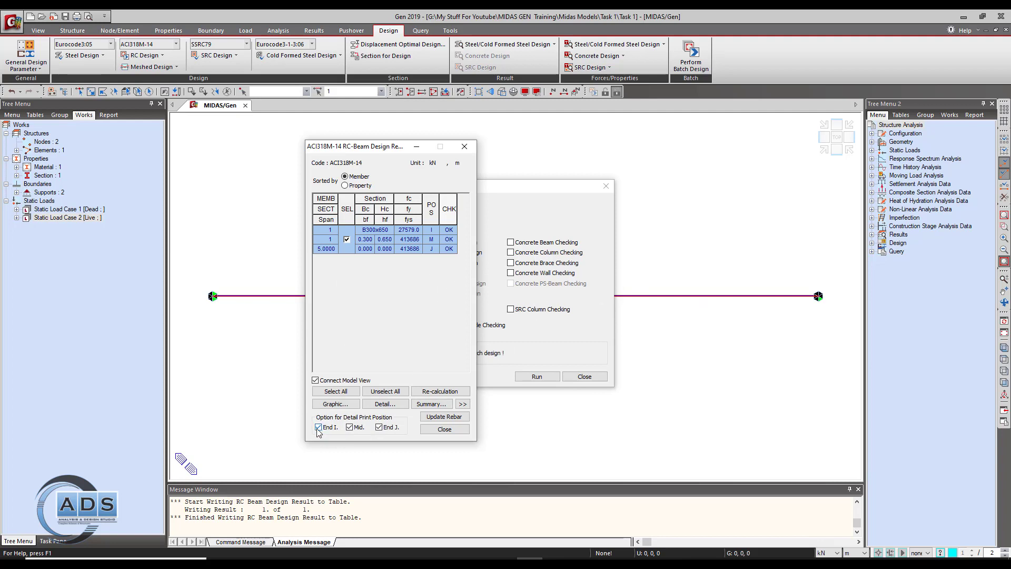
click(318, 427)
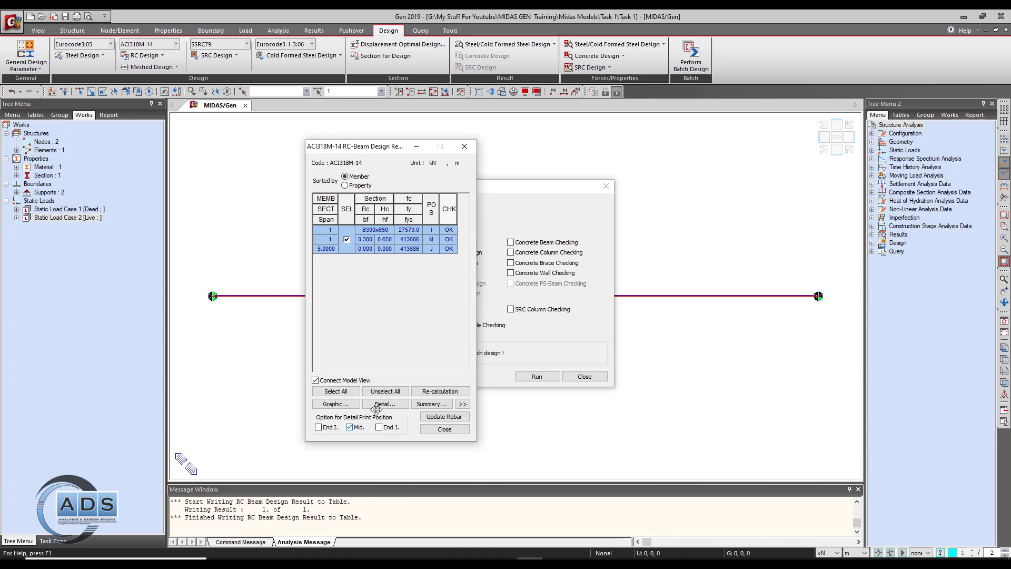
click(385, 403)
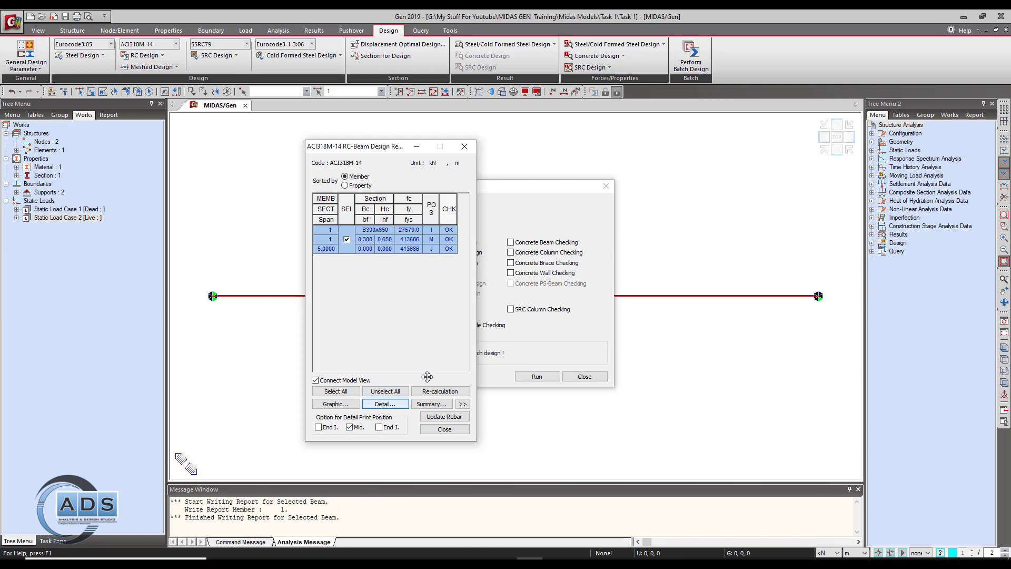
click(385, 403)
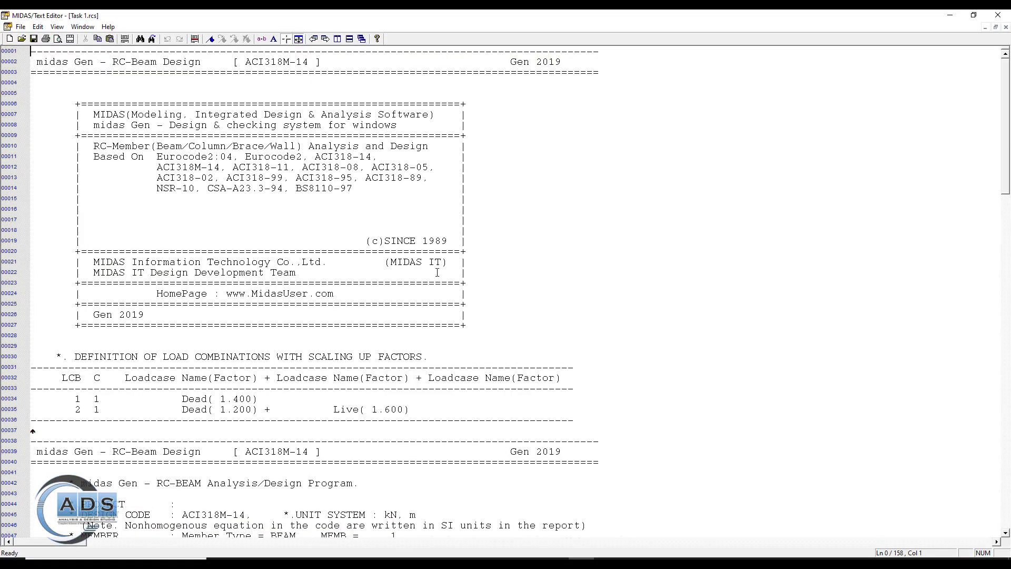
- Scroll the mid-span report to the positive bending moment check, then close the text editor
scroll(down, 3)
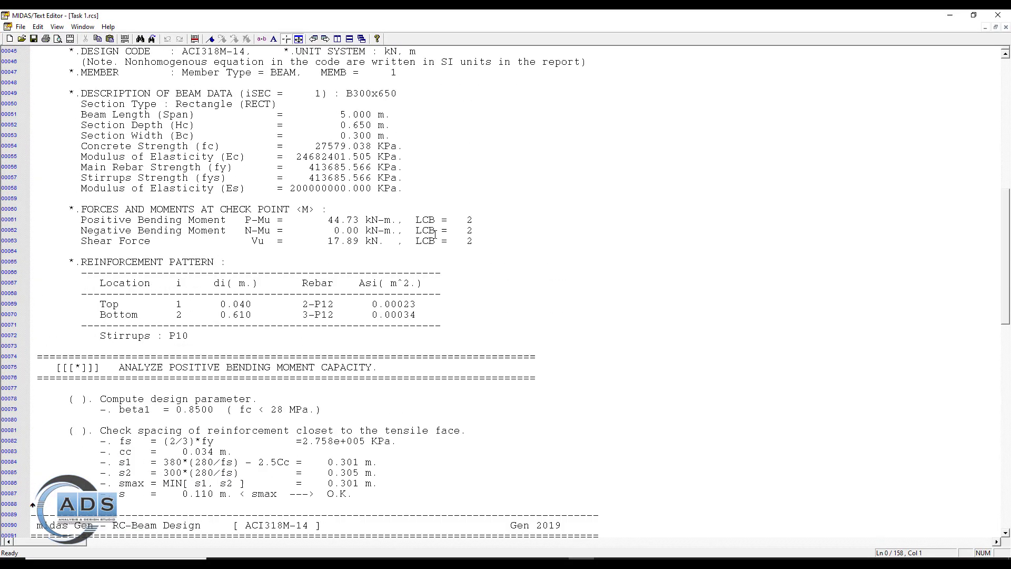
scroll(down, 3)
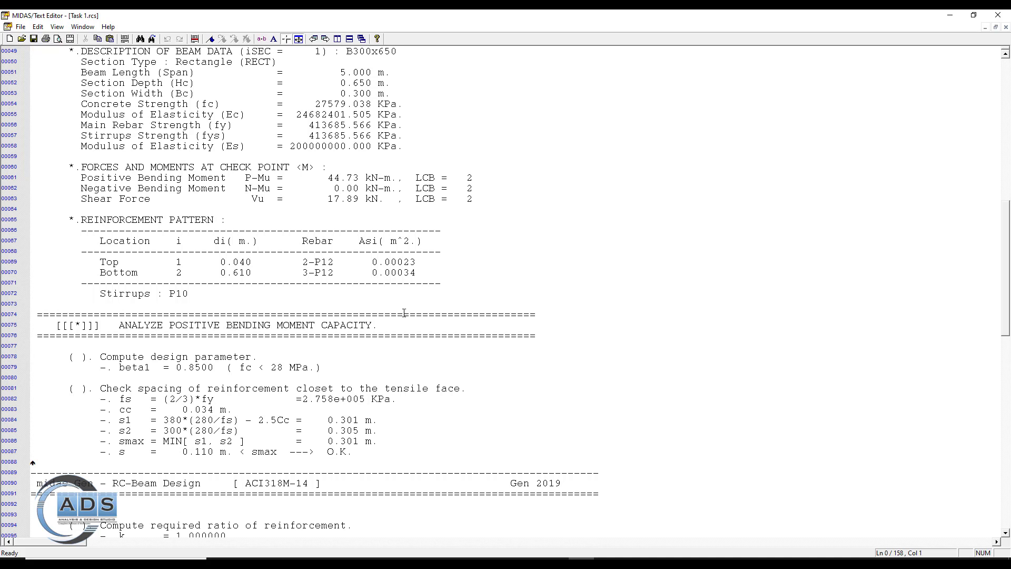
scroll(down, 3)
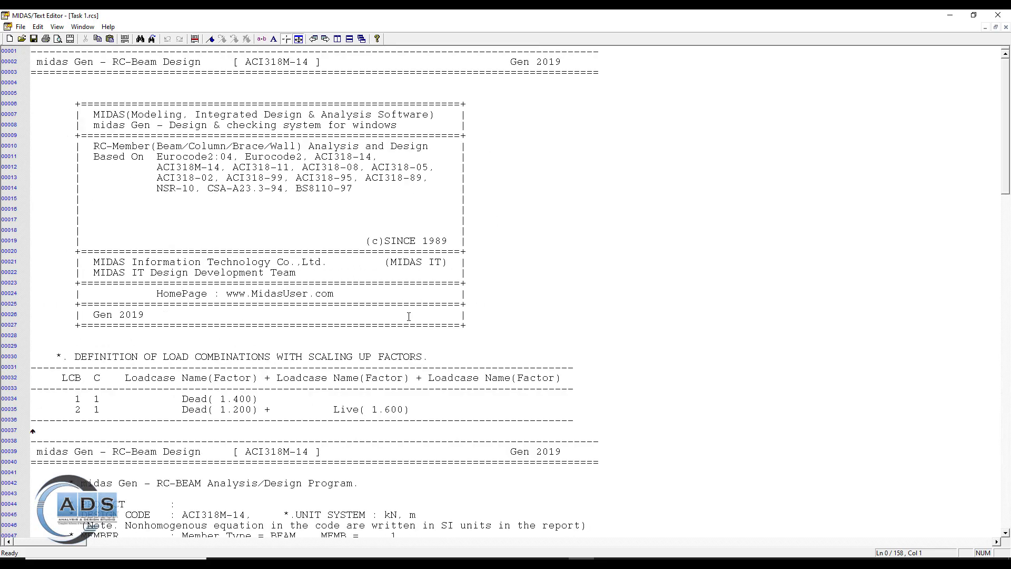
scroll(down, 3)
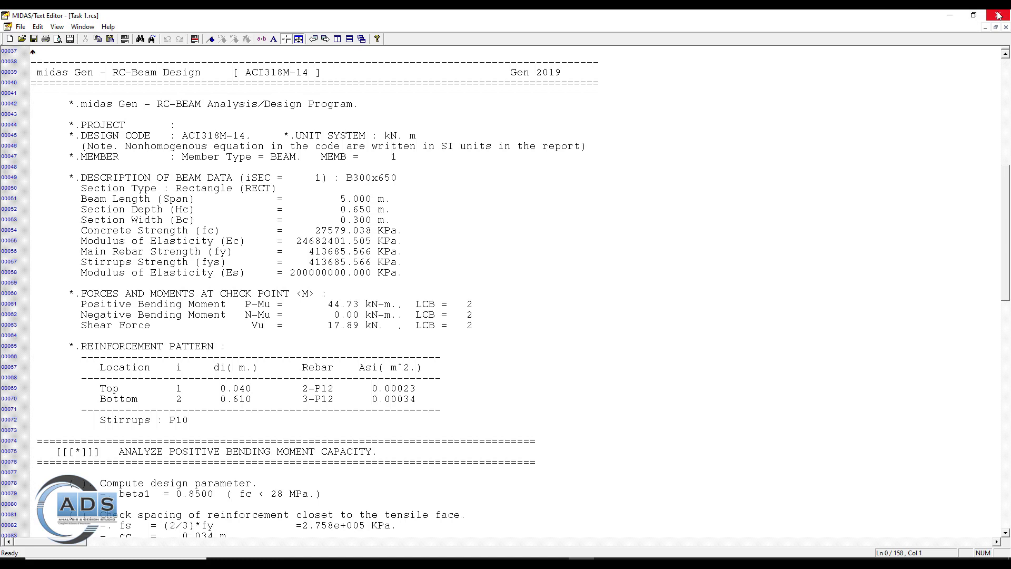
click(998, 15)
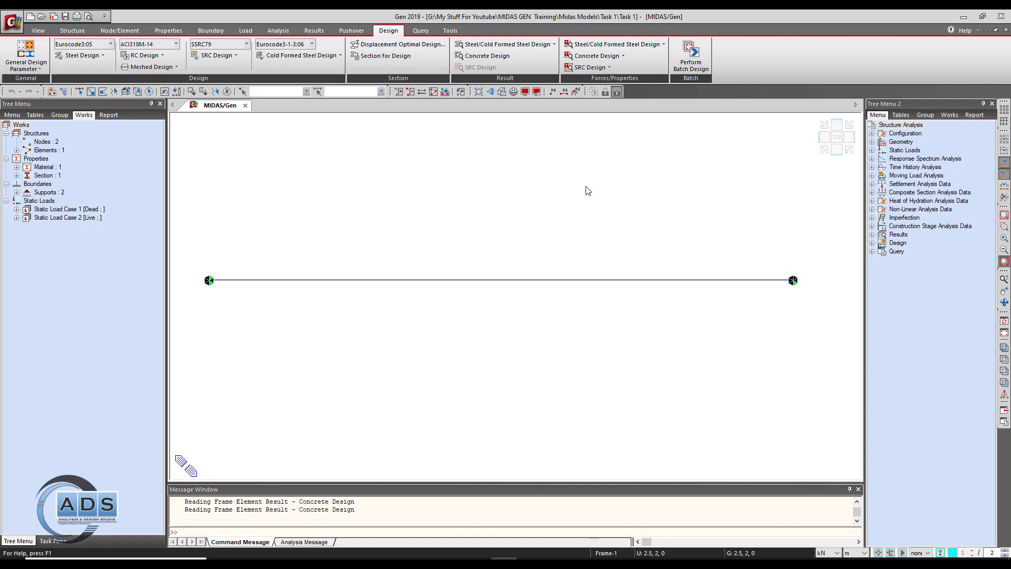
mouse_move(601, 223)
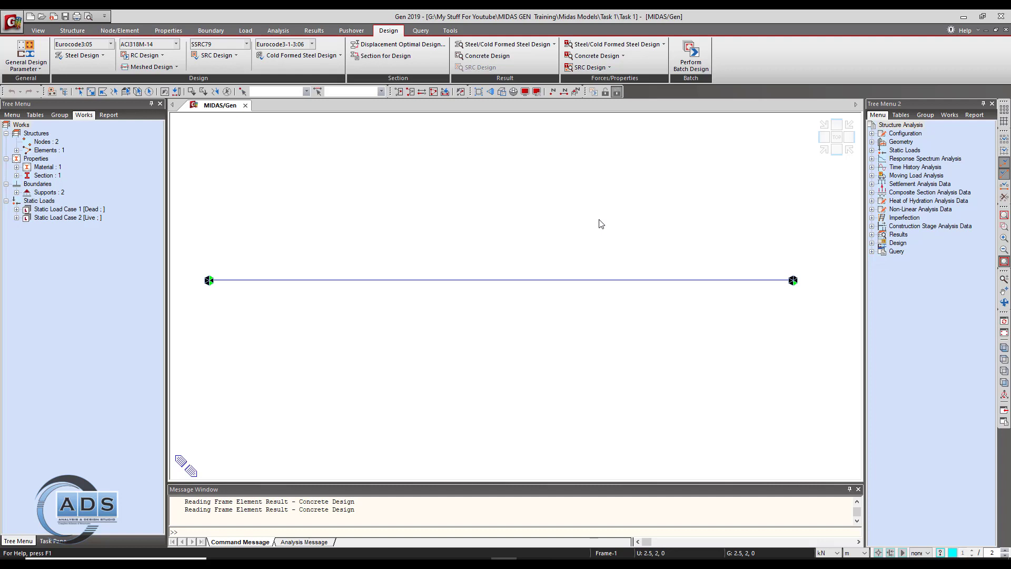
mouse_move(609, 186)
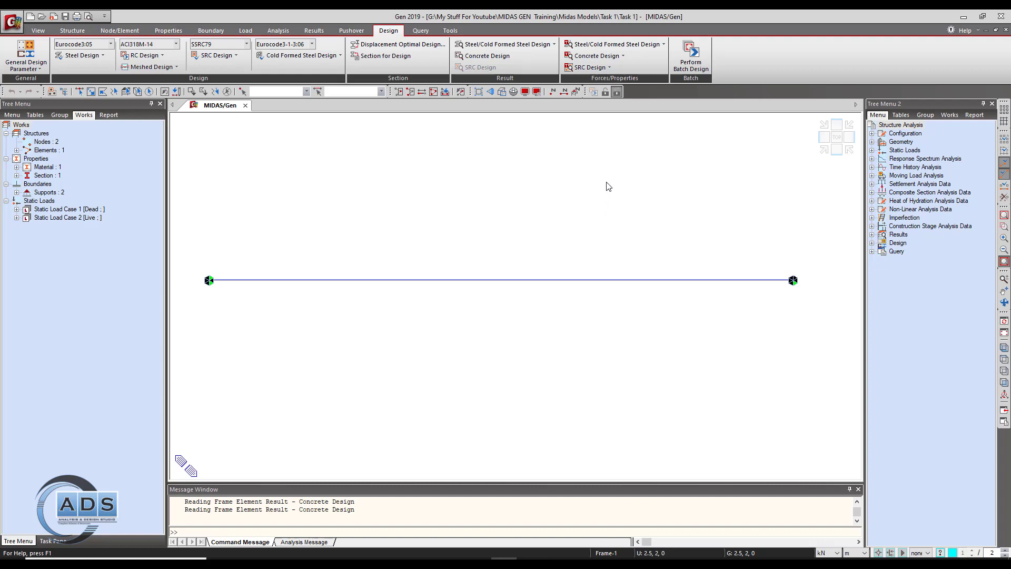
mouse_move(599, 224)
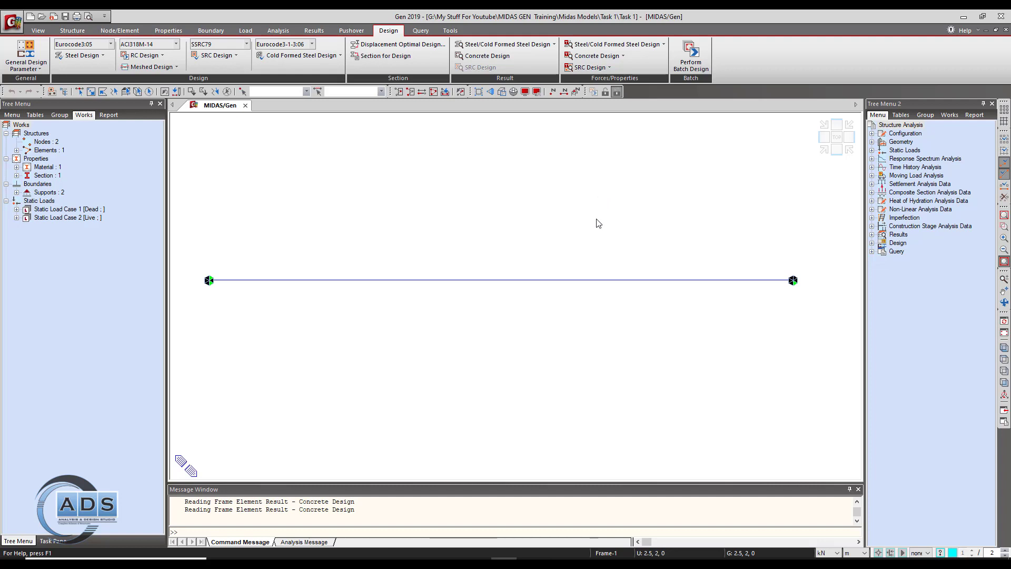